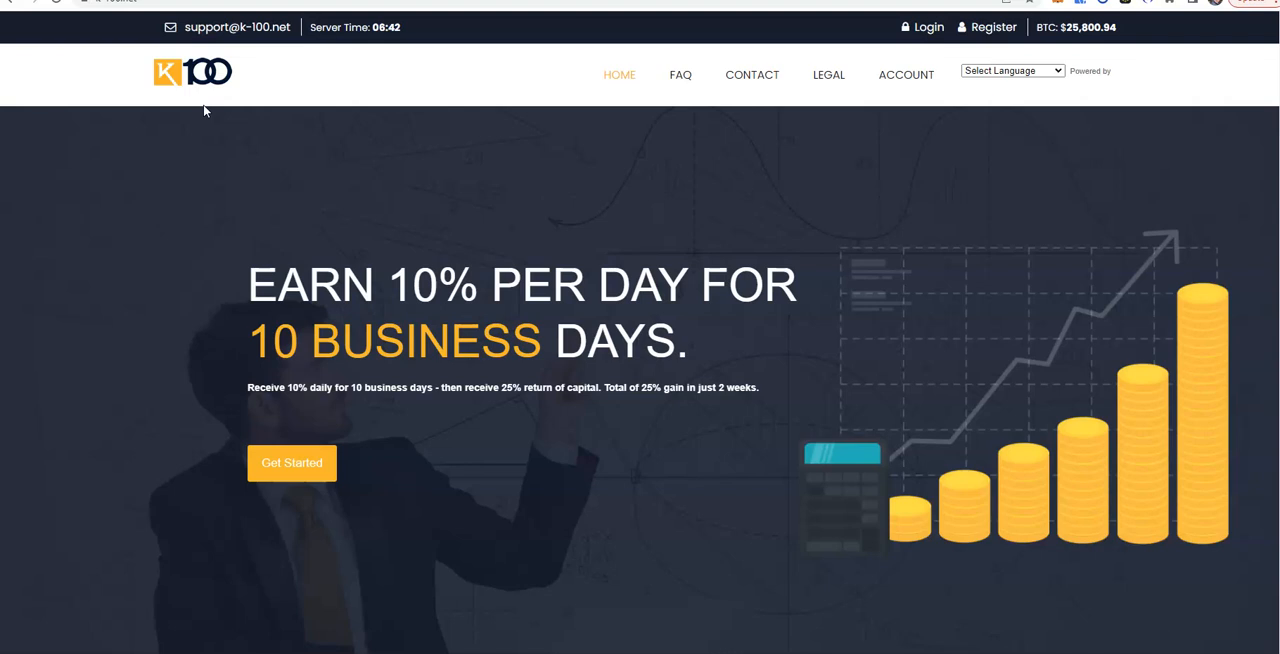
mouse_move(450, 200)
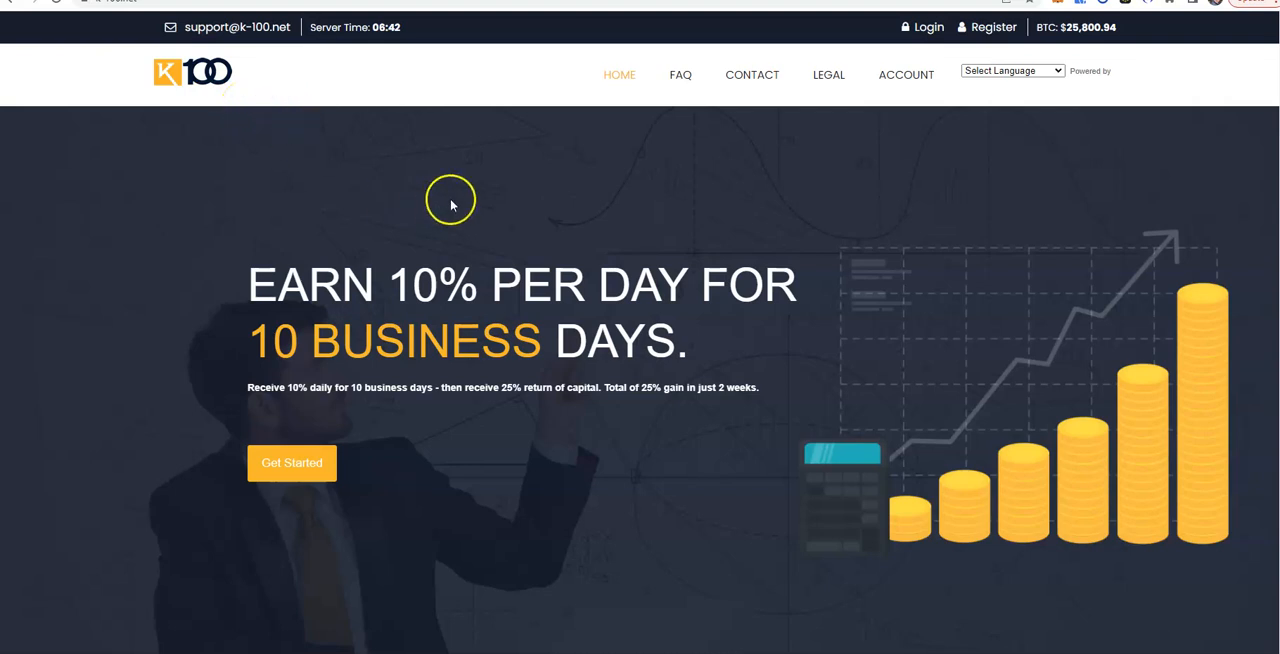
mouse_move(728, 316)
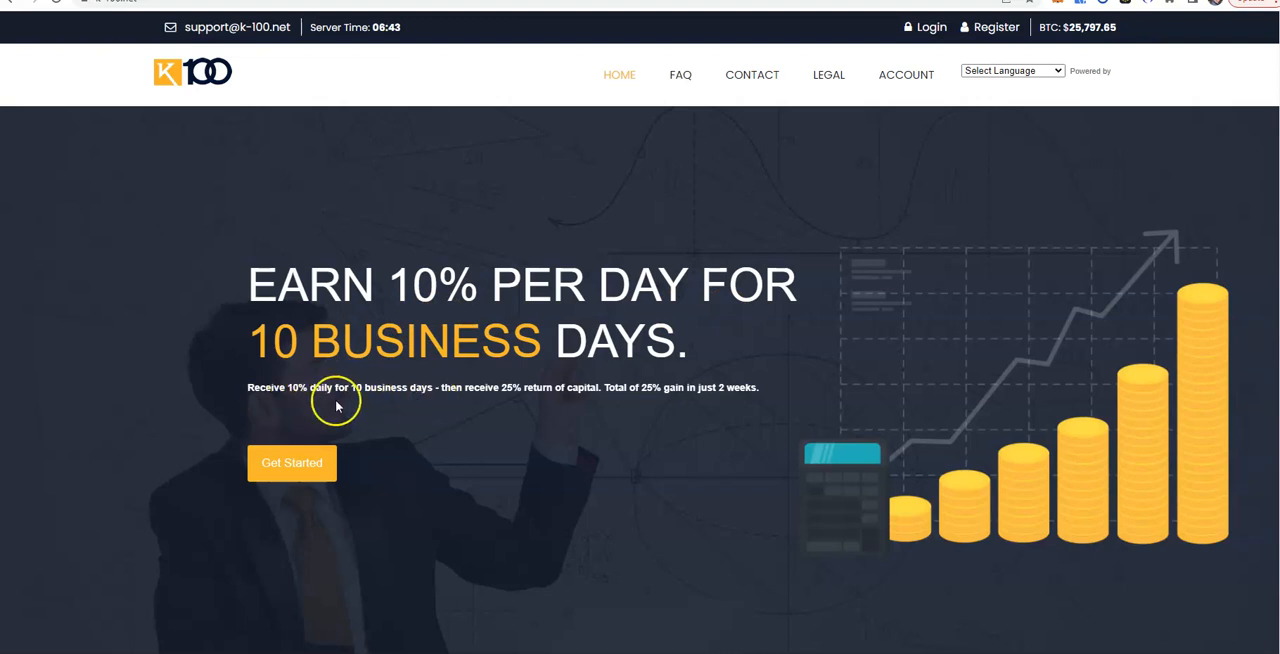
mouse_move(424, 400)
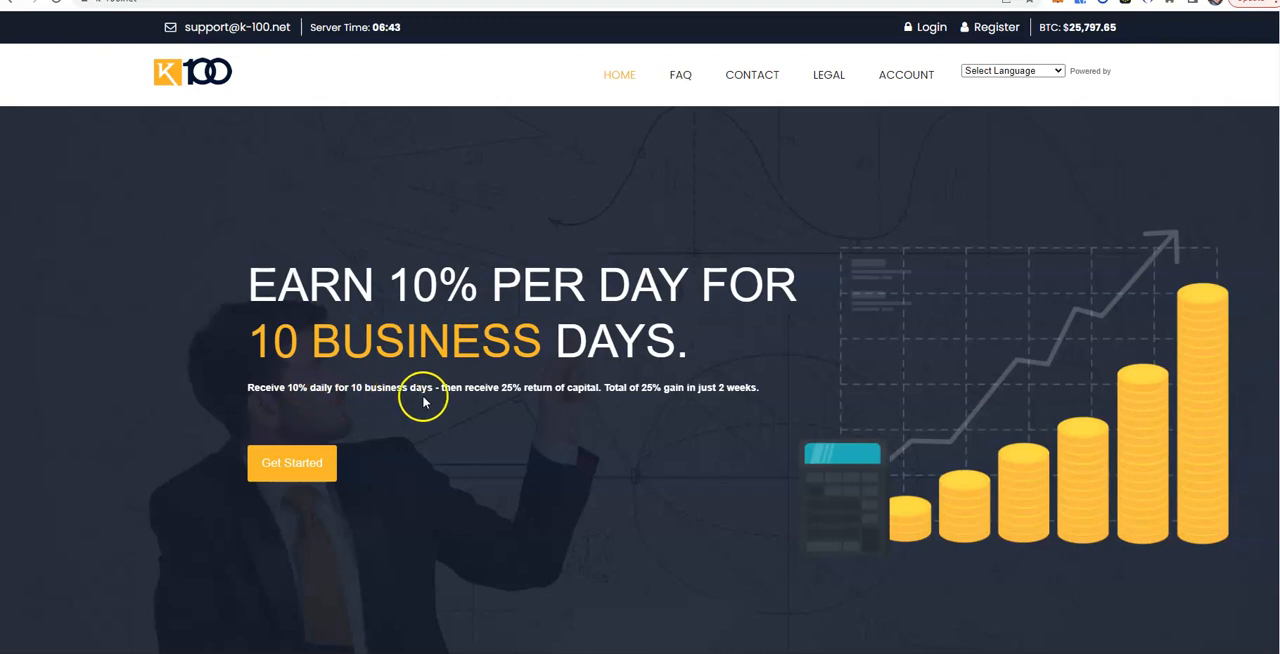
mouse_move(532, 400)
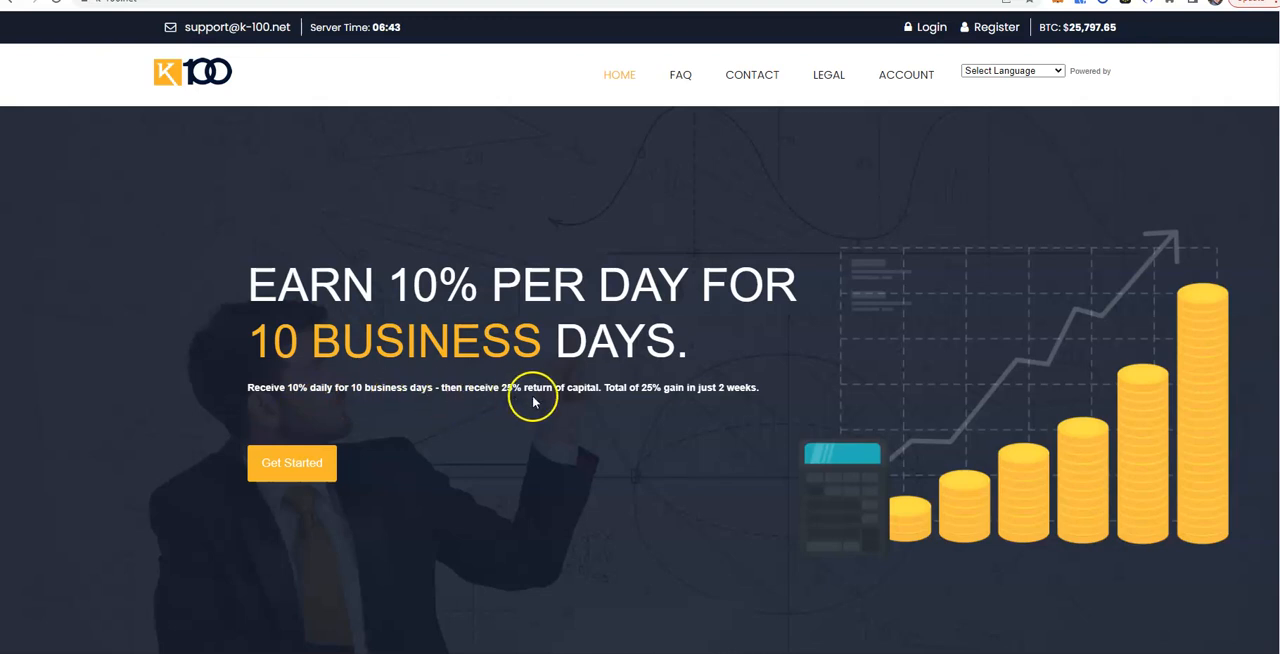
mouse_move(632, 400)
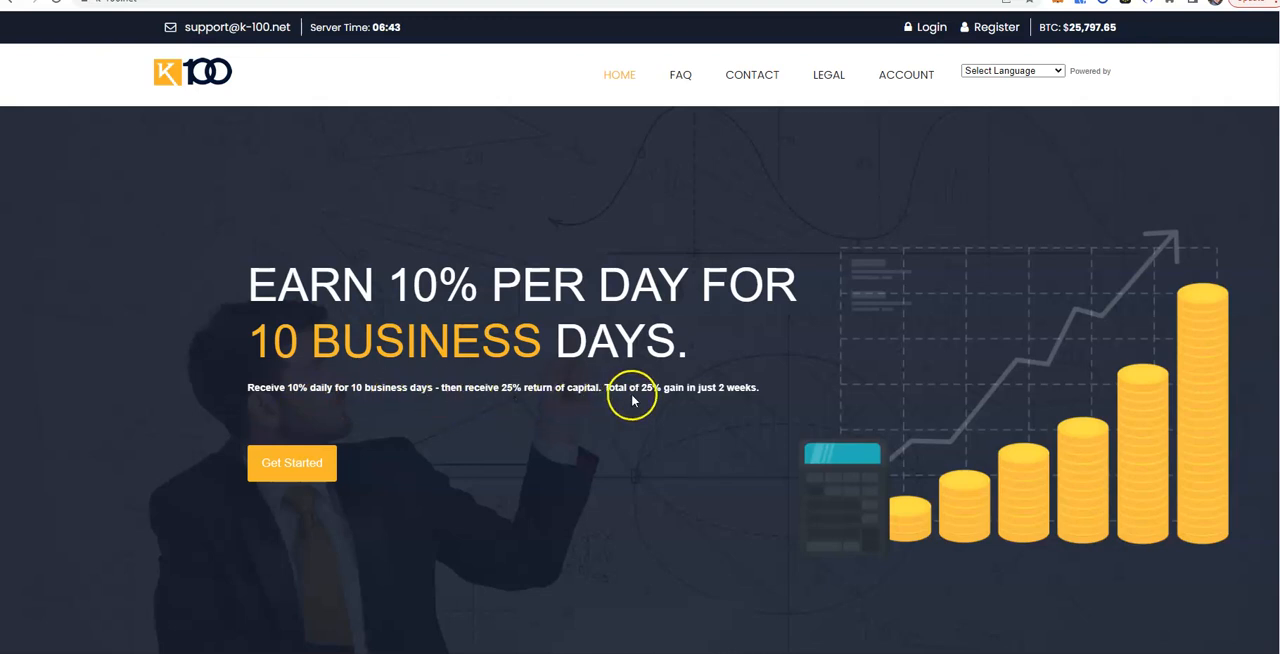
mouse_move(738, 400)
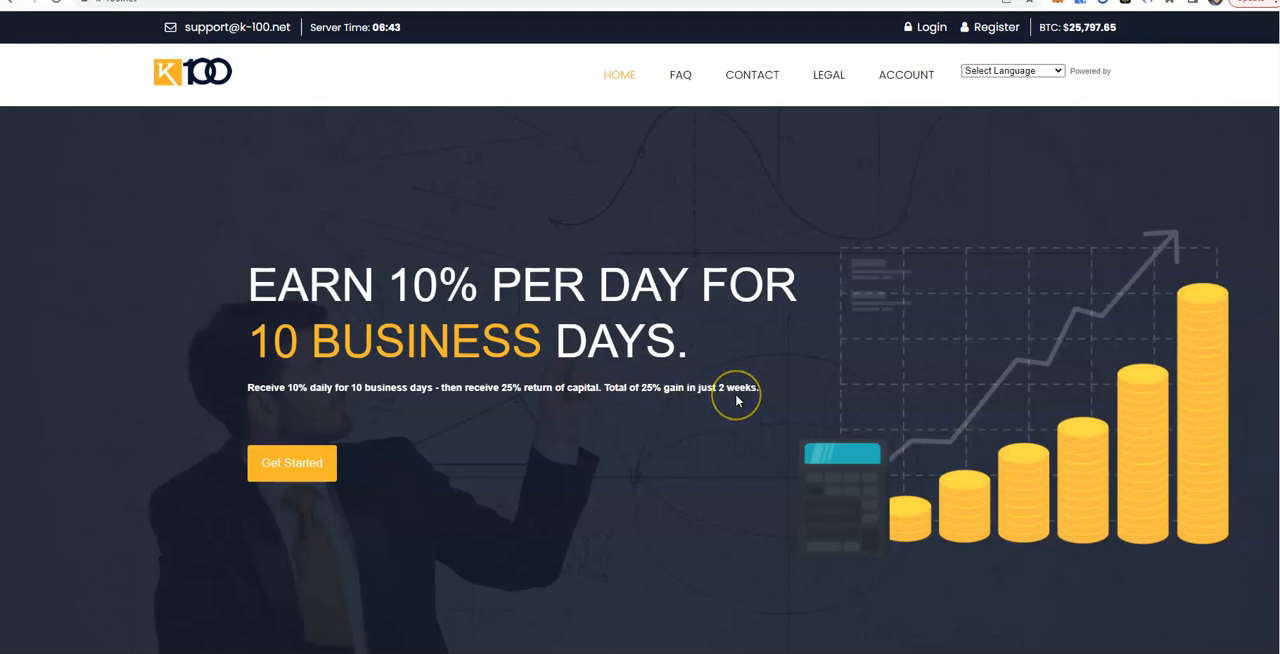
mouse_move(736, 400)
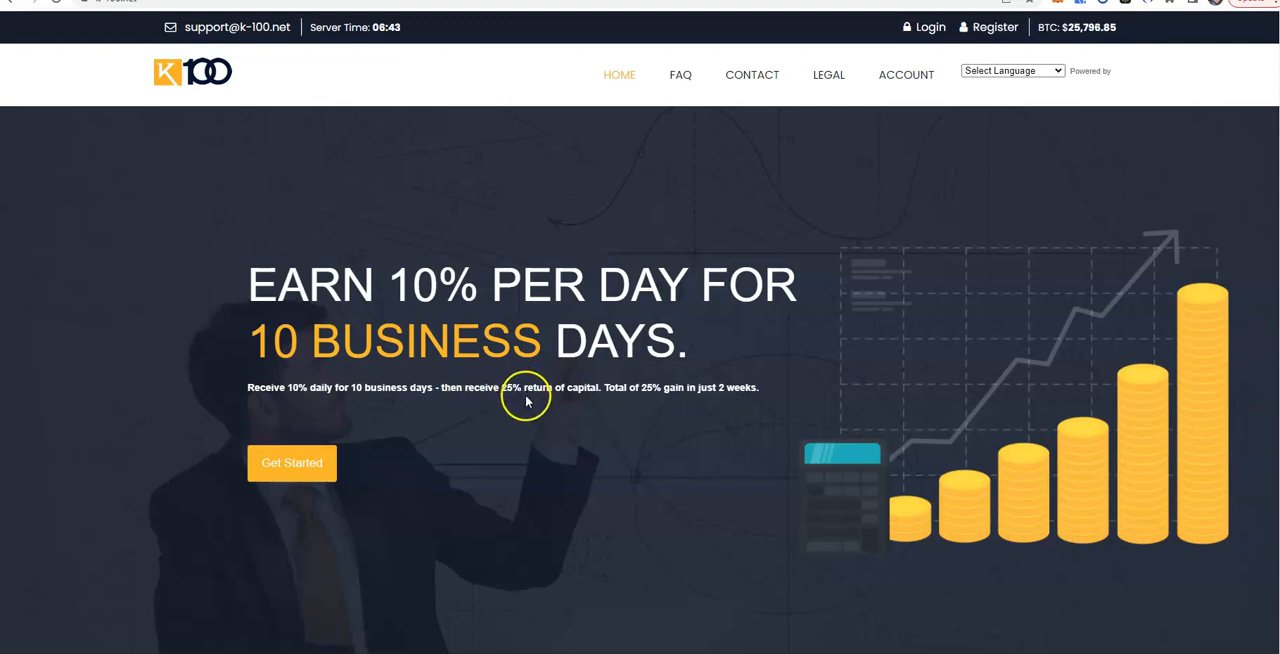
mouse_move(532, 400)
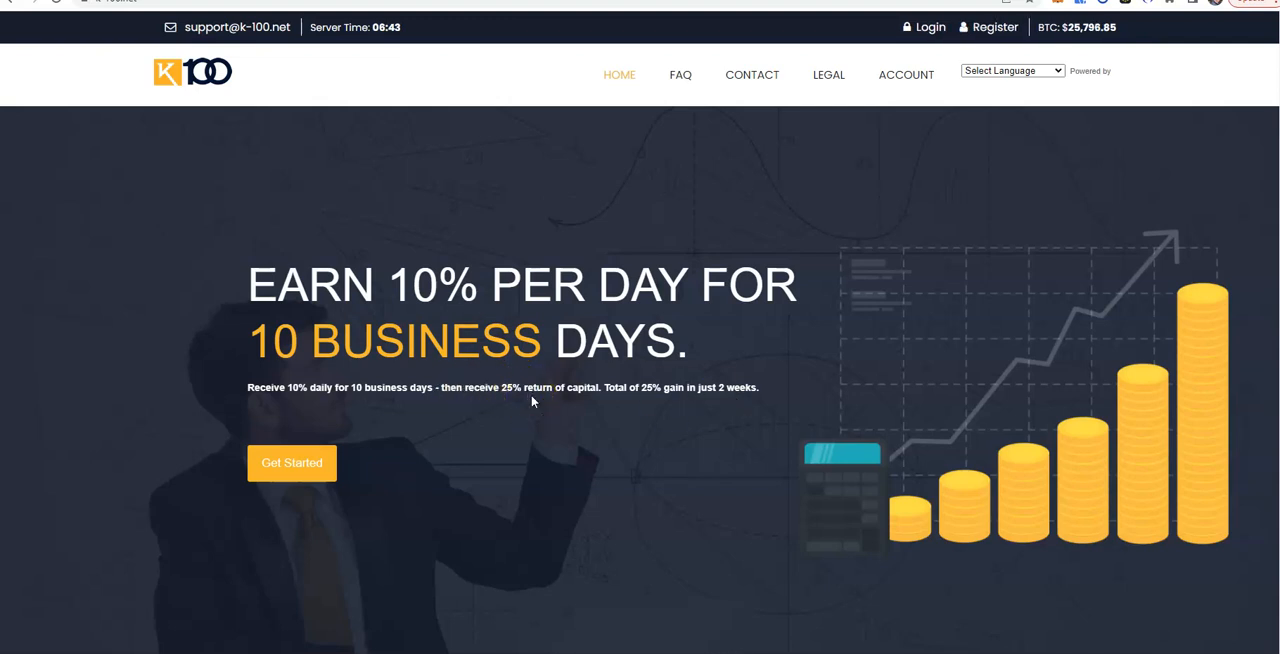
mouse_move(546, 398)
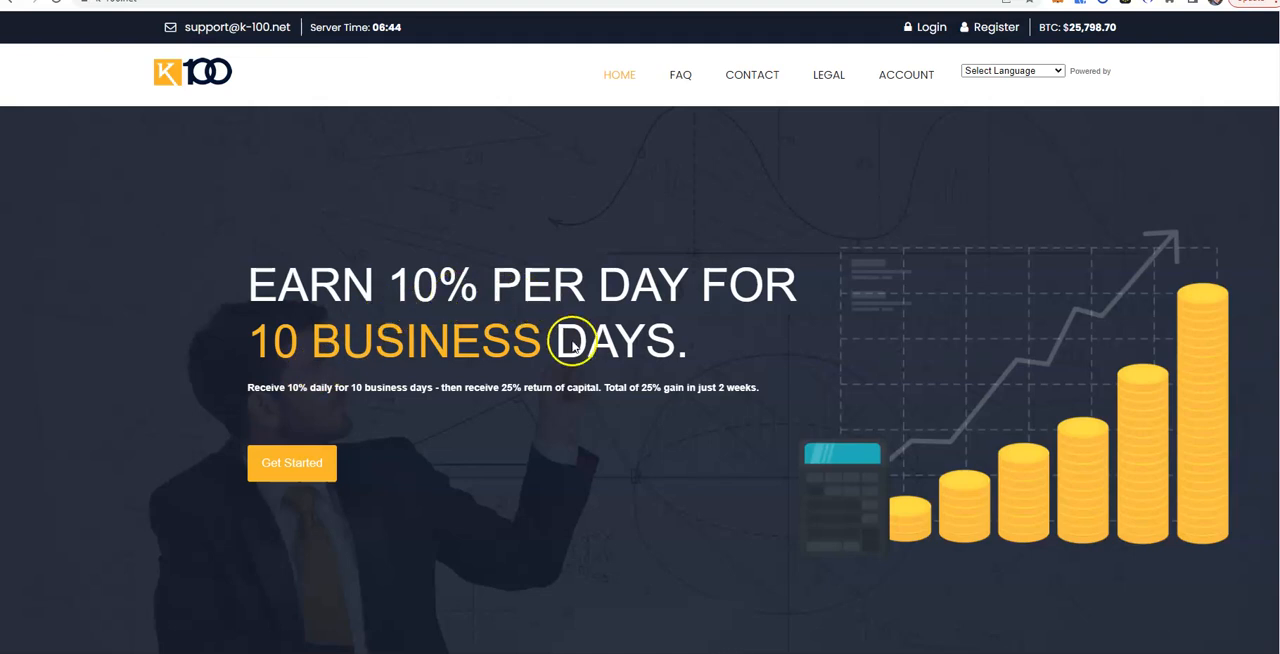
mouse_move(696, 564)
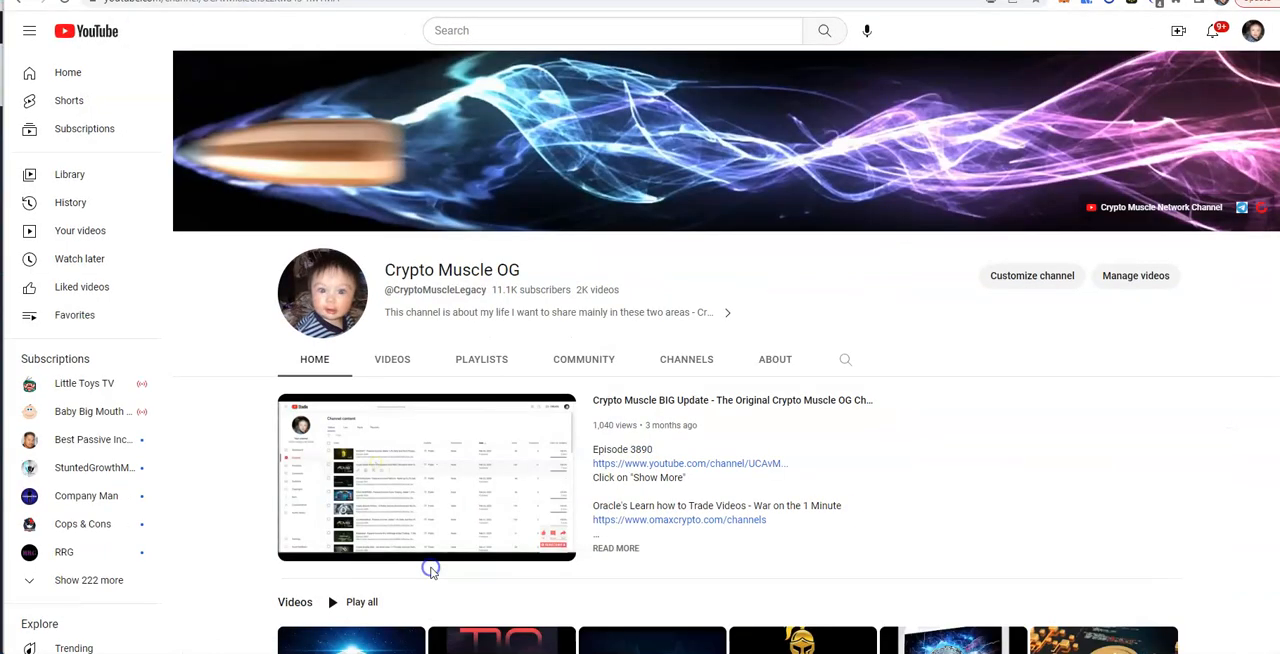
mouse_move(848, 520)
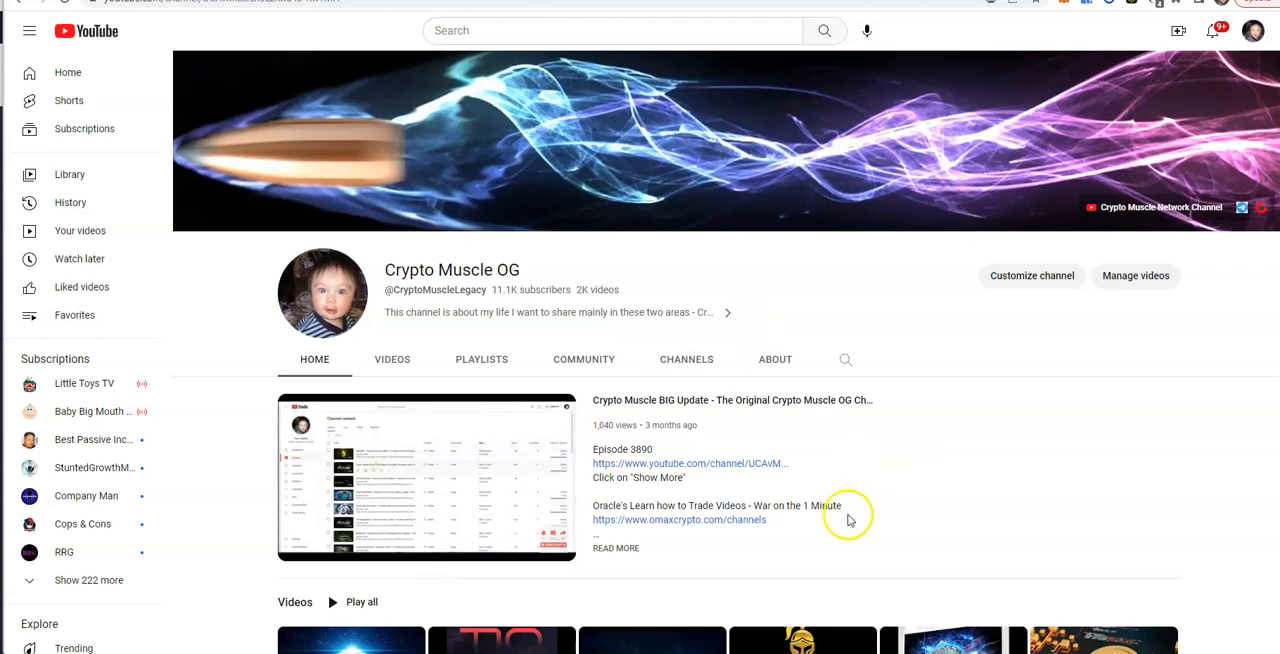
mouse_move(800, 576)
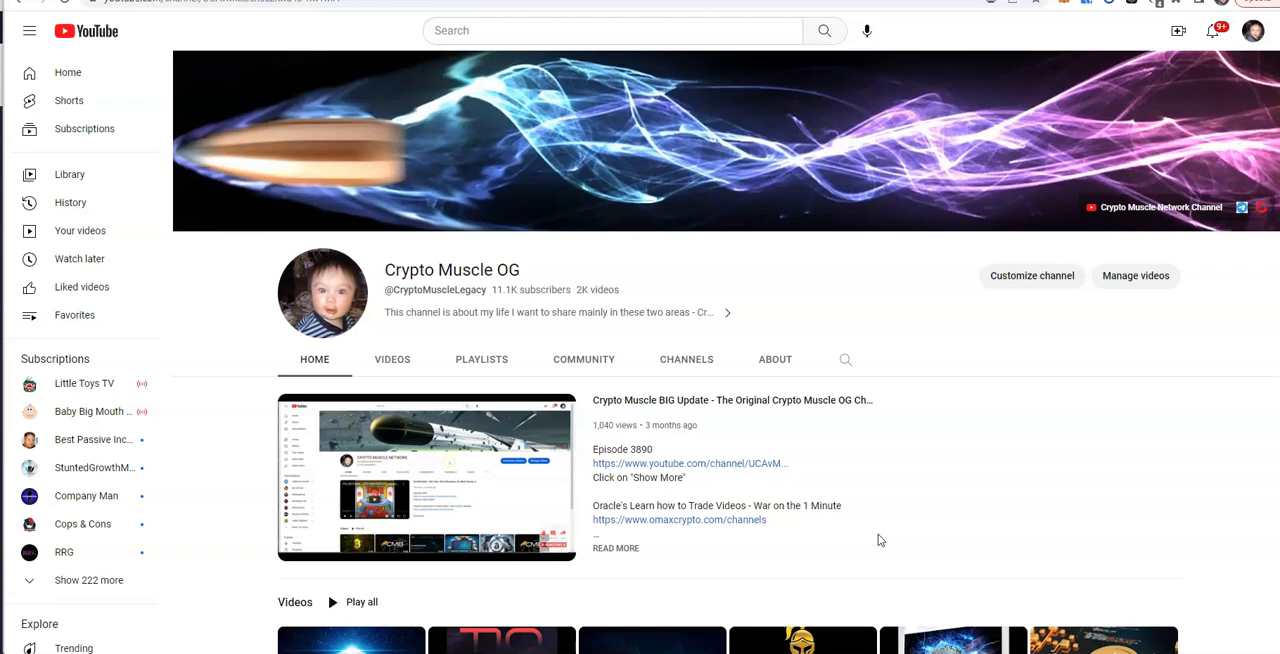
mouse_move(872, 550)
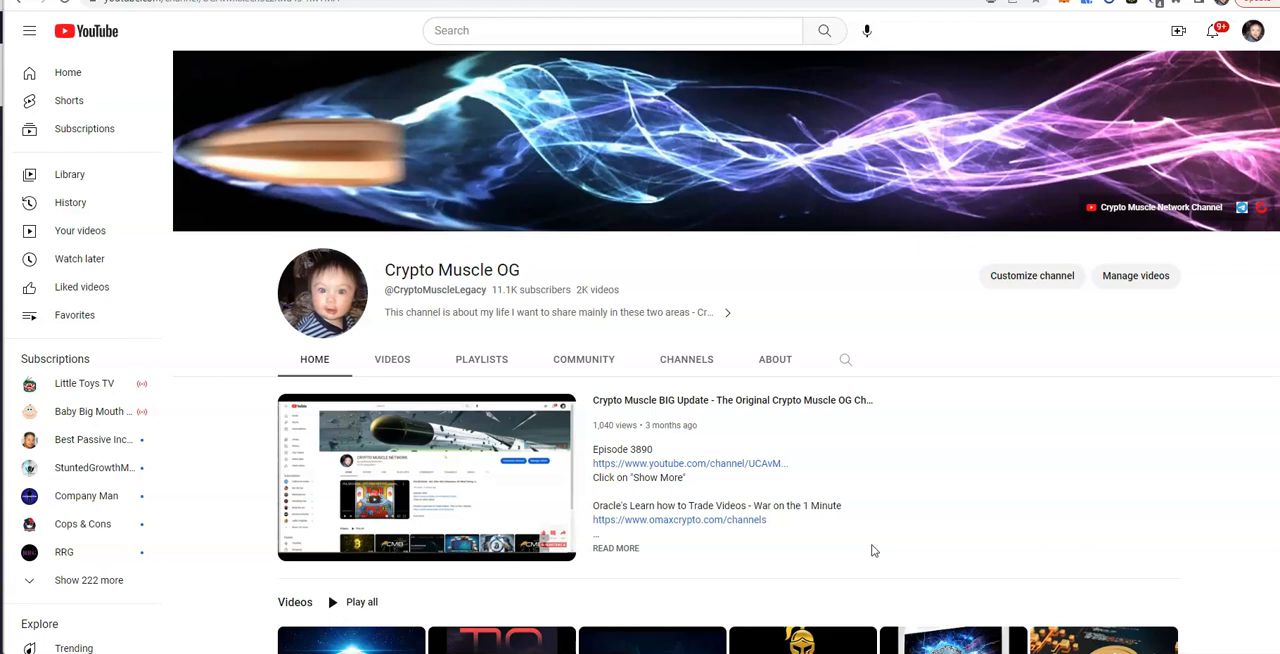
mouse_move(878, 570)
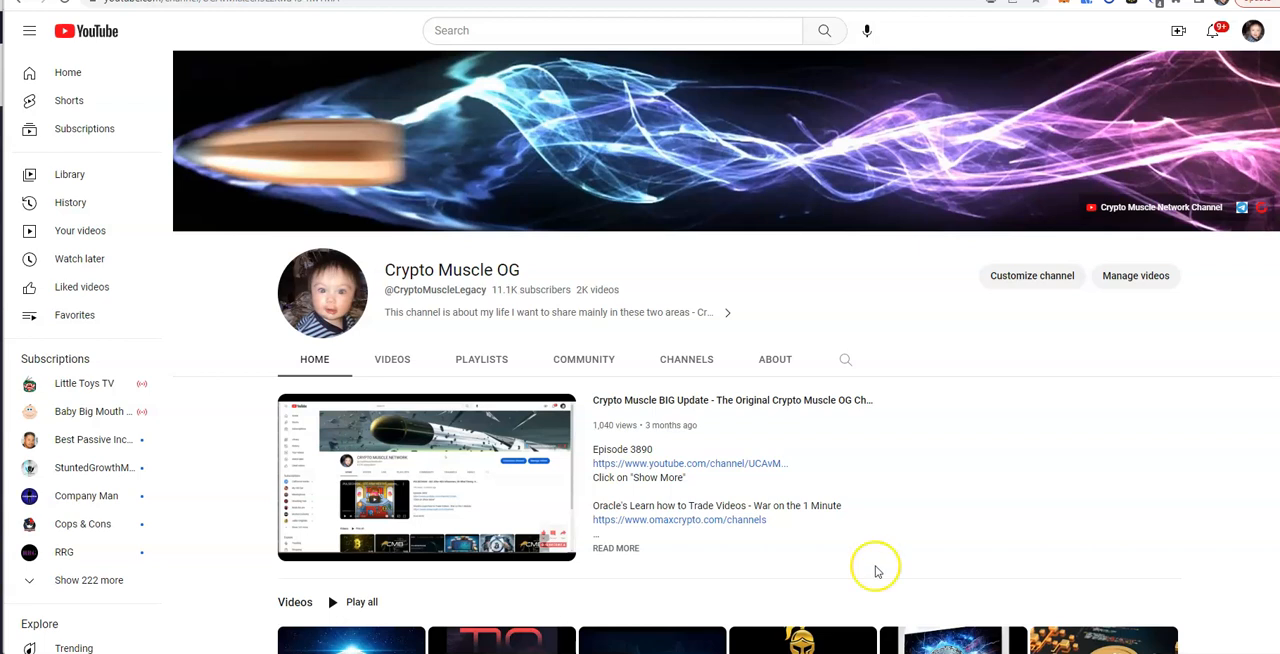
mouse_move(940, 602)
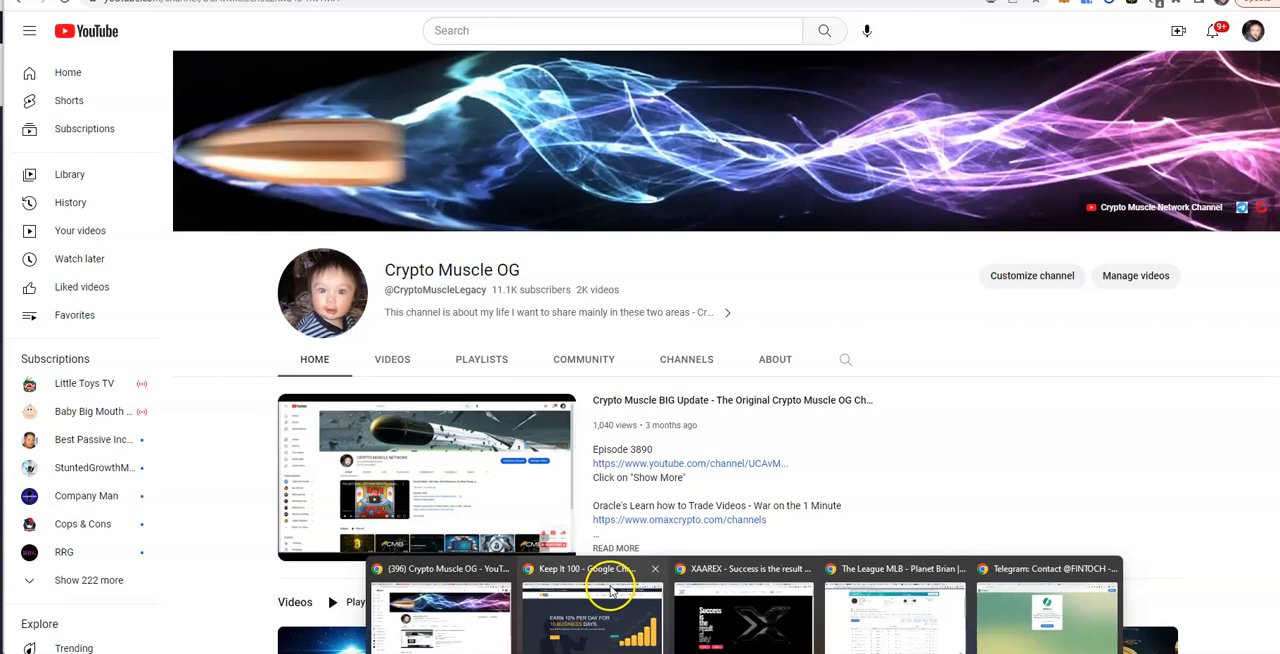
Step: Switch back to the K100 site and scroll to its Create Account, Fund Account and Earn & Withdraw step cards
click(590, 568)
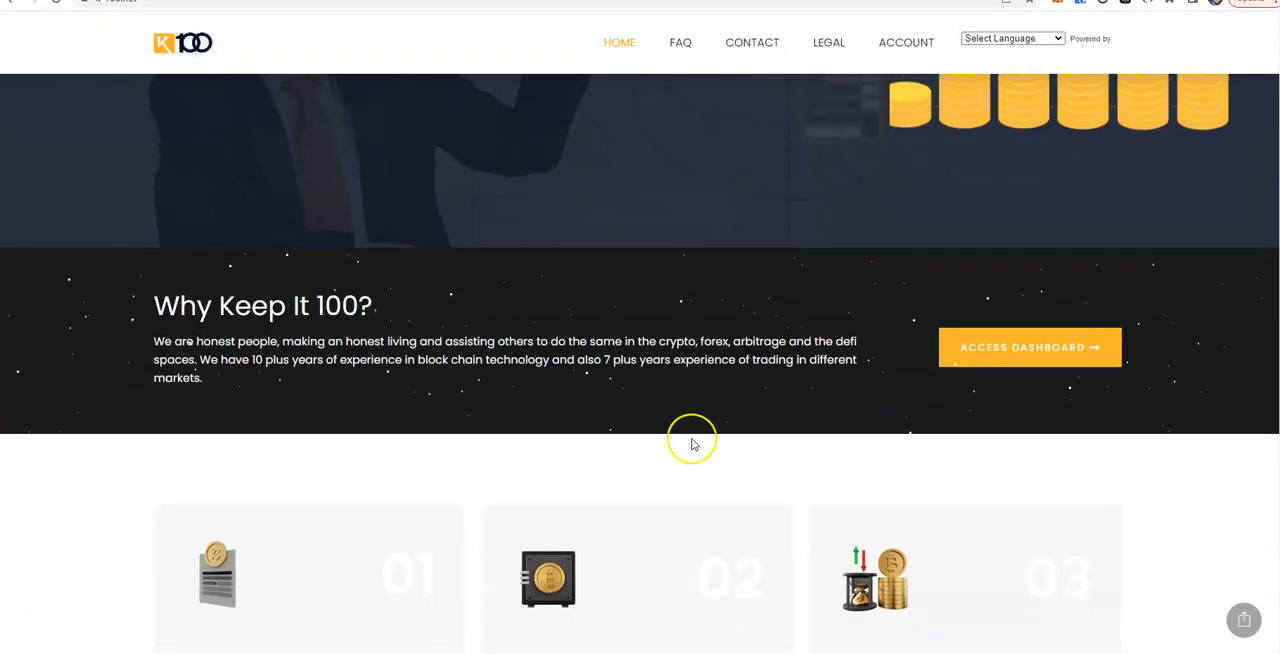
mouse_move(424, 442)
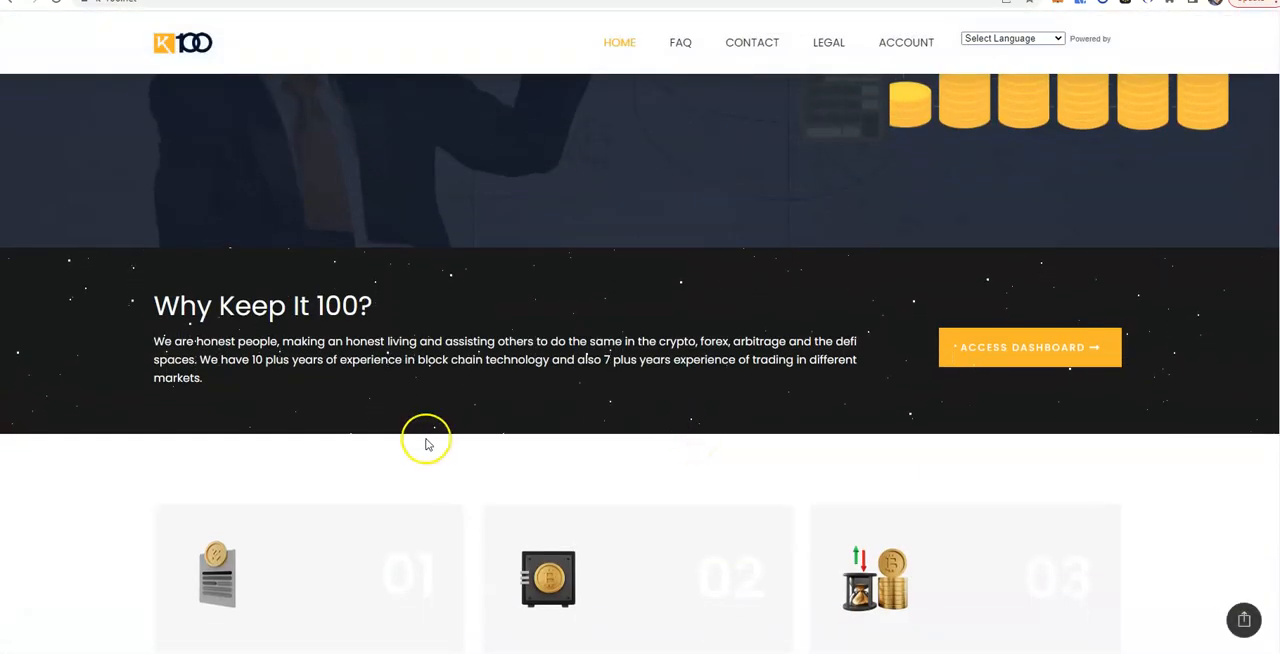
mouse_move(560, 406)
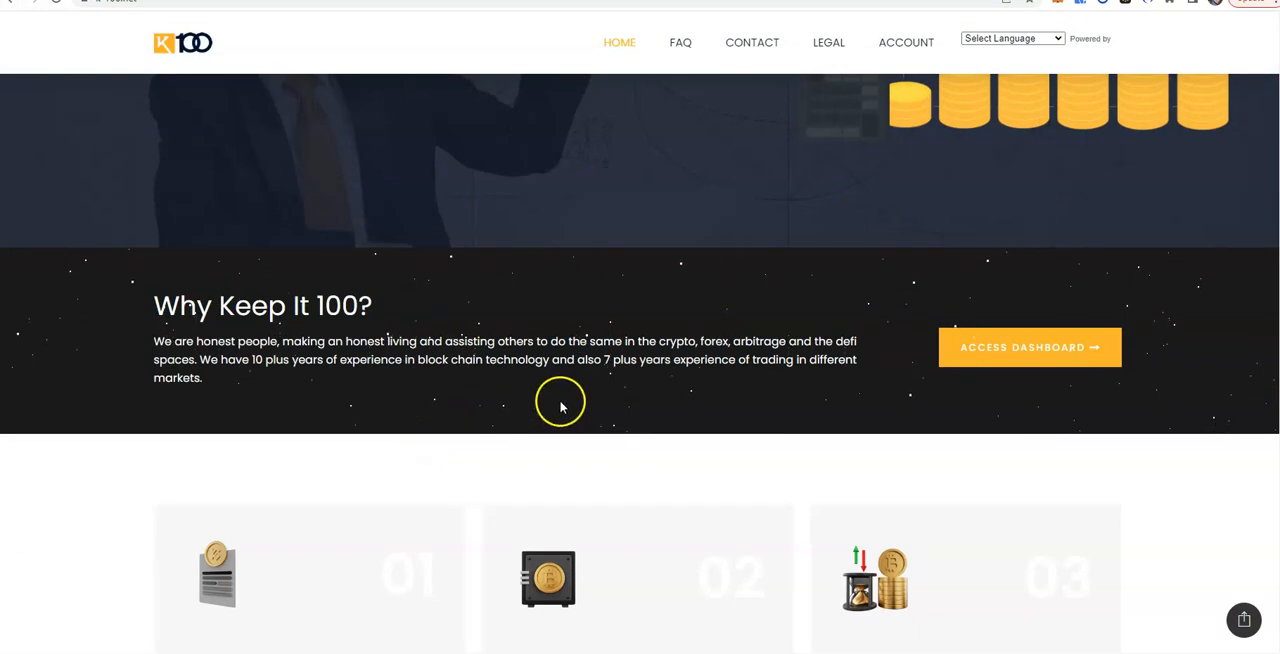
mouse_move(810, 358)
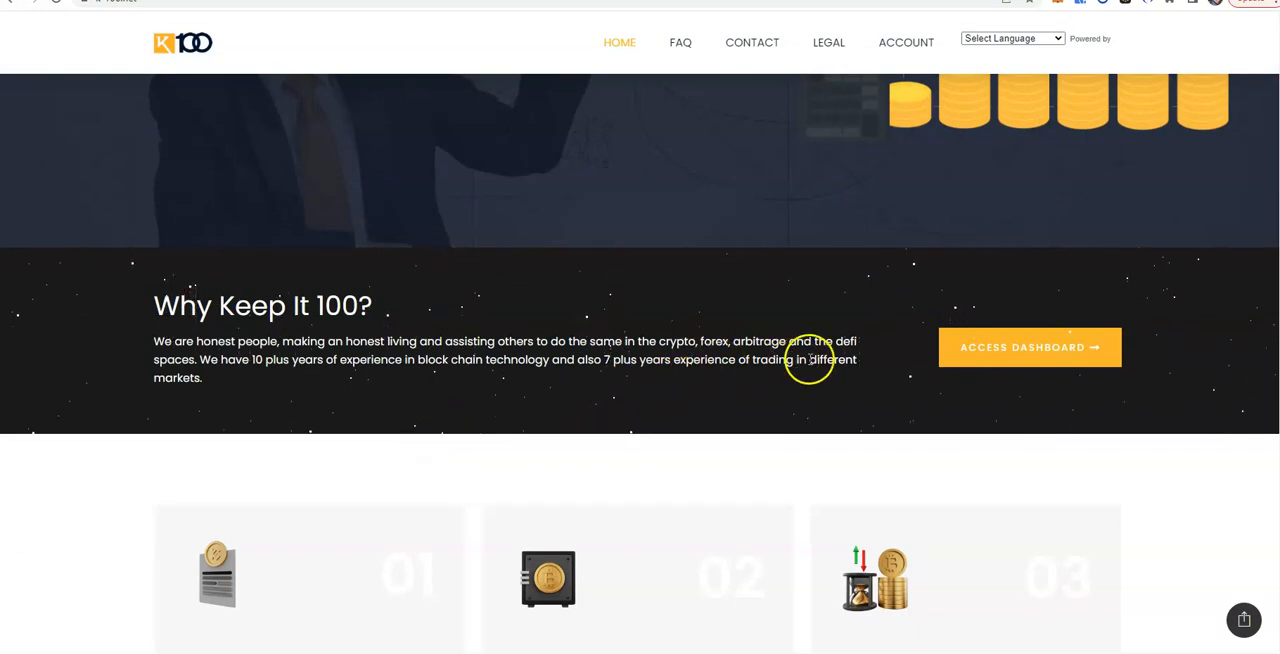
mouse_move(260, 384)
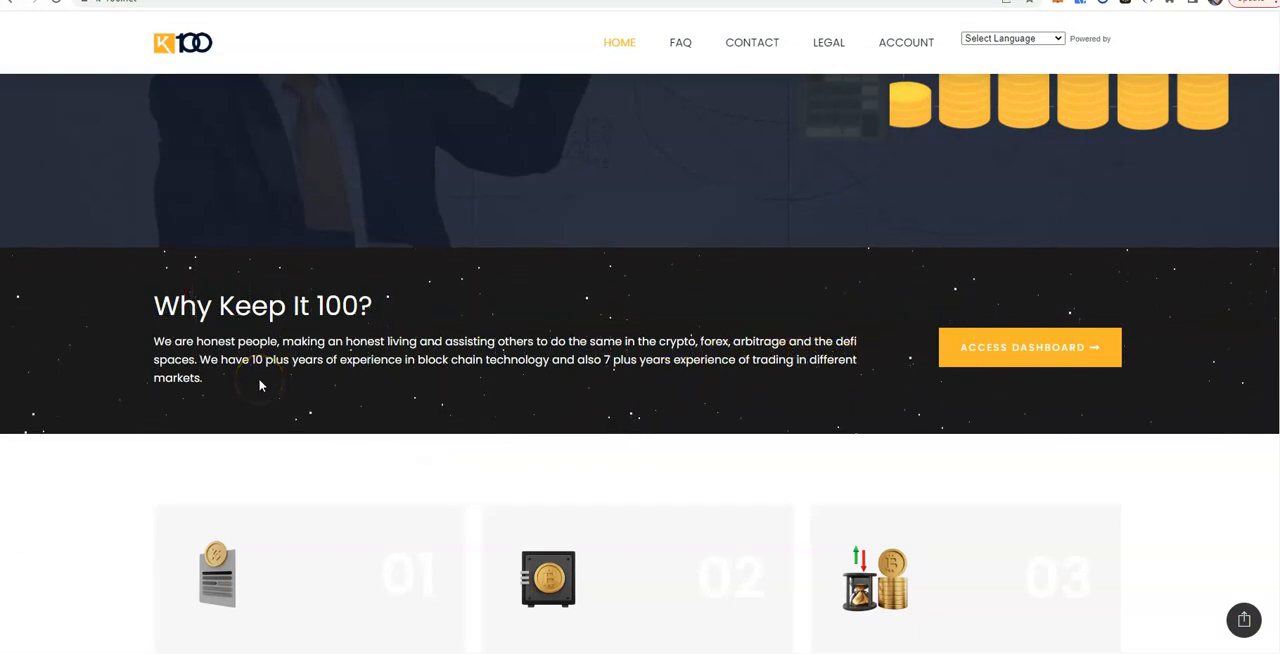
mouse_move(548, 382)
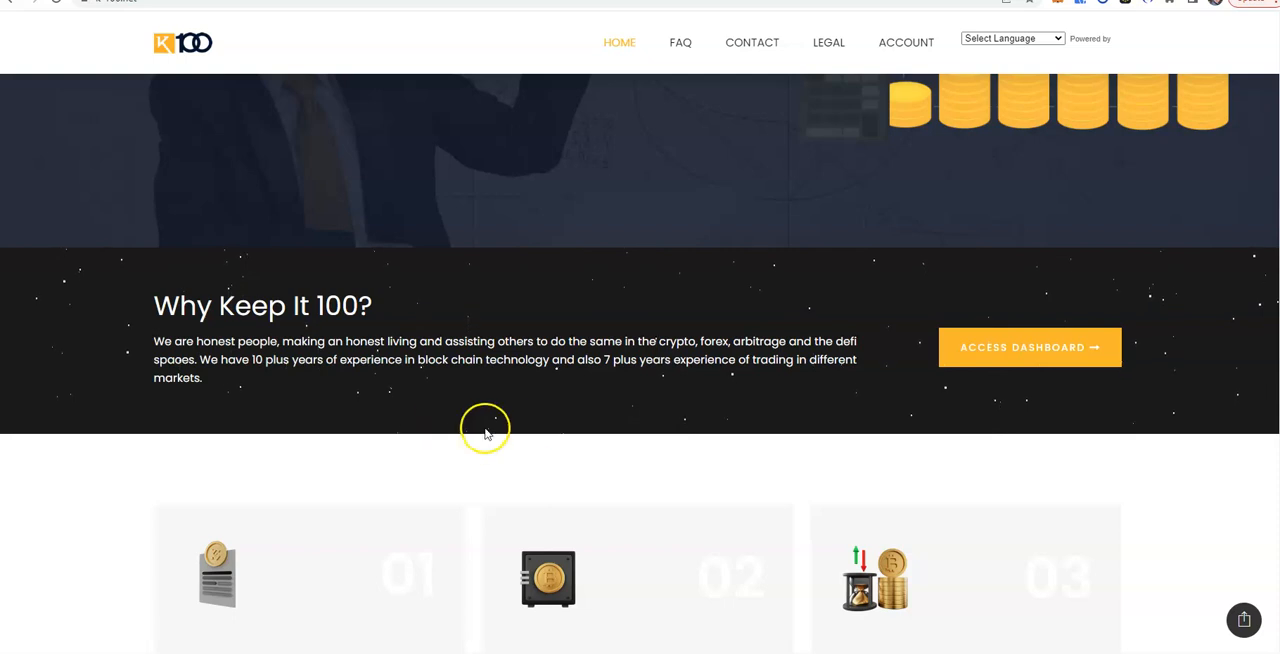
scroll(down, 3)
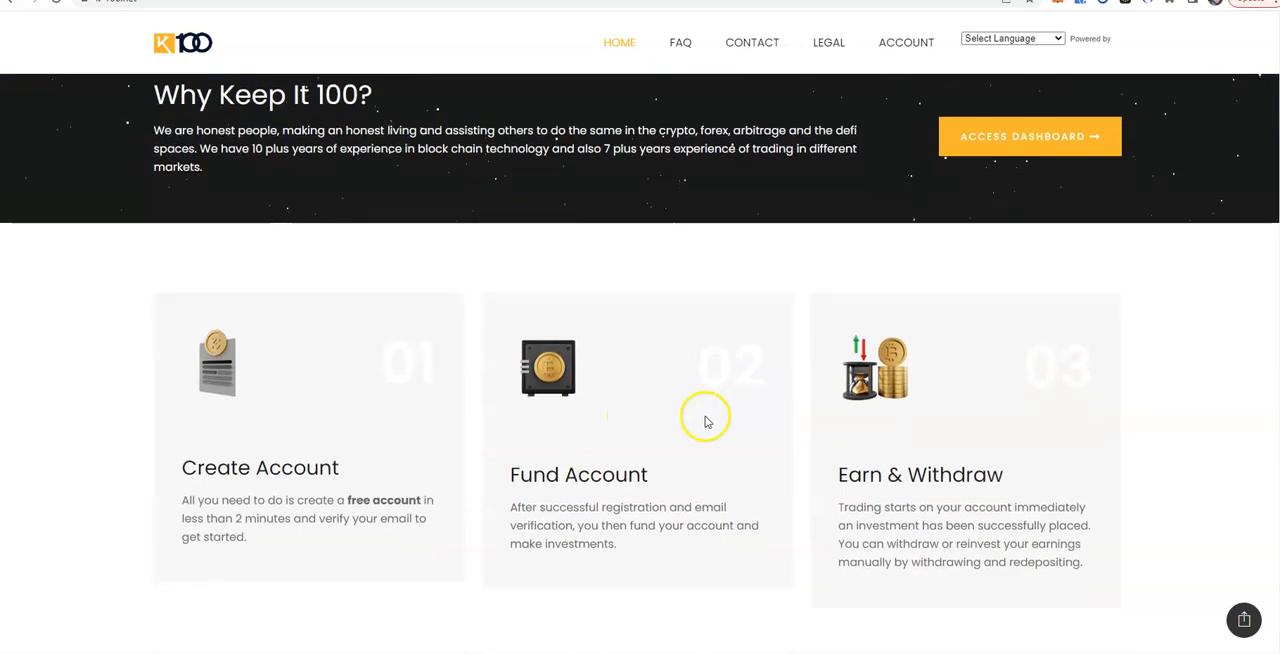
mouse_move(728, 426)
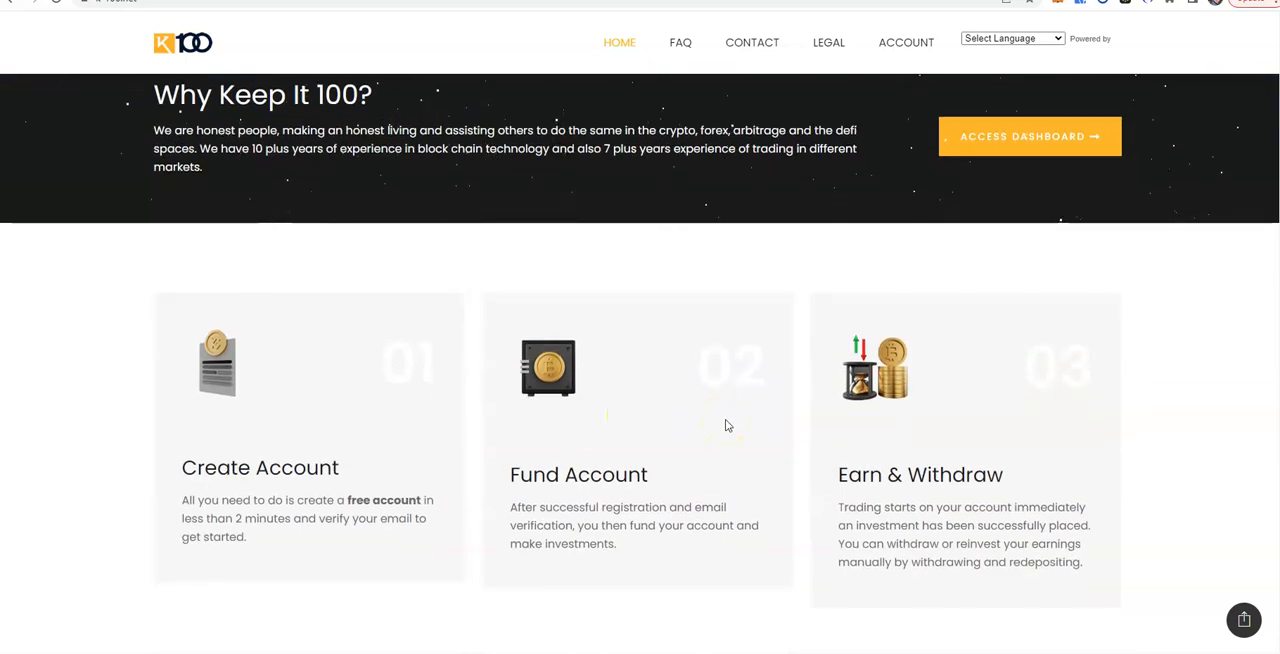
click(216, 520)
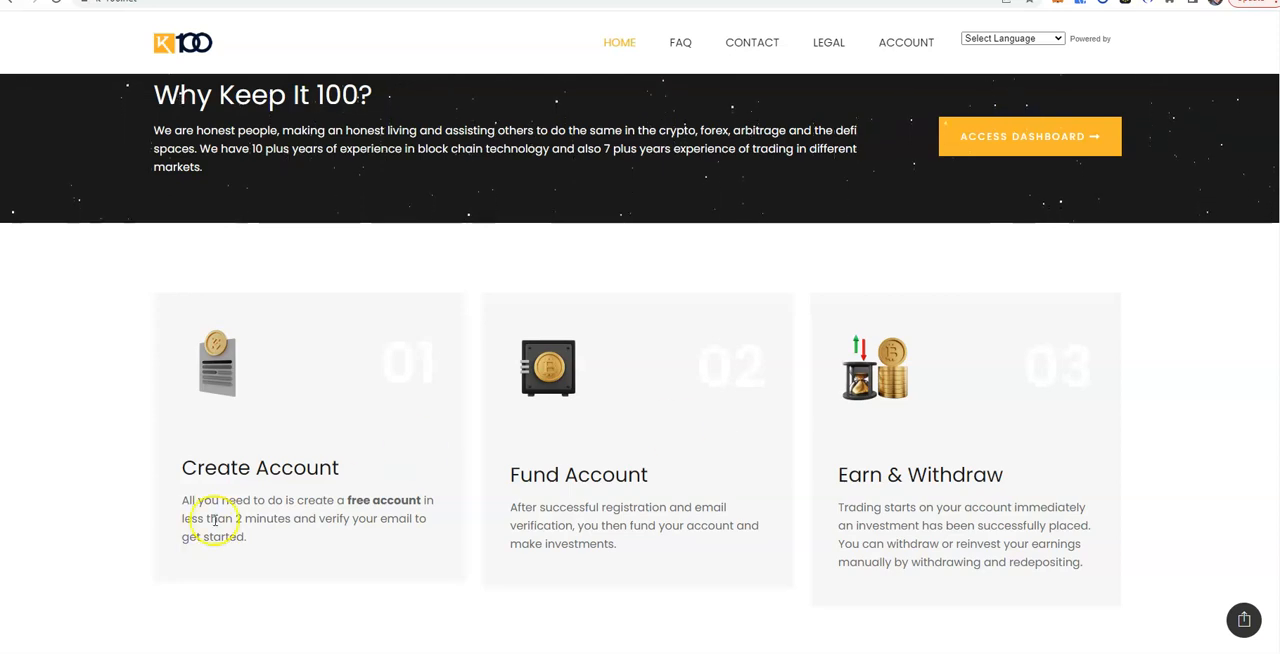
scroll(down, 3)
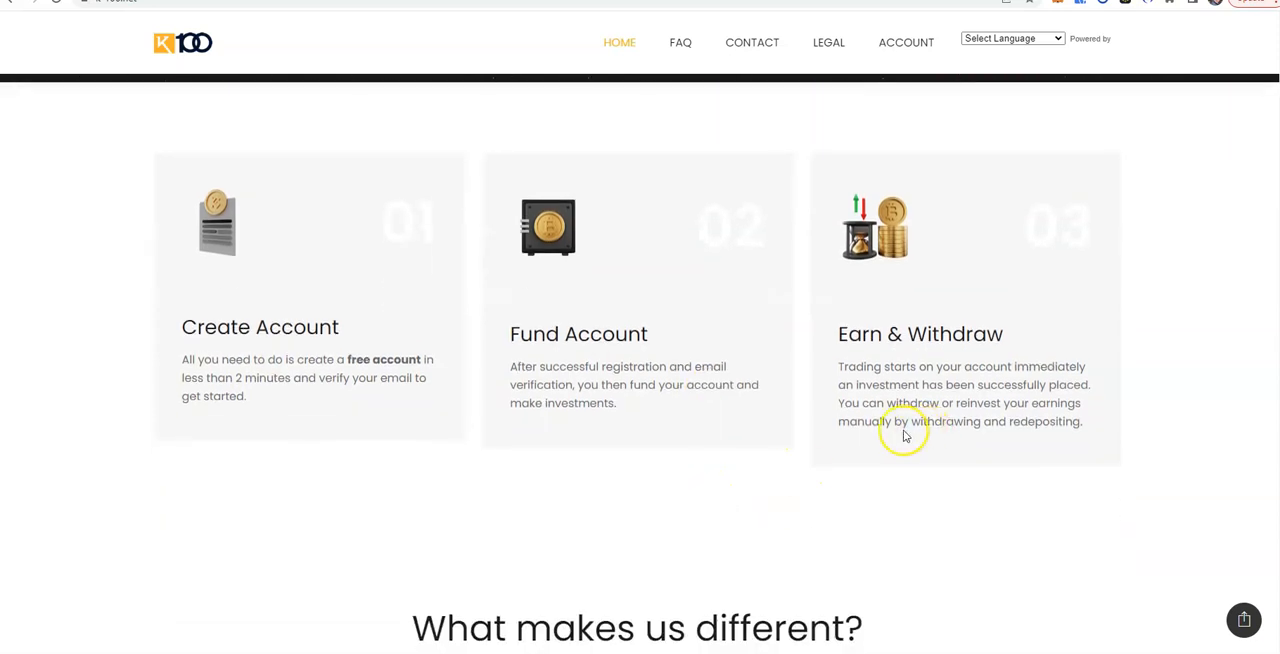
scroll(down, 3)
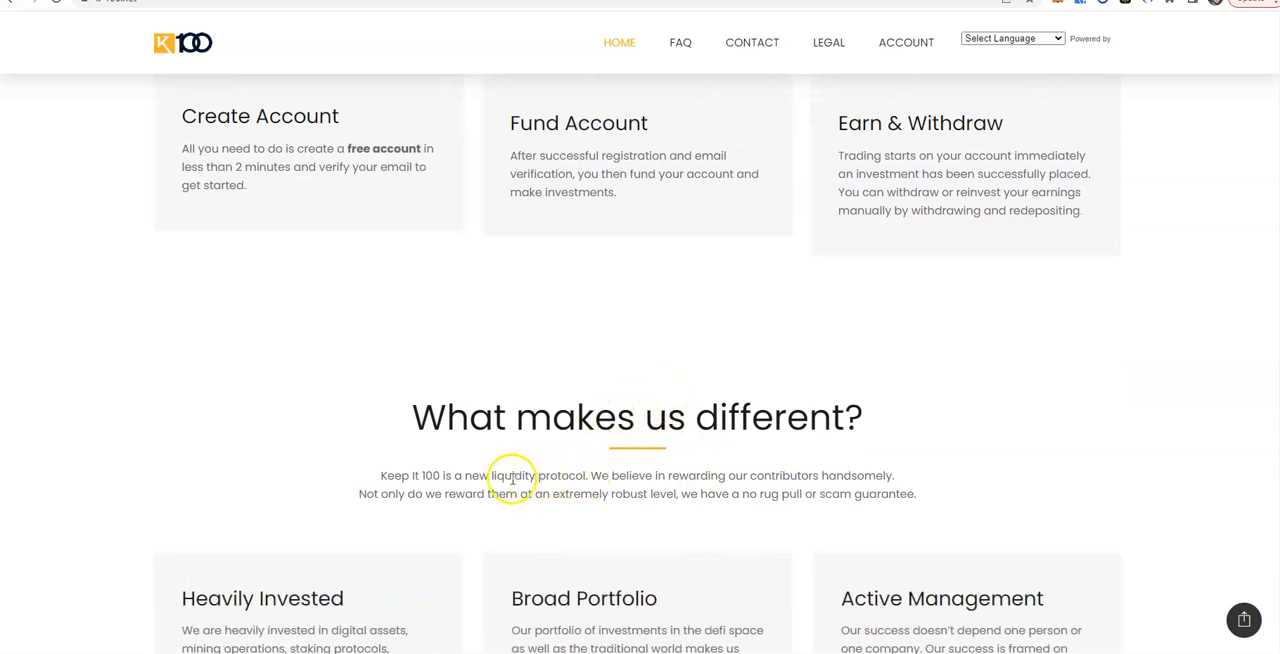
mouse_move(764, 490)
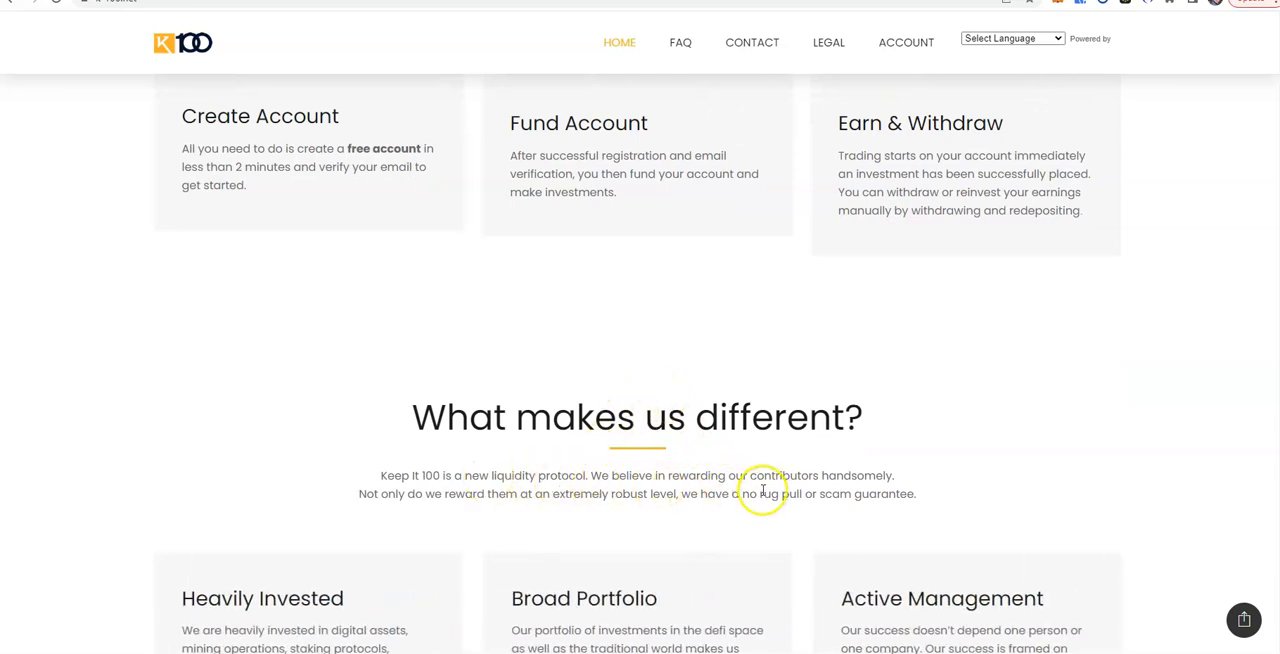
mouse_move(440, 522)
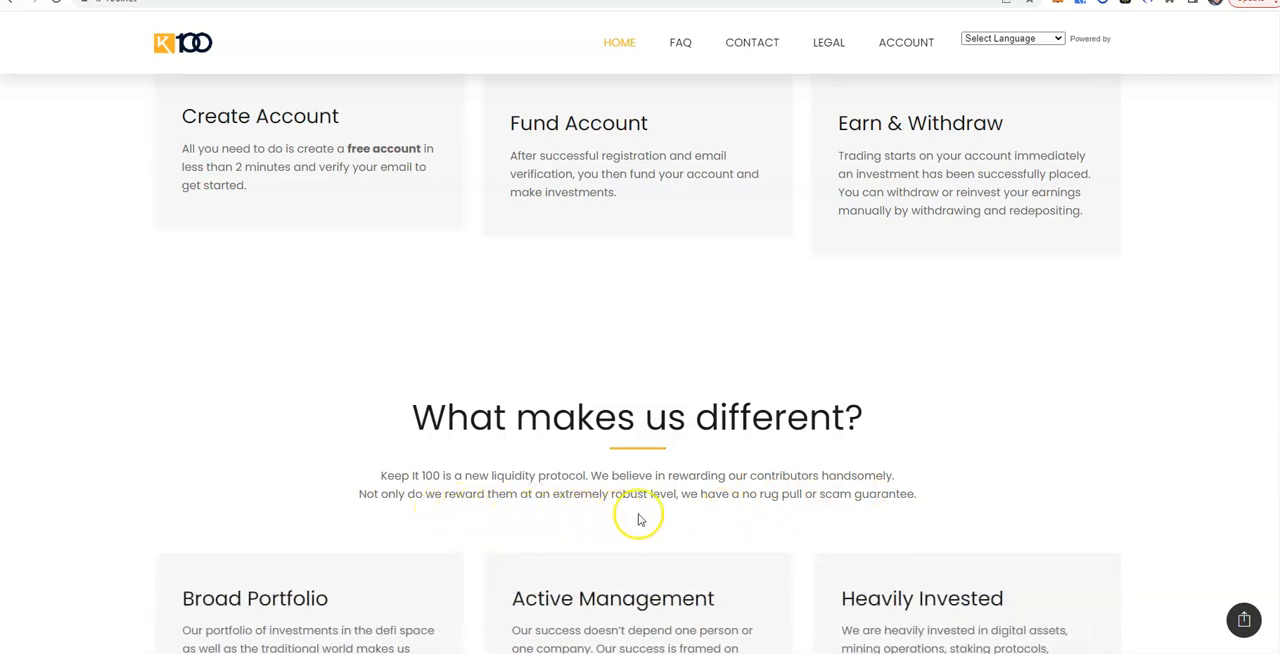
mouse_move(846, 518)
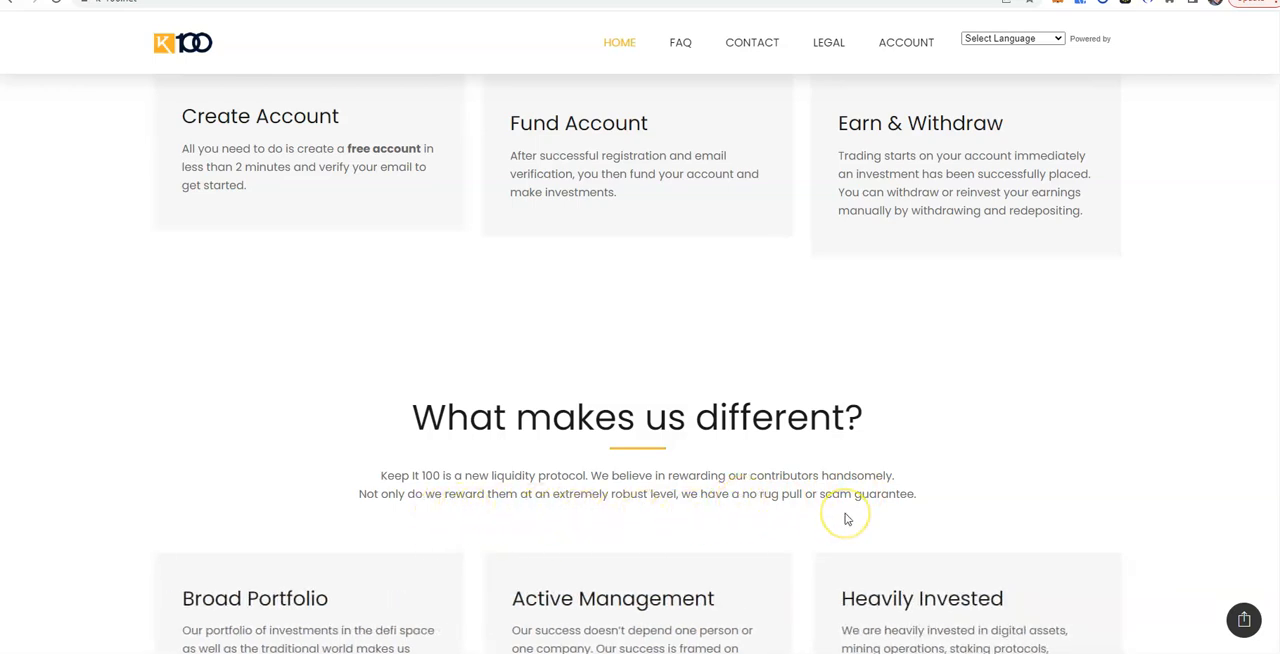
scroll(down, 3)
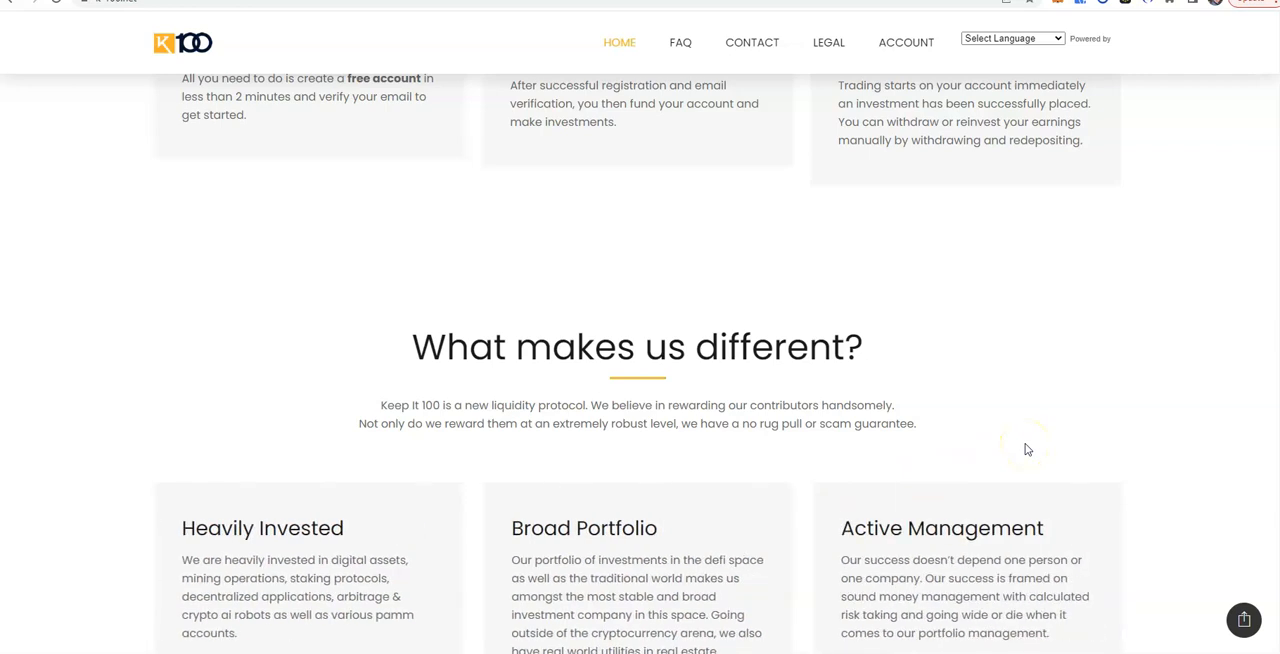
mouse_move(1024, 448)
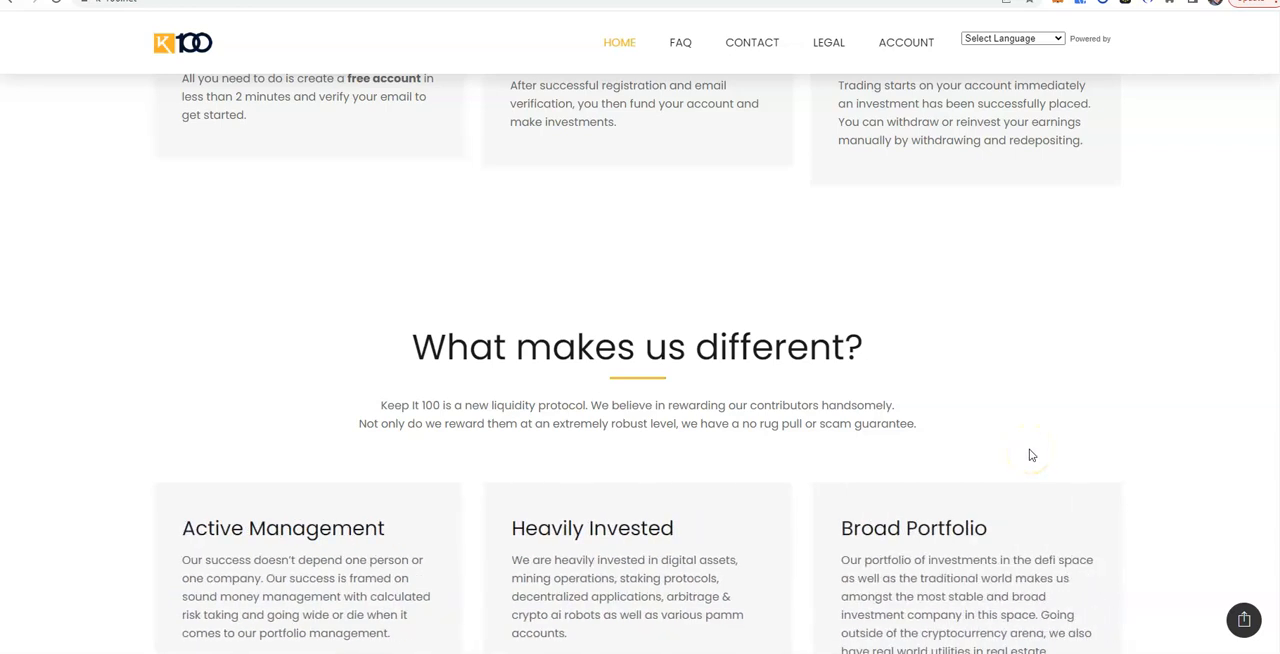
mouse_move(1032, 456)
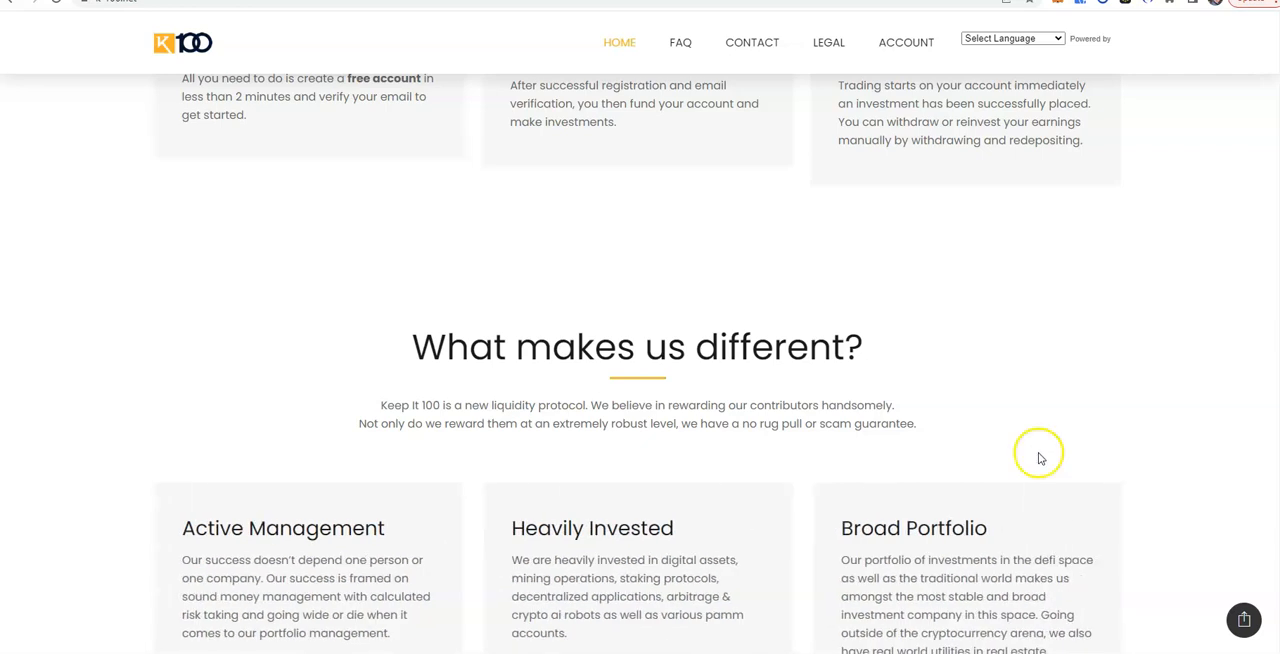
mouse_move(1040, 390)
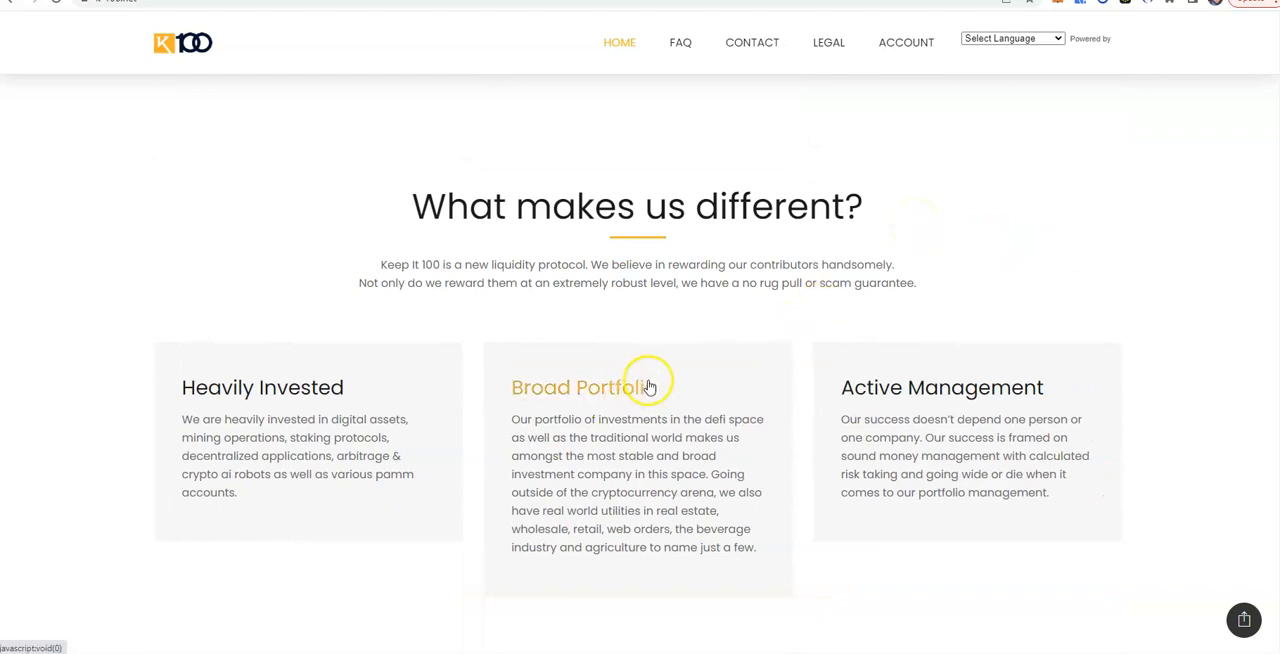
scroll(down, 3)
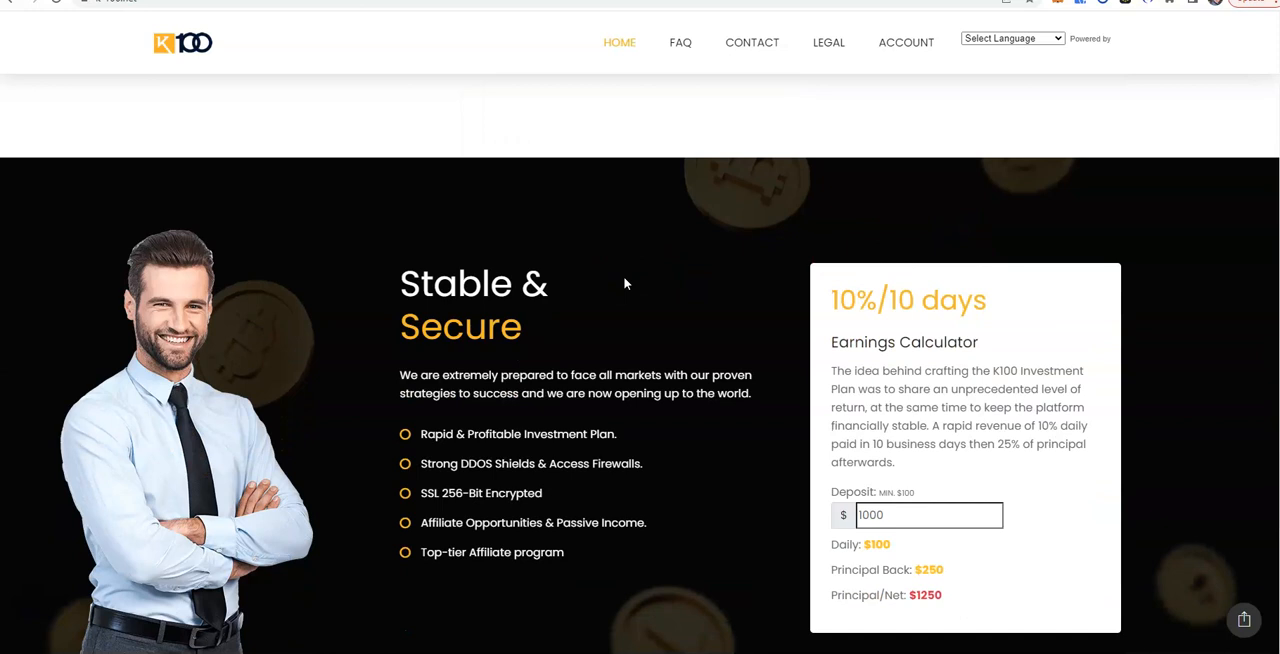
scroll(down, 3)
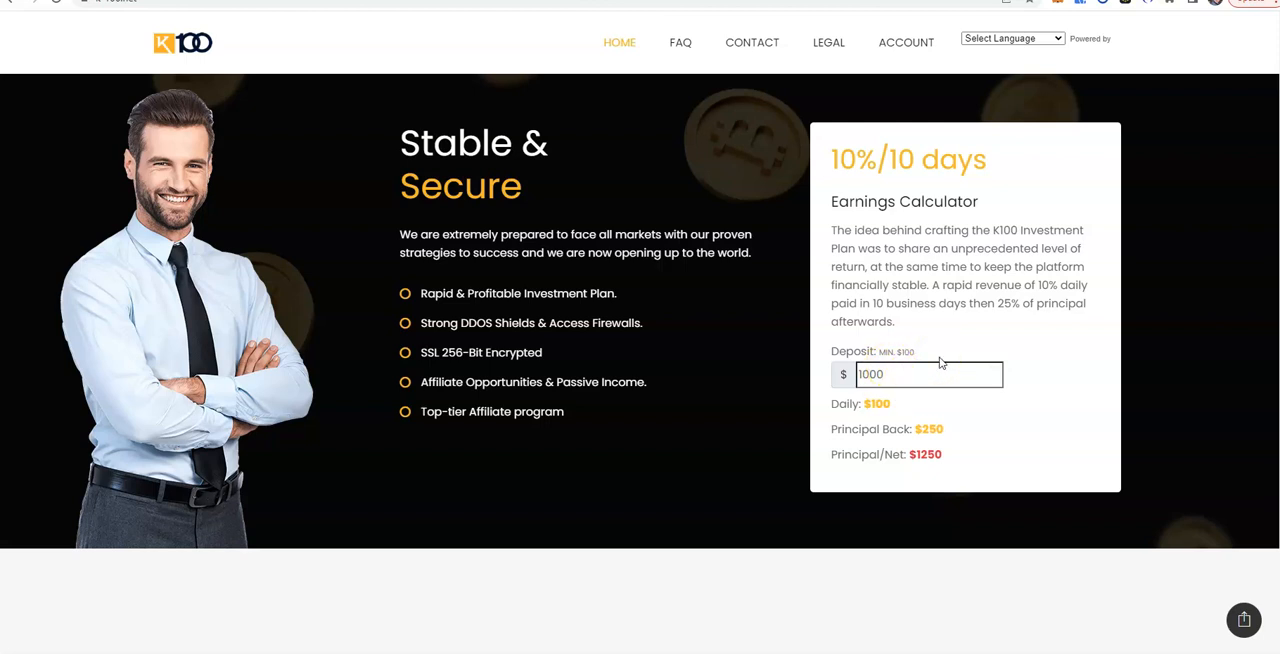
mouse_move(940, 356)
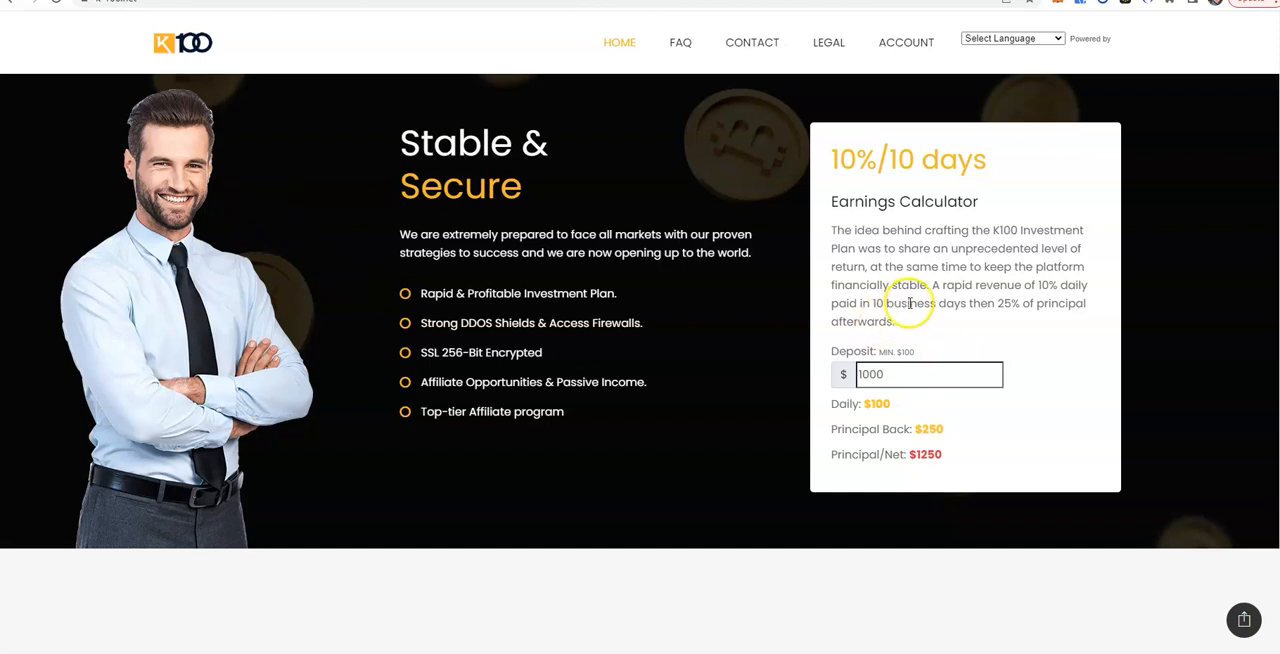
mouse_move(904, 338)
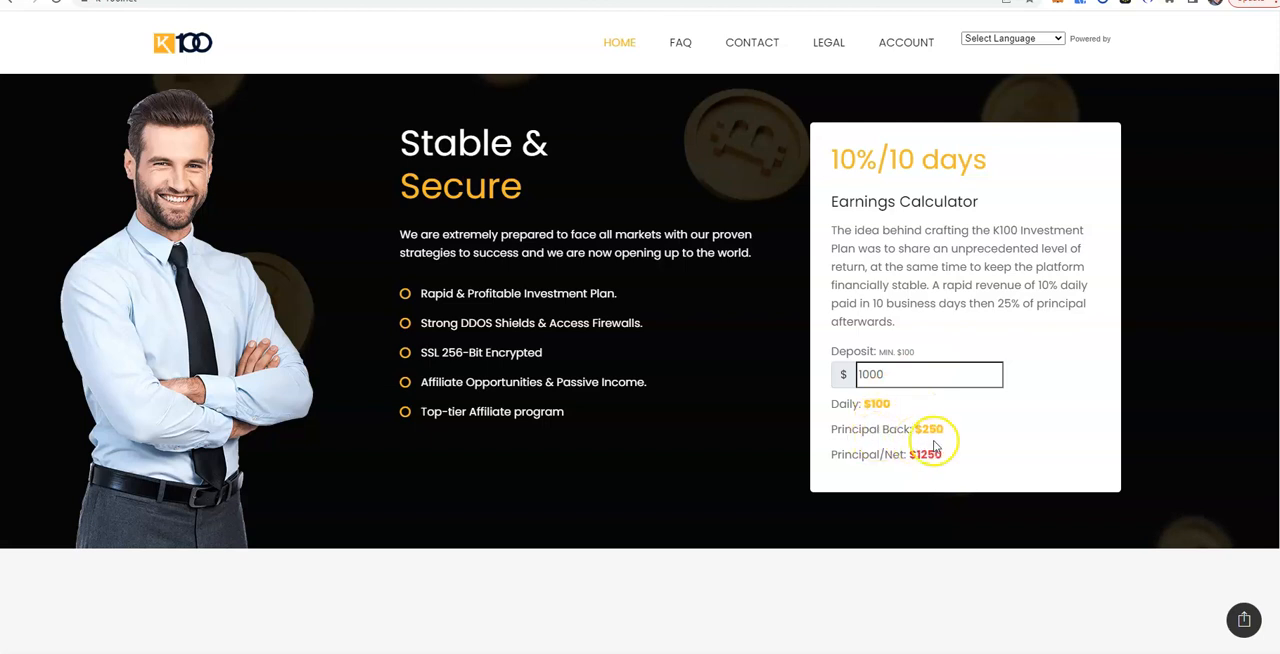
mouse_move(940, 452)
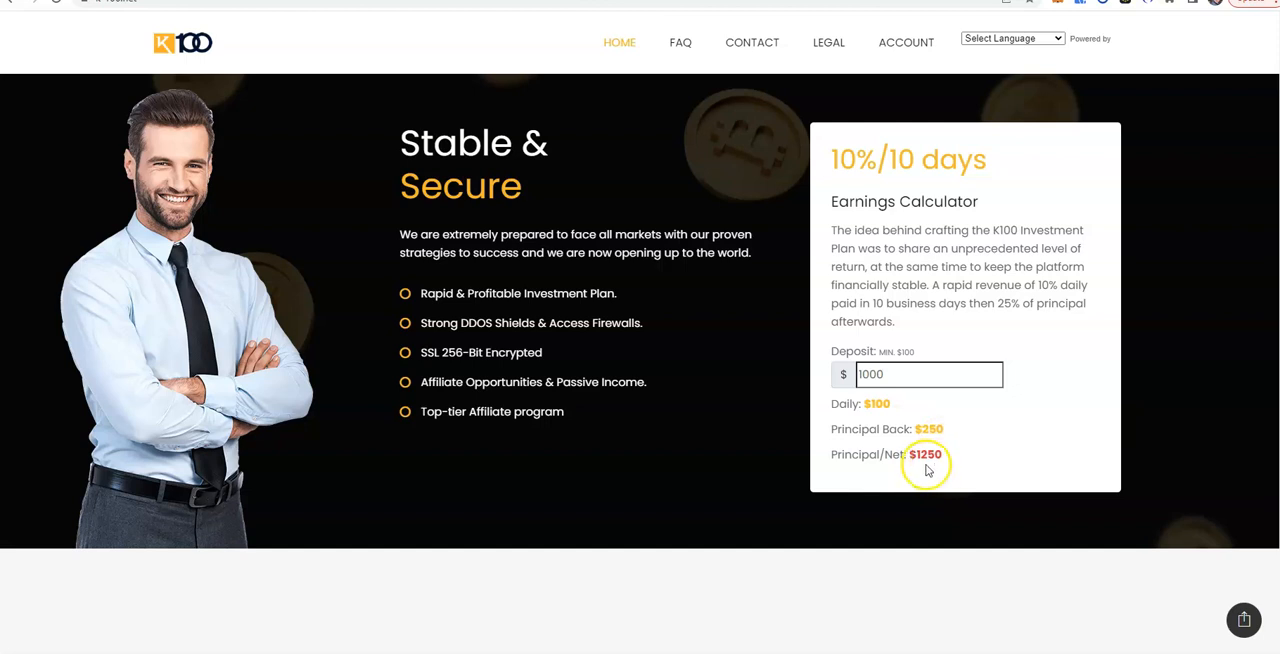
mouse_move(948, 478)
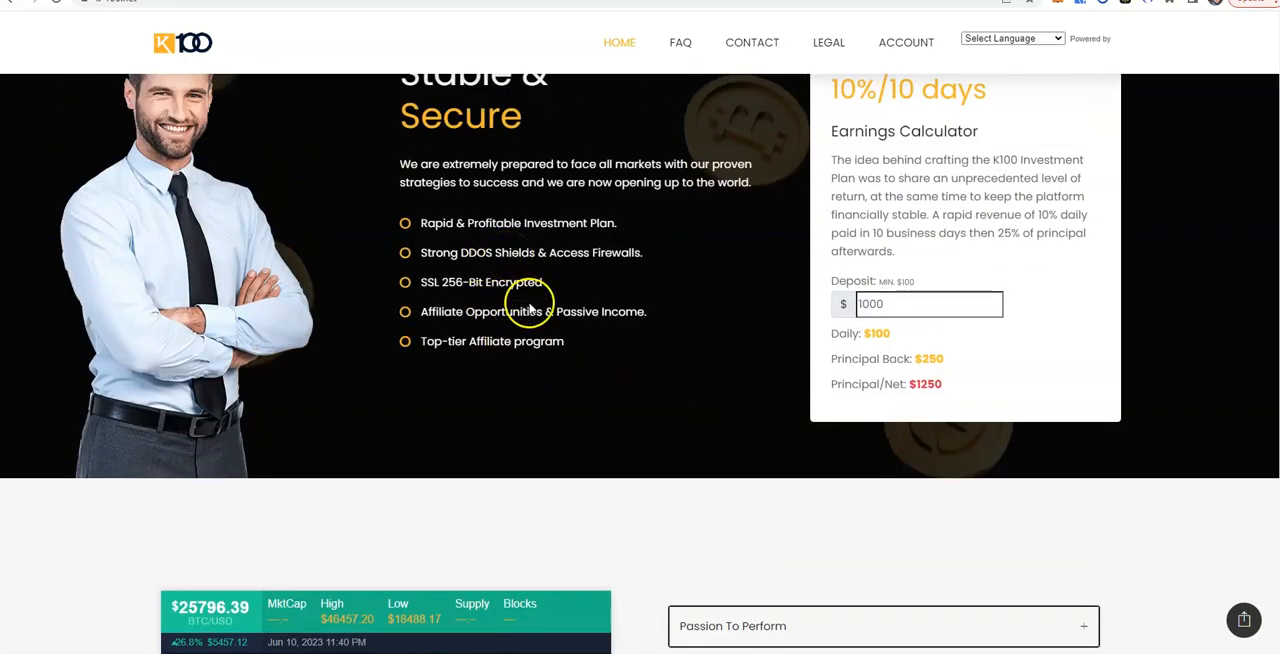
mouse_move(620, 304)
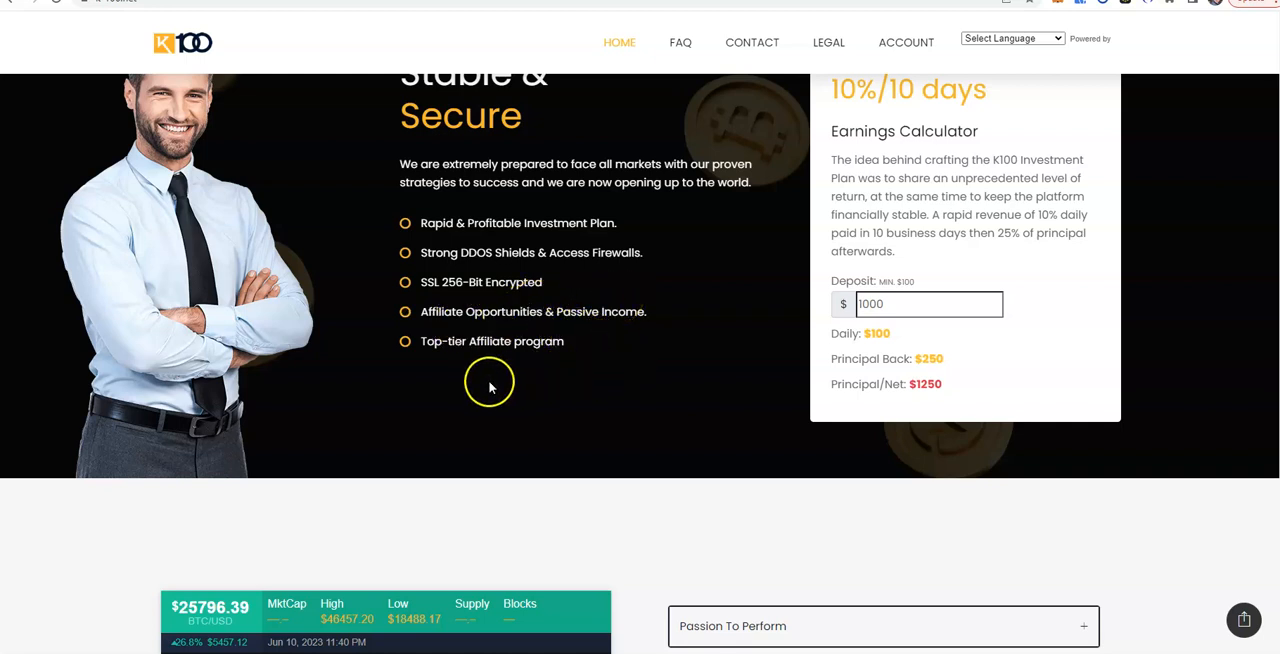
Step: Scroll to the Top 10 Leaderboard and switch its ranking from Funds Deposited to Revenue Paid
scroll(down, 3)
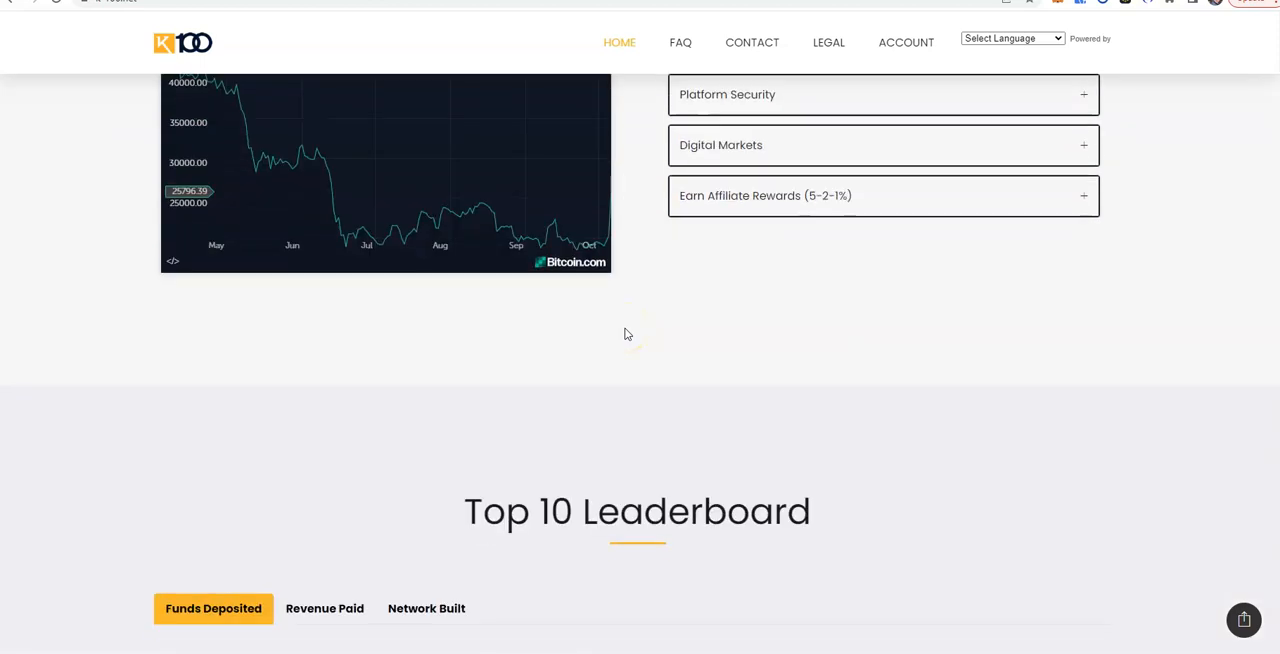
scroll(down, 3)
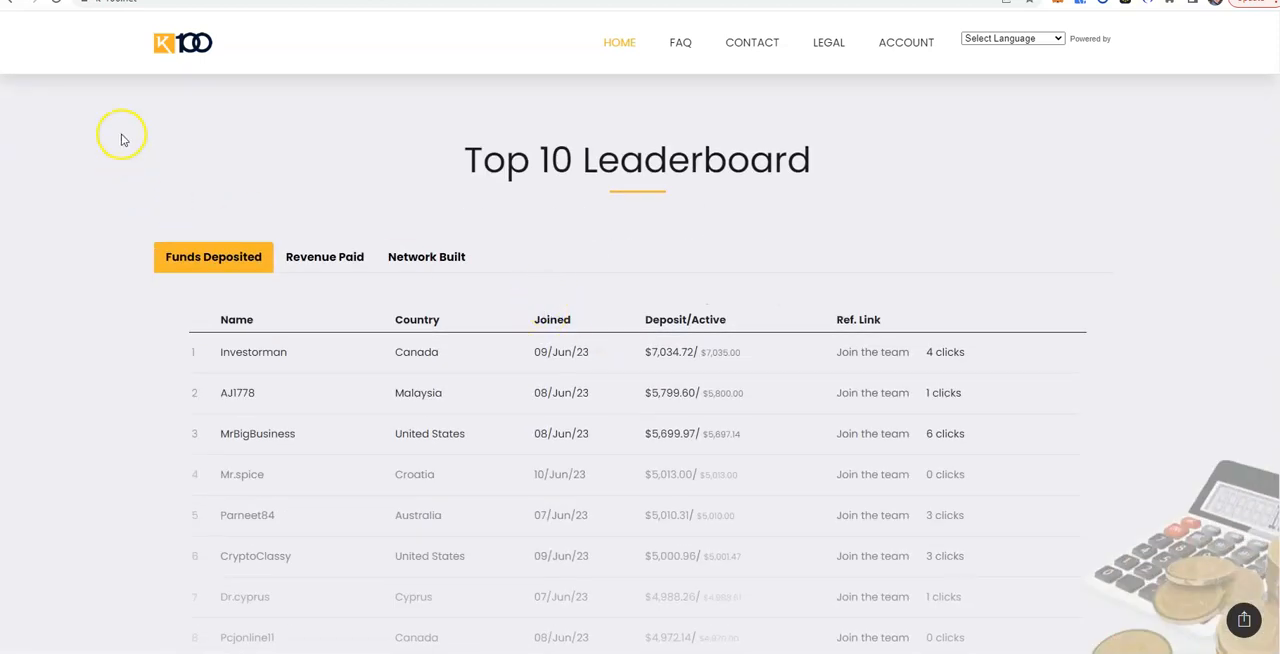
scroll(down, 3)
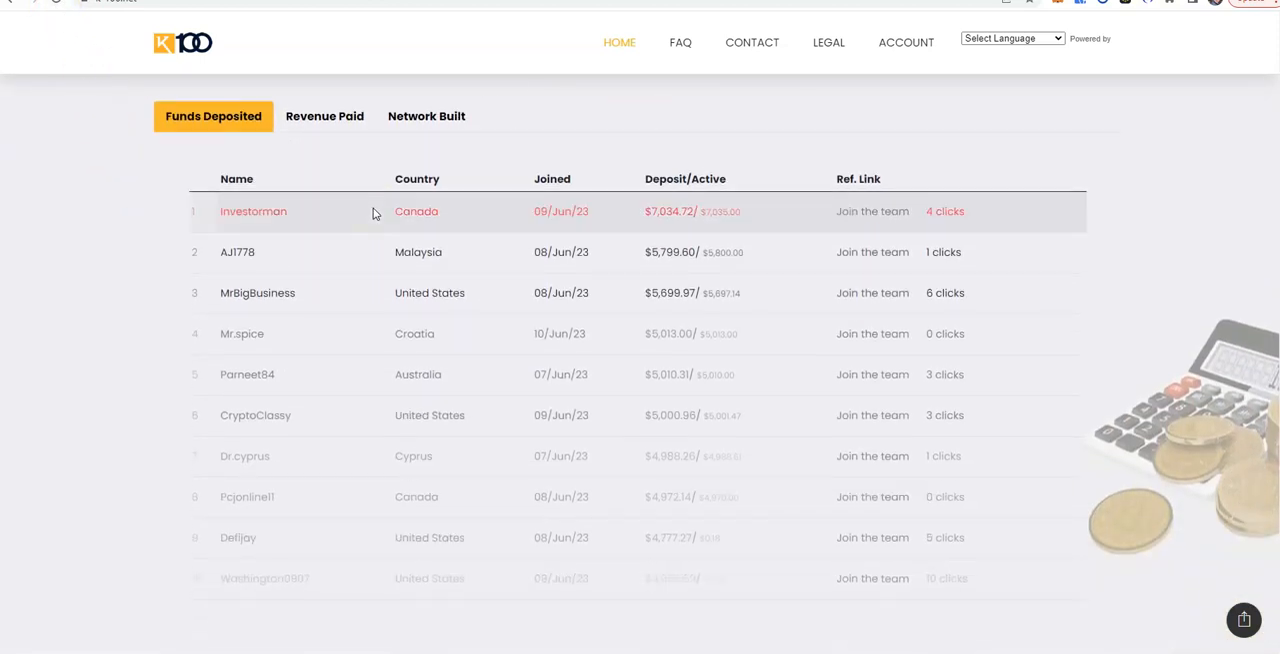
click(212, 116)
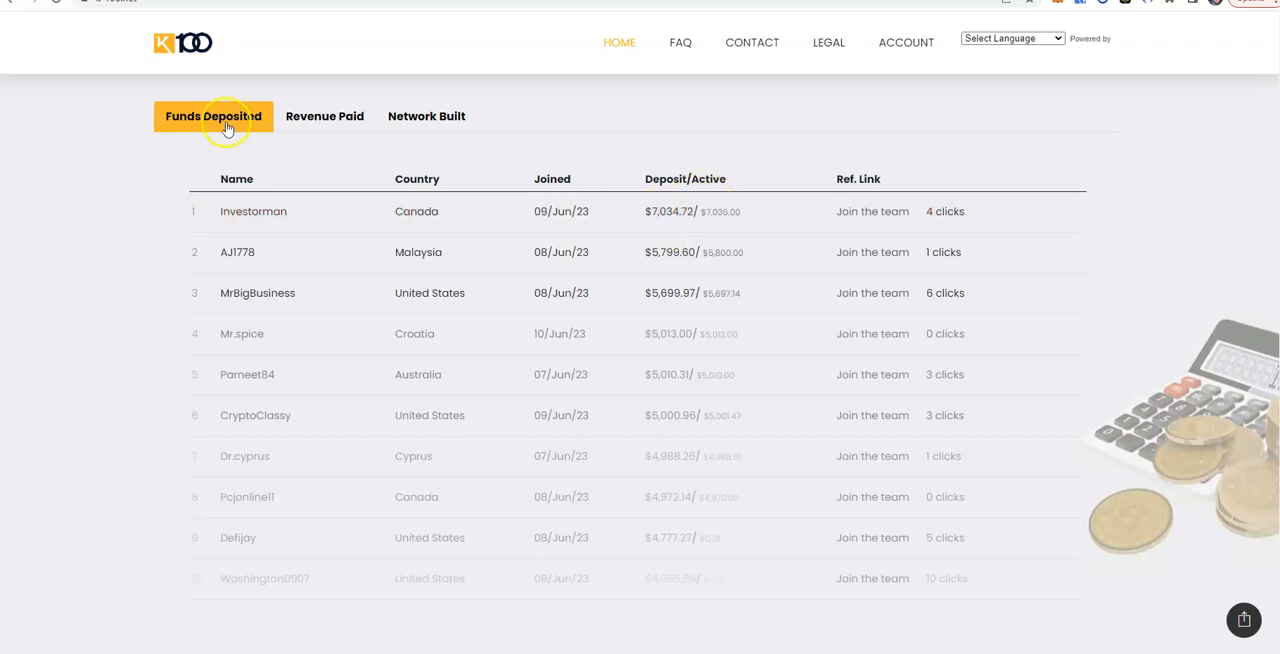
mouse_move(410, 332)
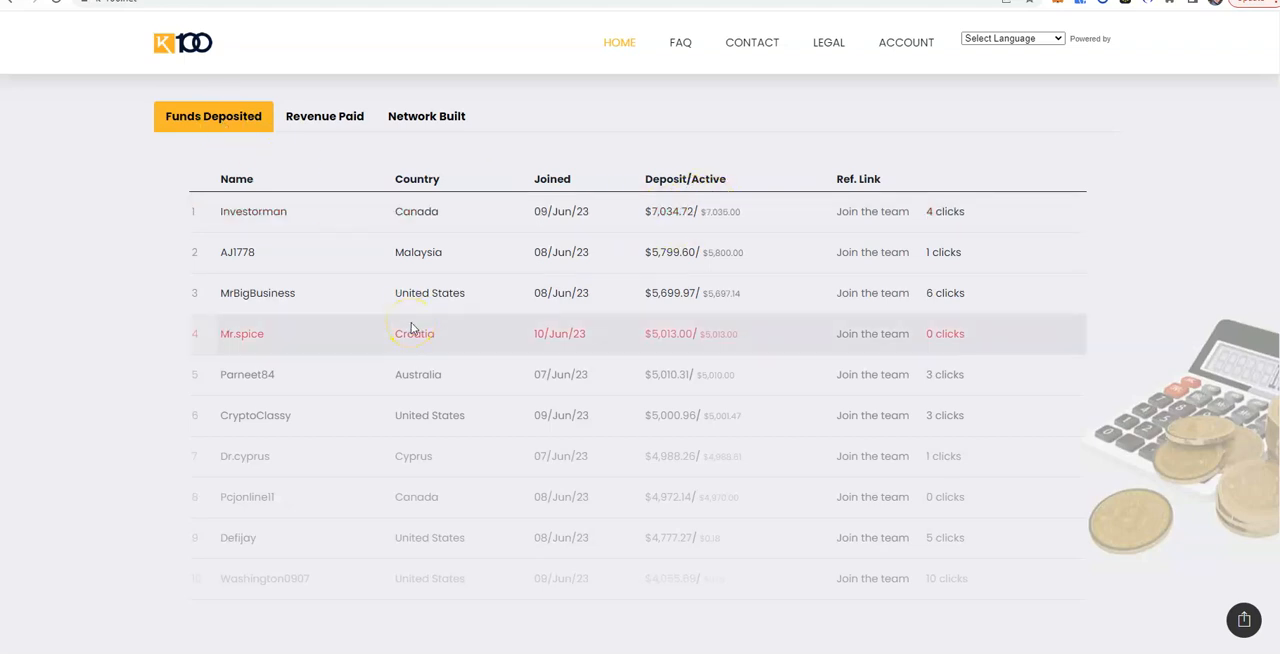
mouse_move(344, 242)
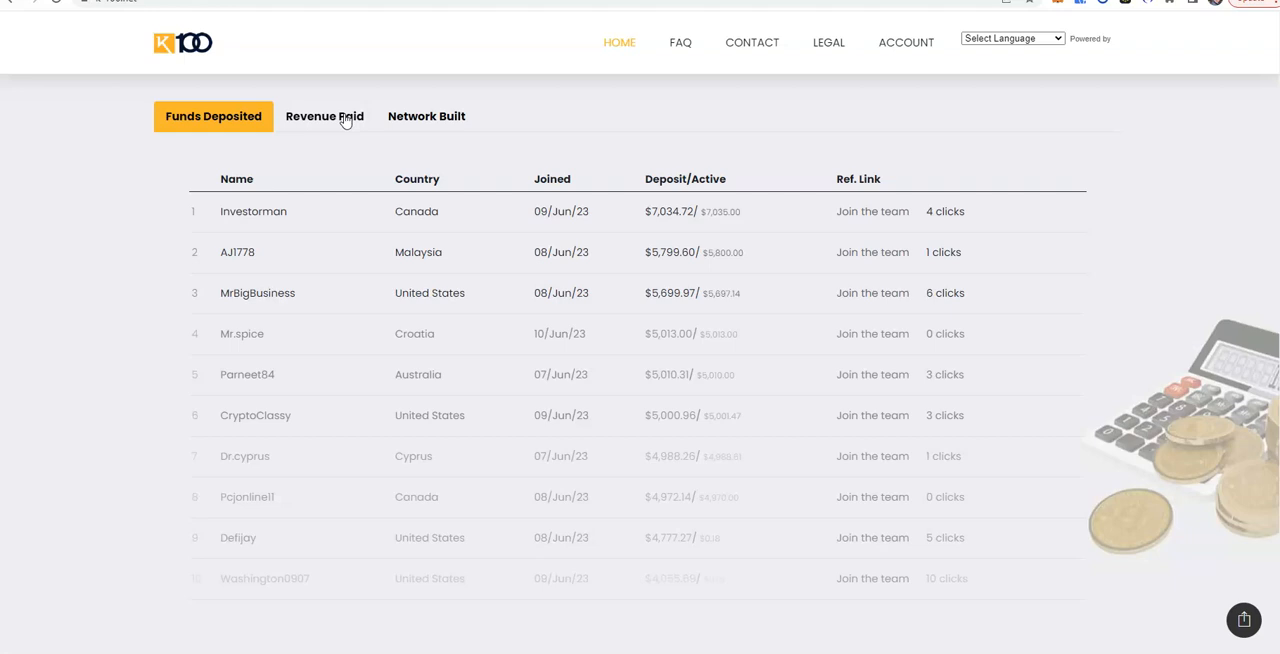
click(324, 116)
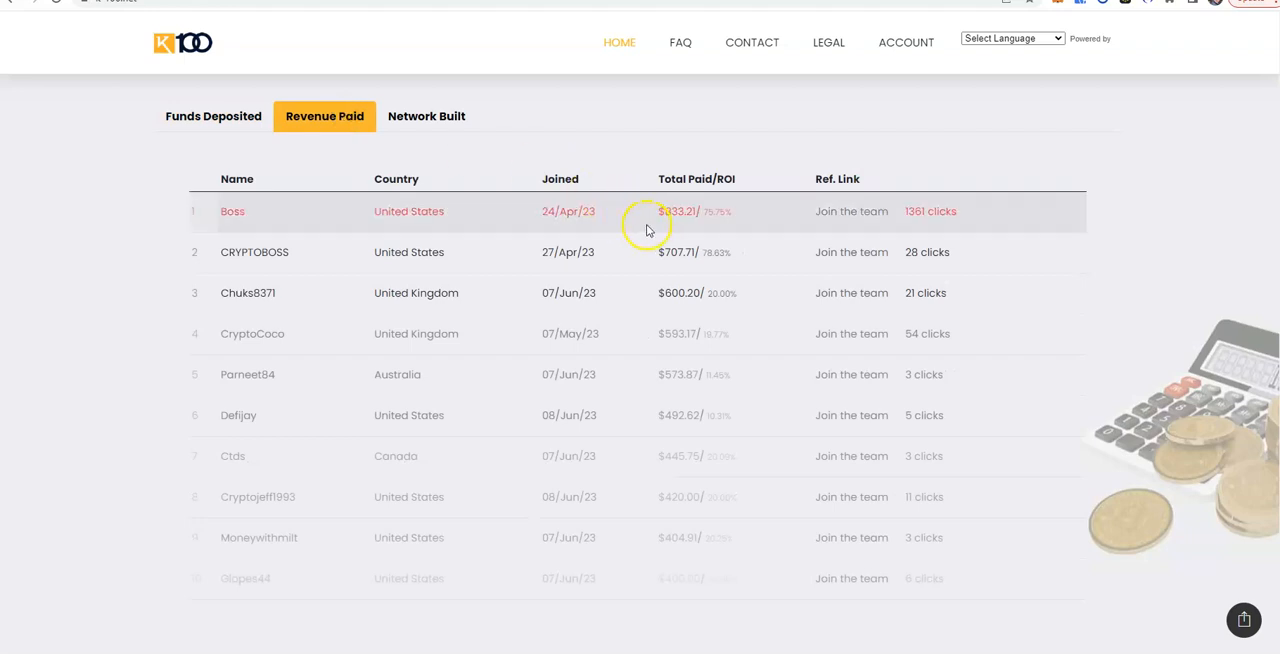
mouse_move(664, 218)
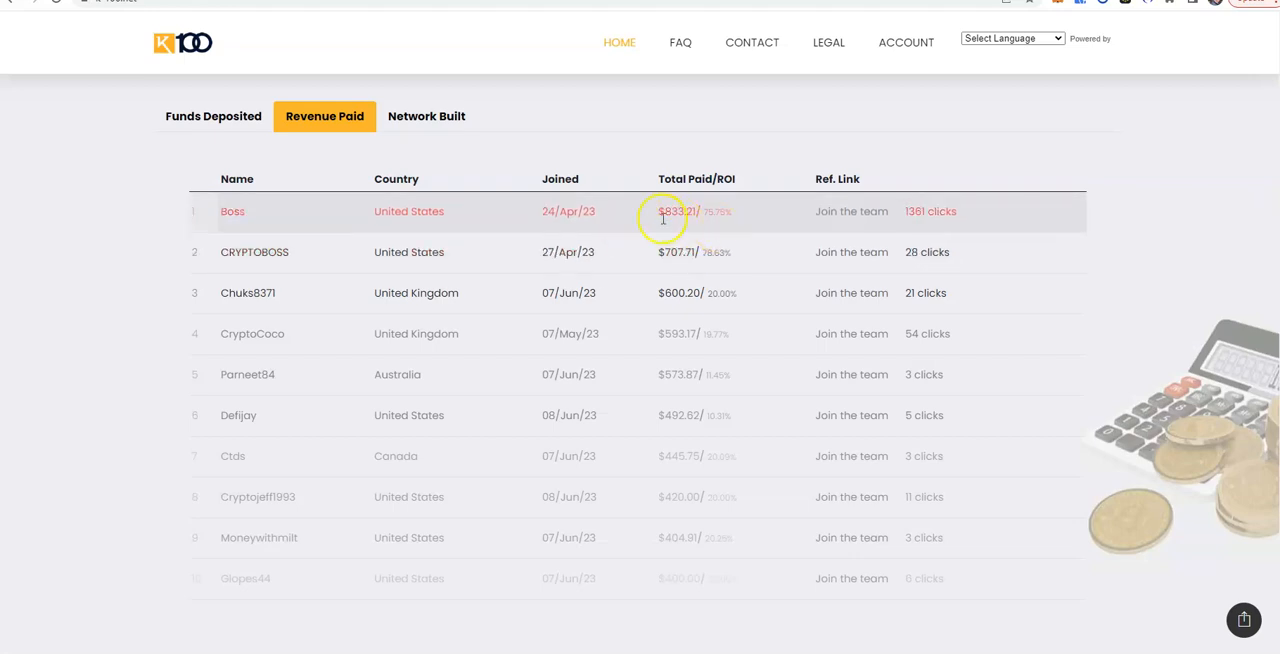
mouse_move(514, 496)
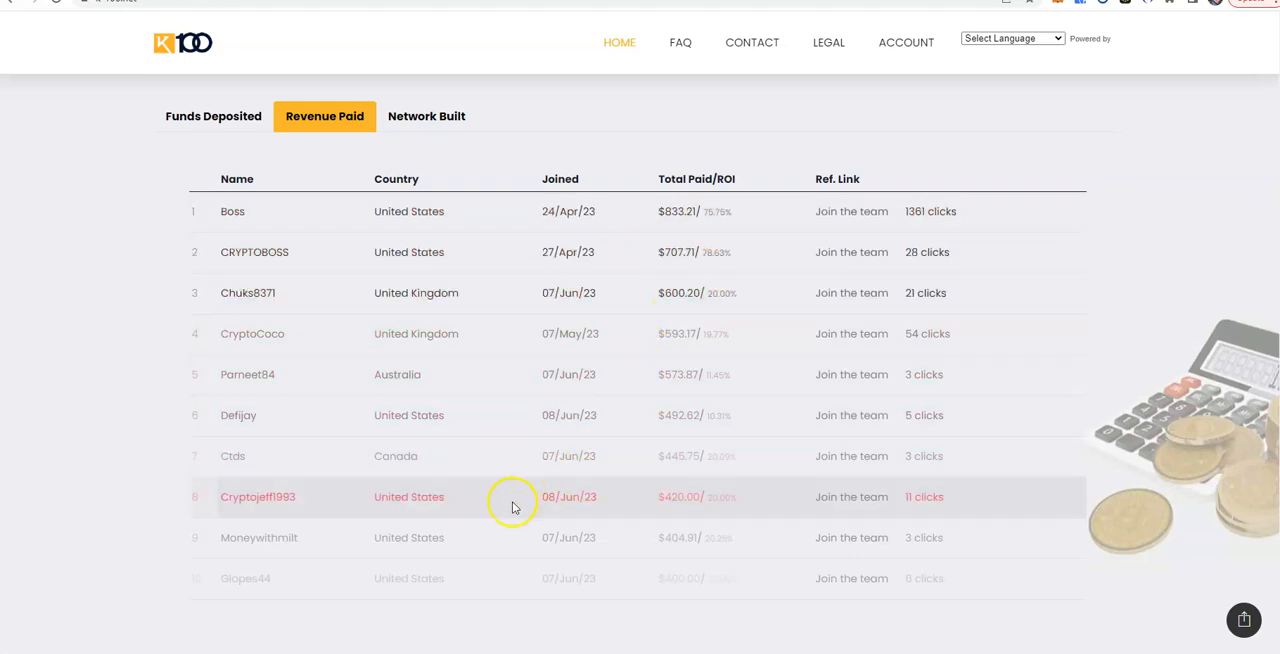
mouse_move(296, 206)
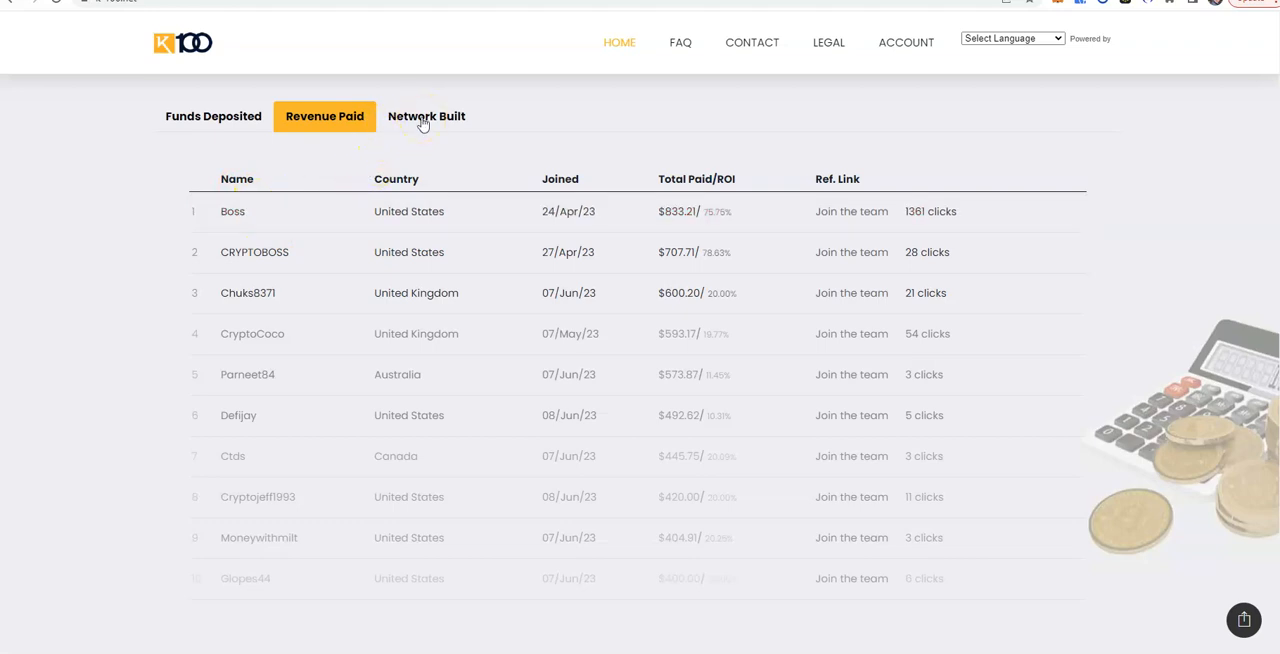
scroll(down, 3)
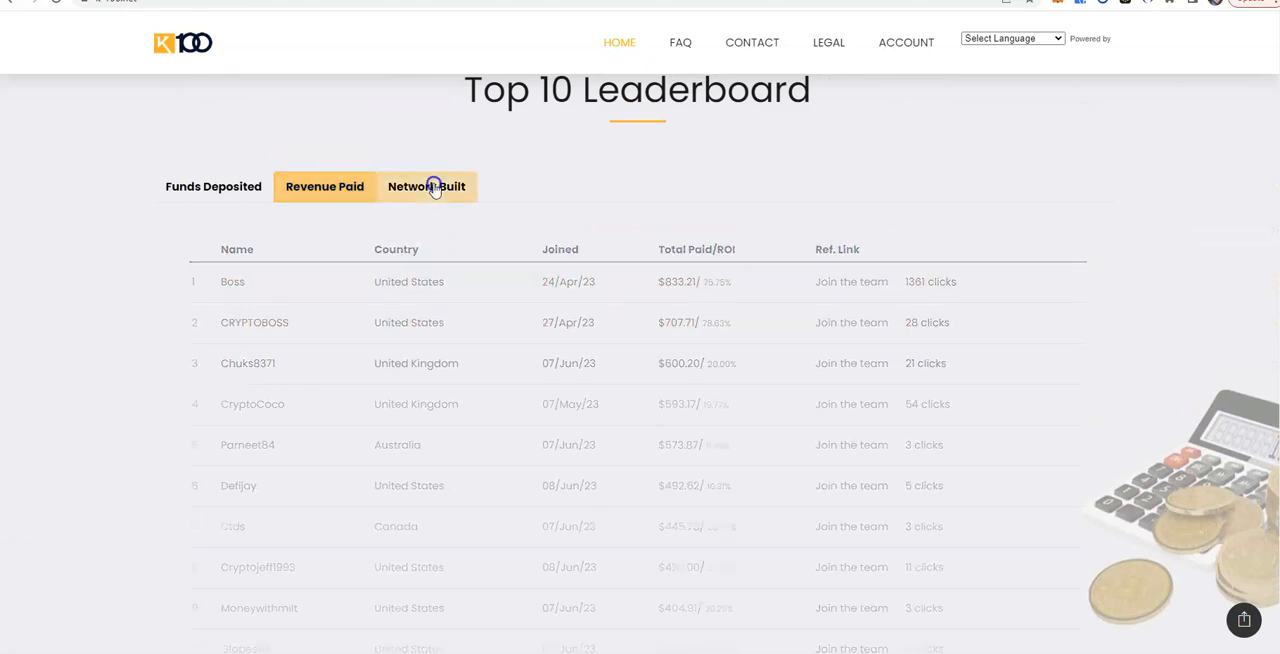
click(426, 186)
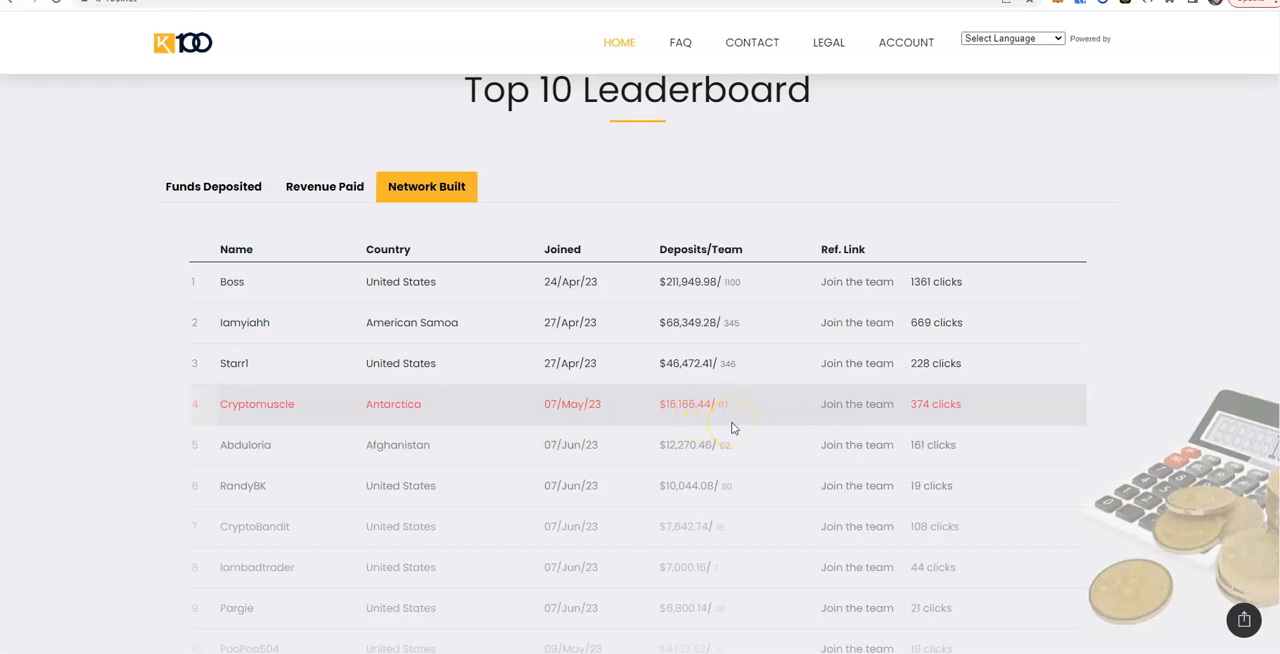
scroll(down, 3)
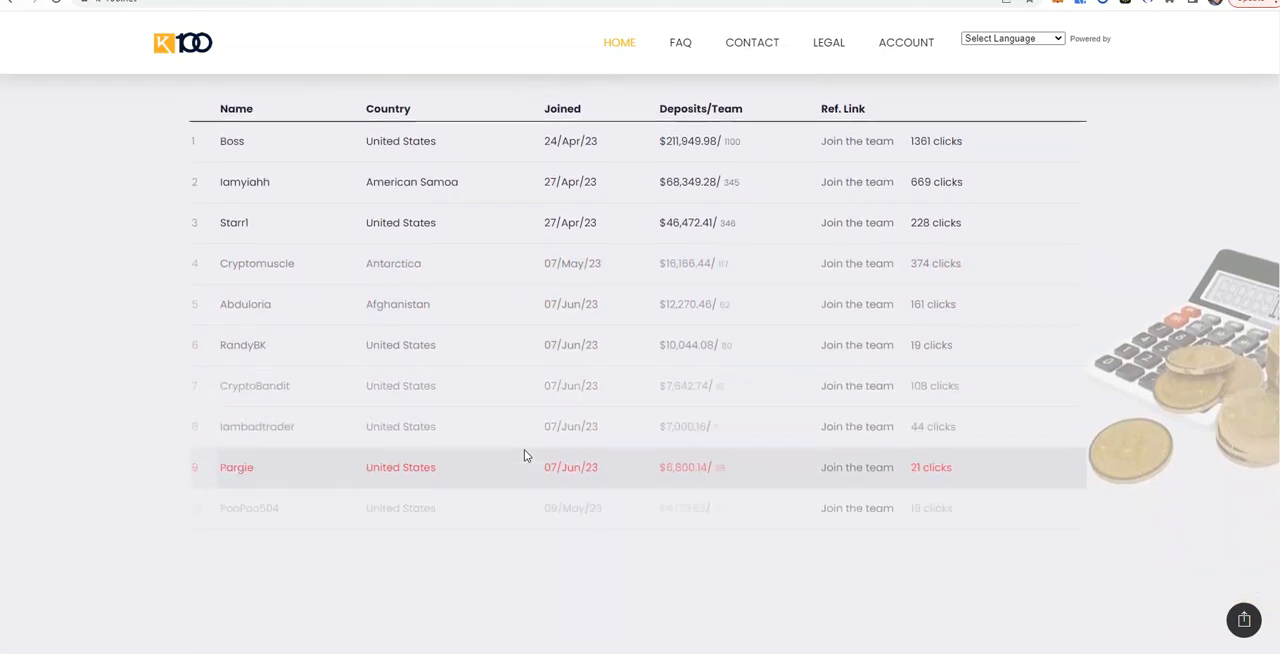
mouse_move(576, 280)
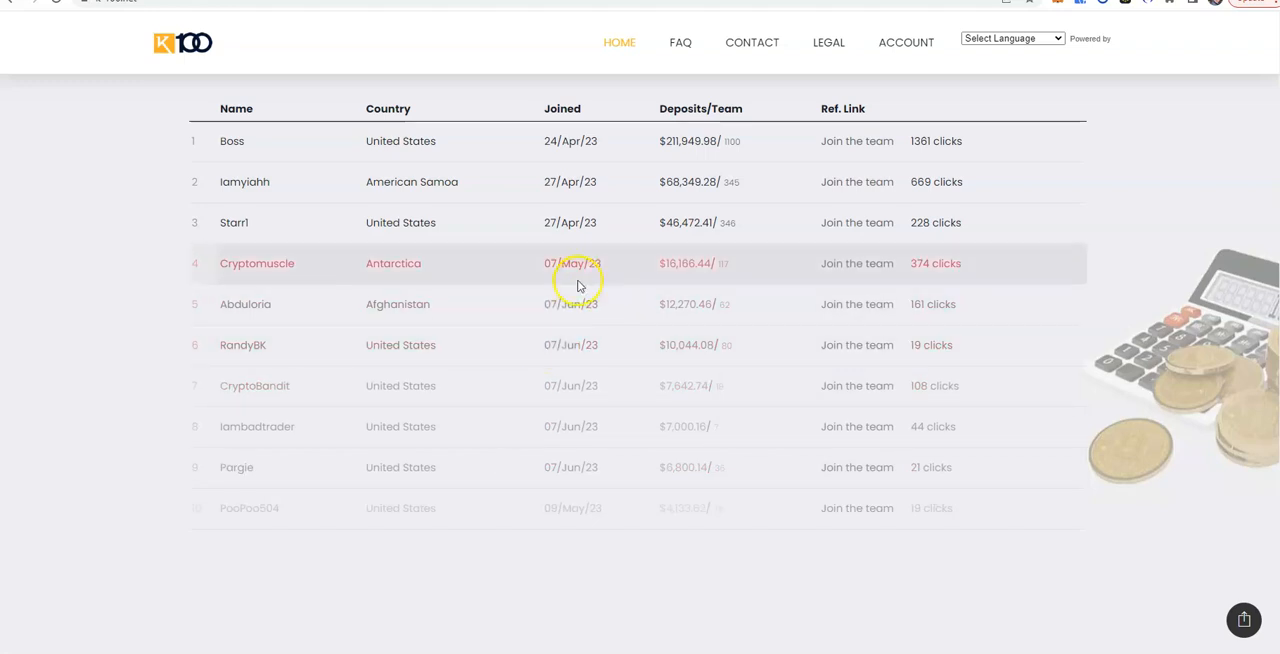
mouse_move(676, 156)
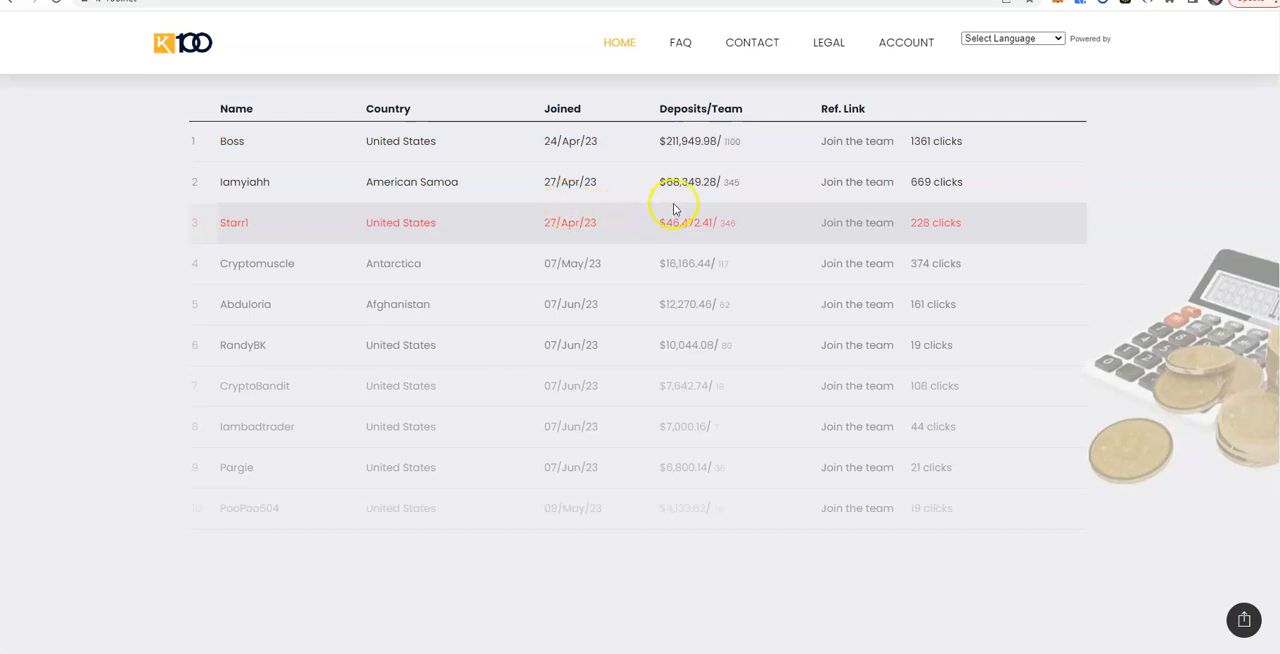
mouse_move(240, 182)
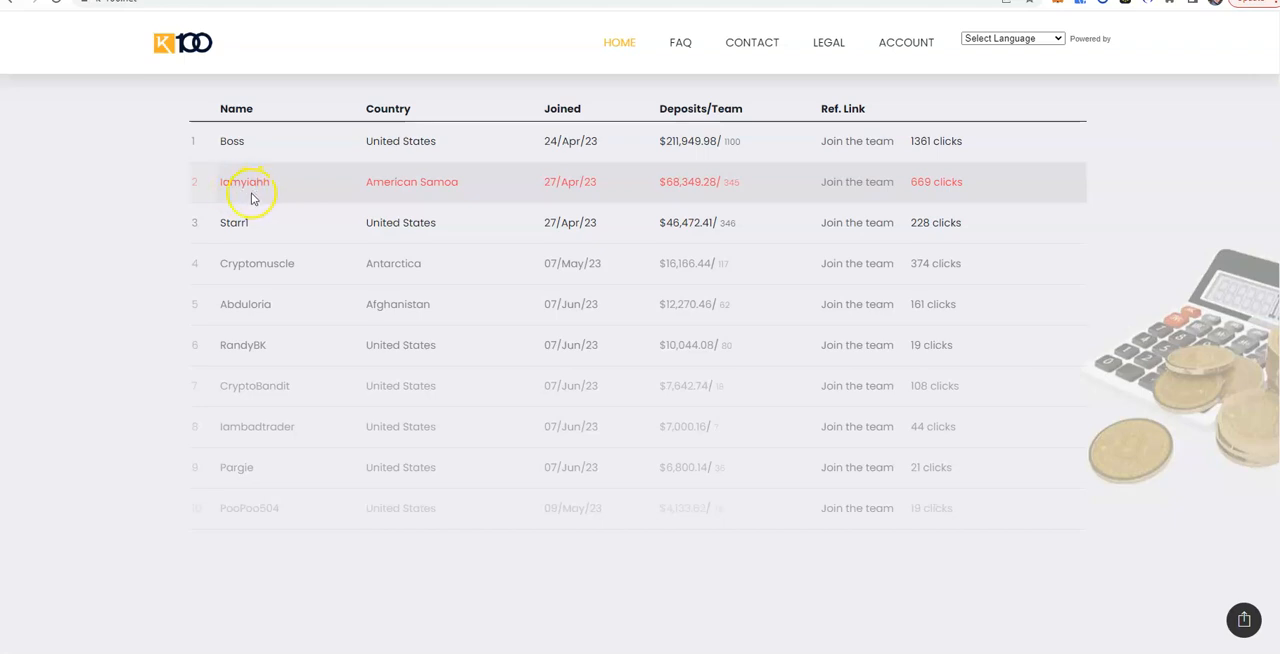
mouse_move(240, 196)
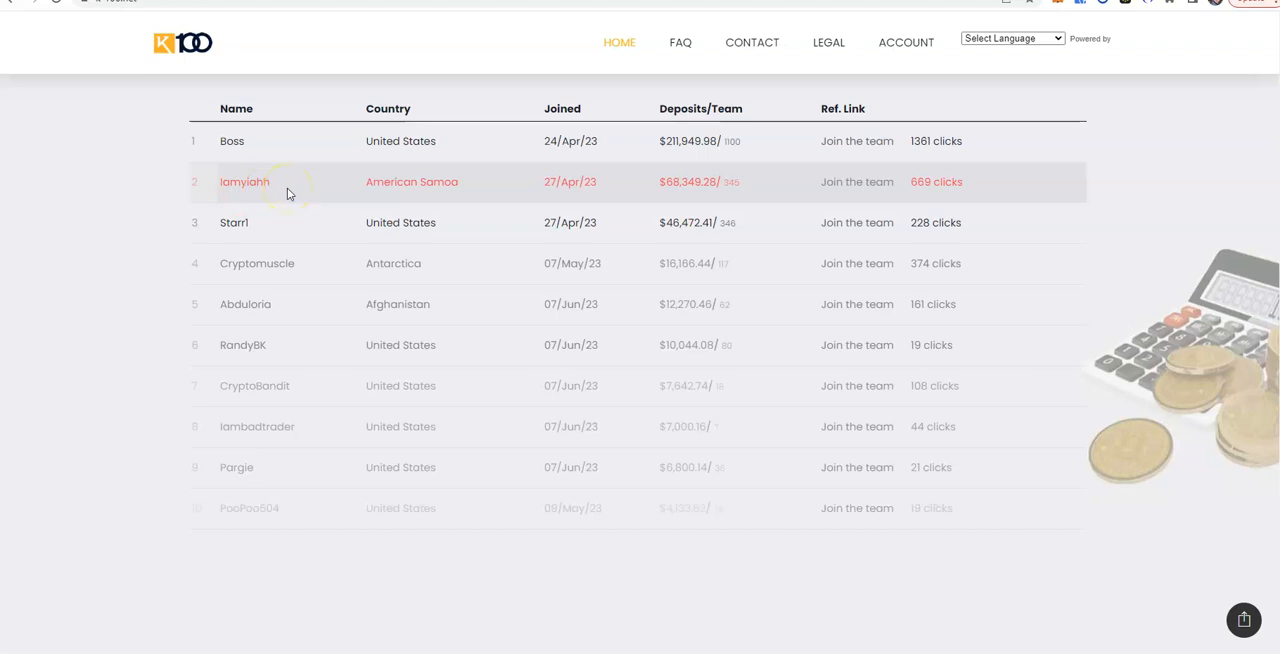
mouse_move(696, 222)
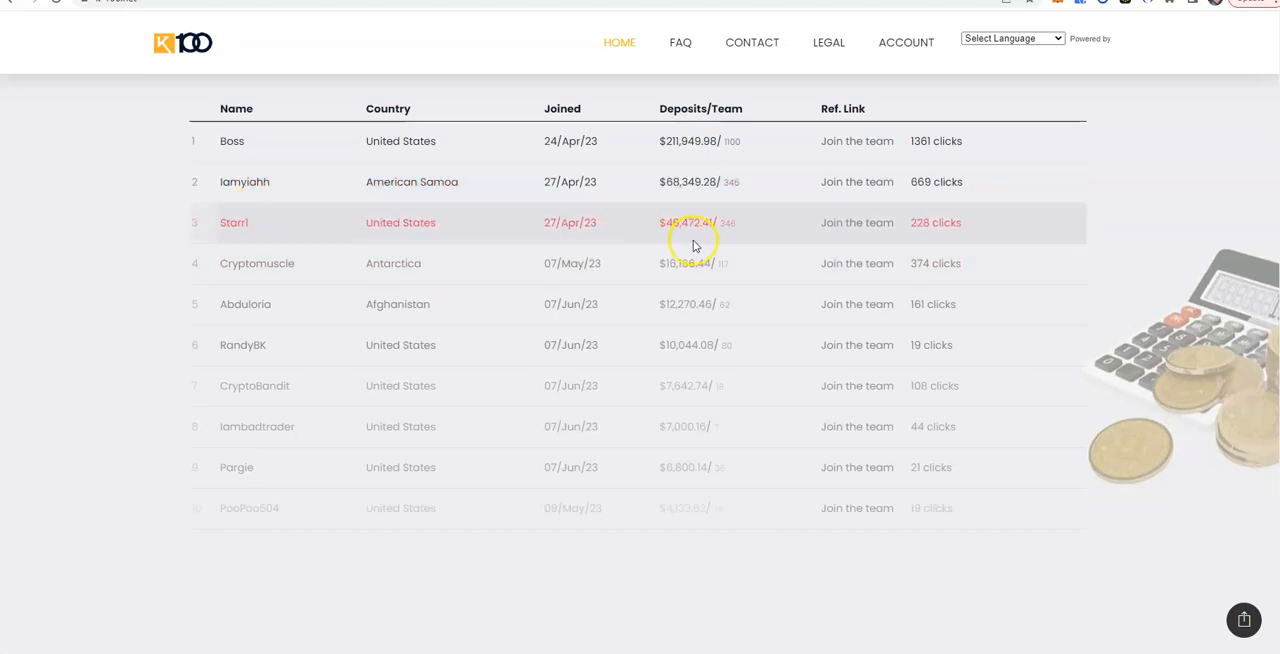
mouse_move(490, 264)
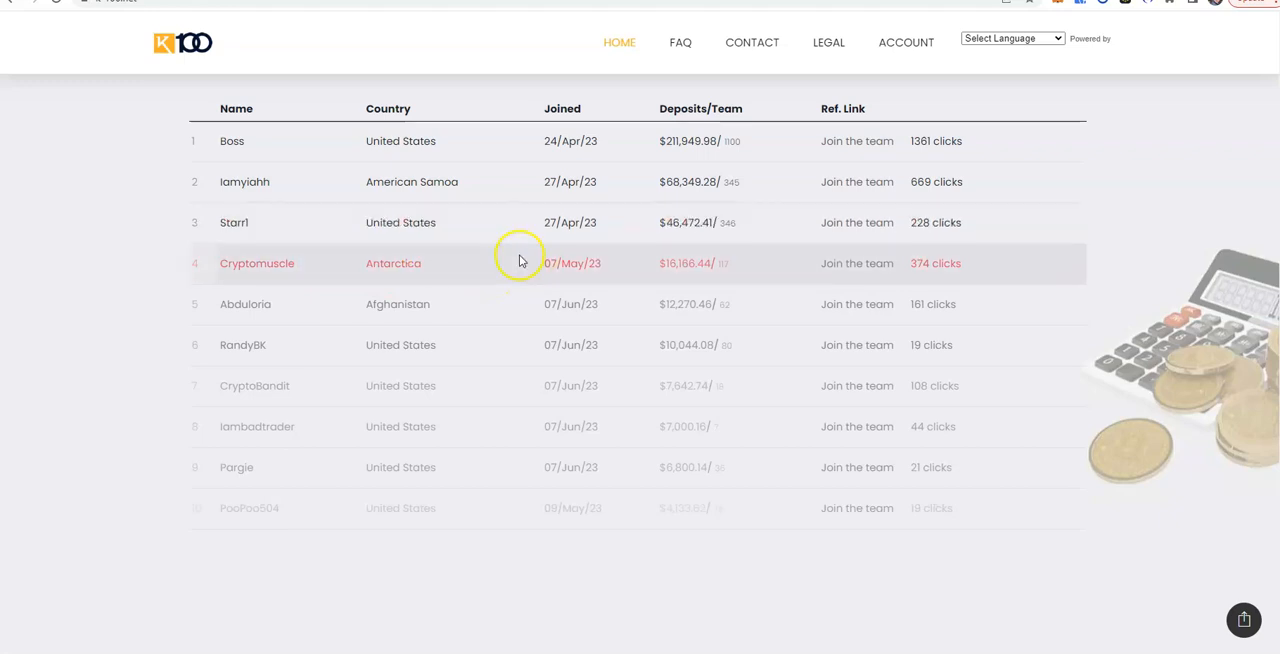
mouse_move(684, 264)
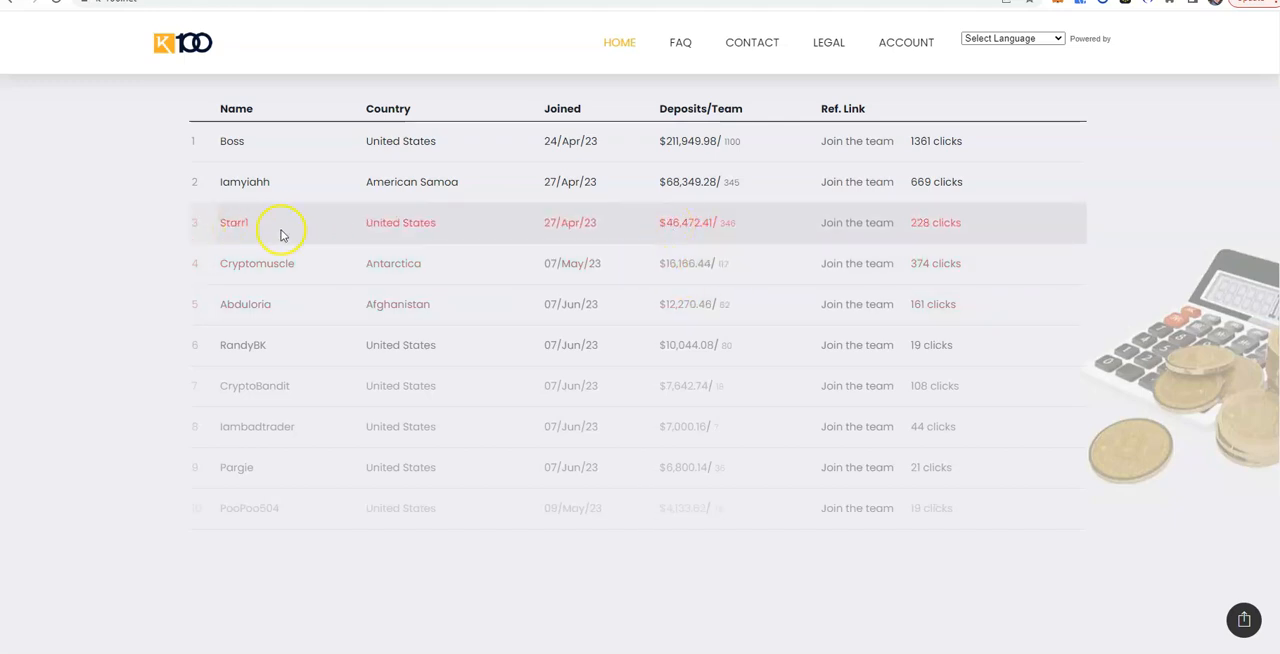
mouse_move(770, 284)
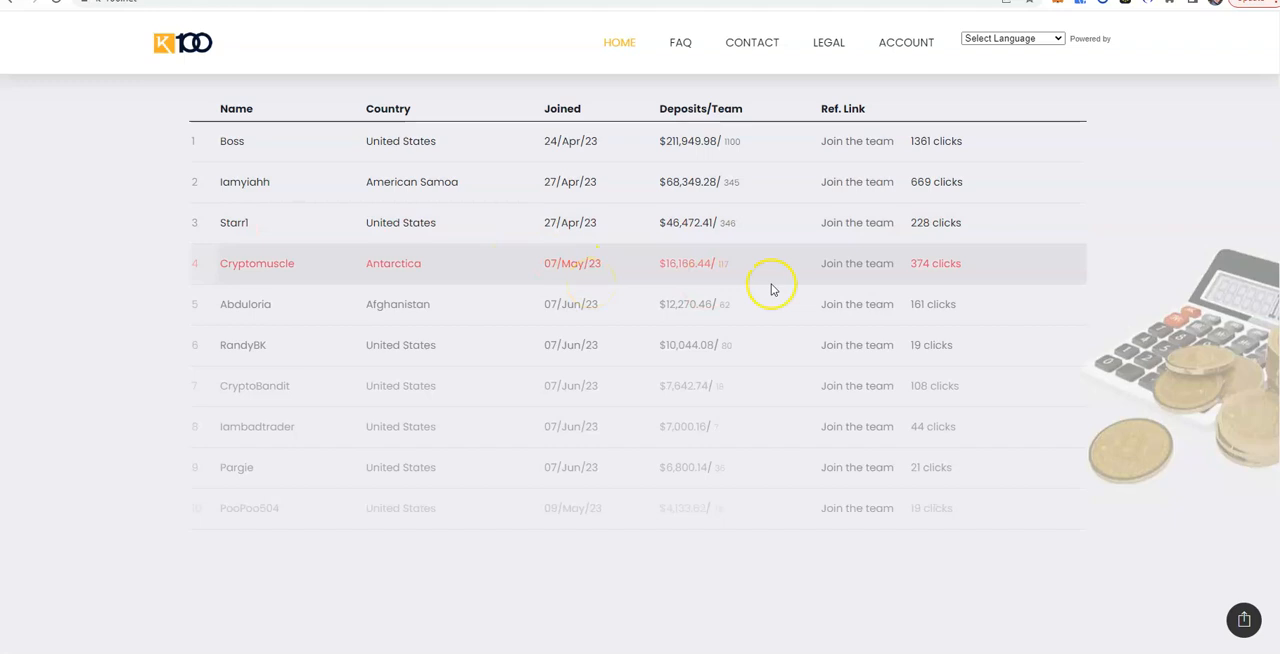
scroll(down, 3)
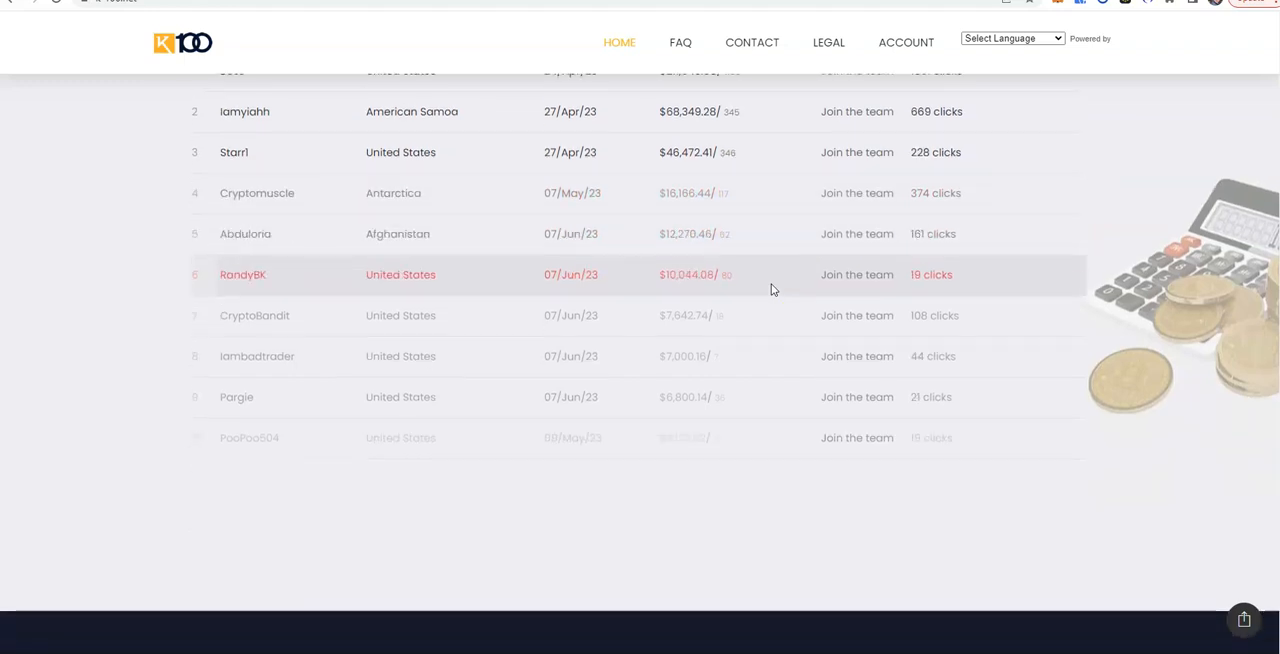
scroll(up, 3)
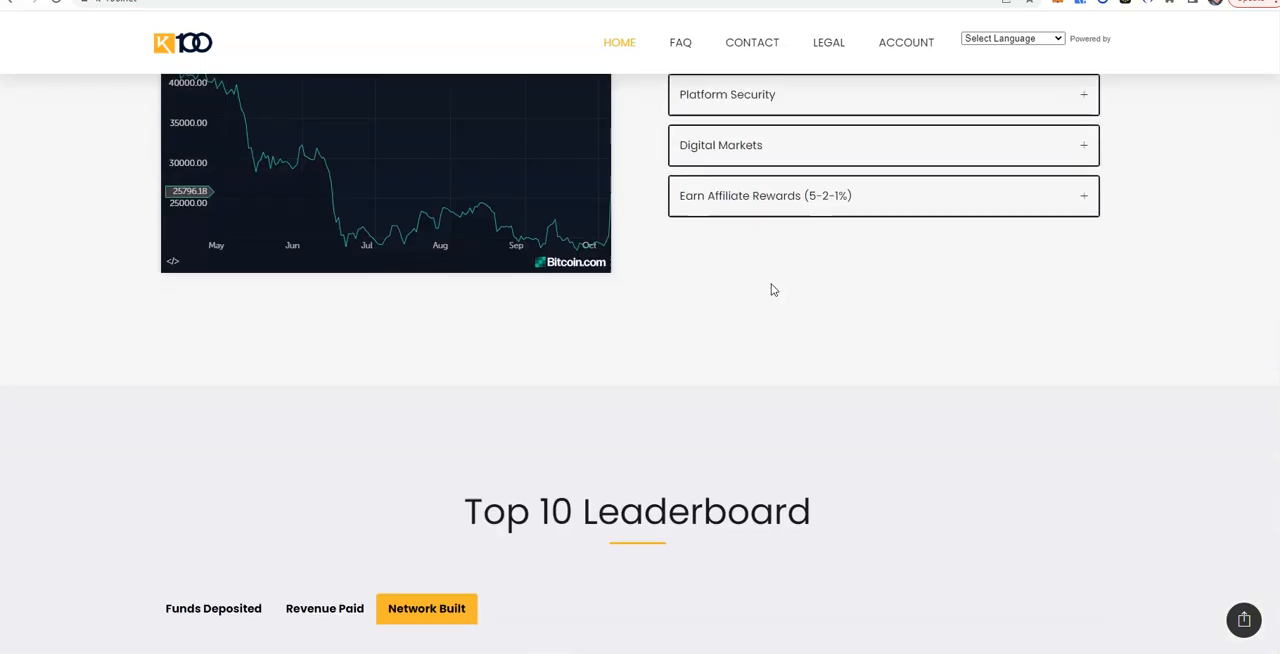
Step: Scroll through the K100 home page stats and leaderboard, then back up toward the top
scroll(down, 3)
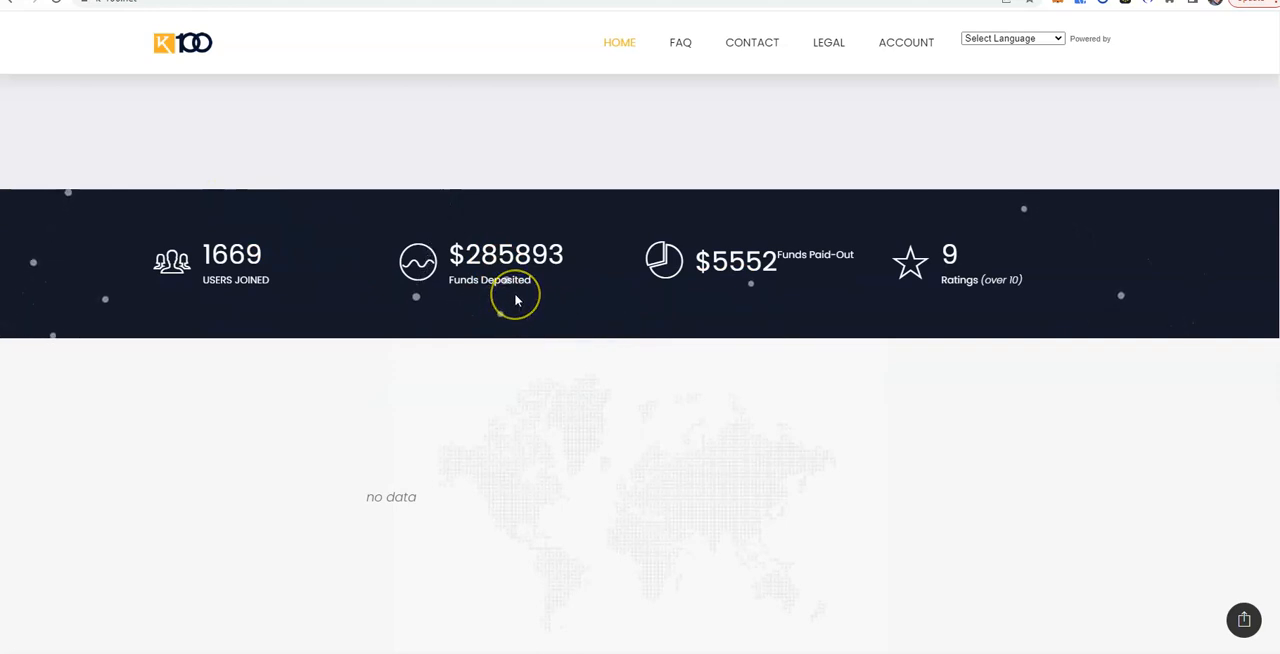
scroll(down, 3)
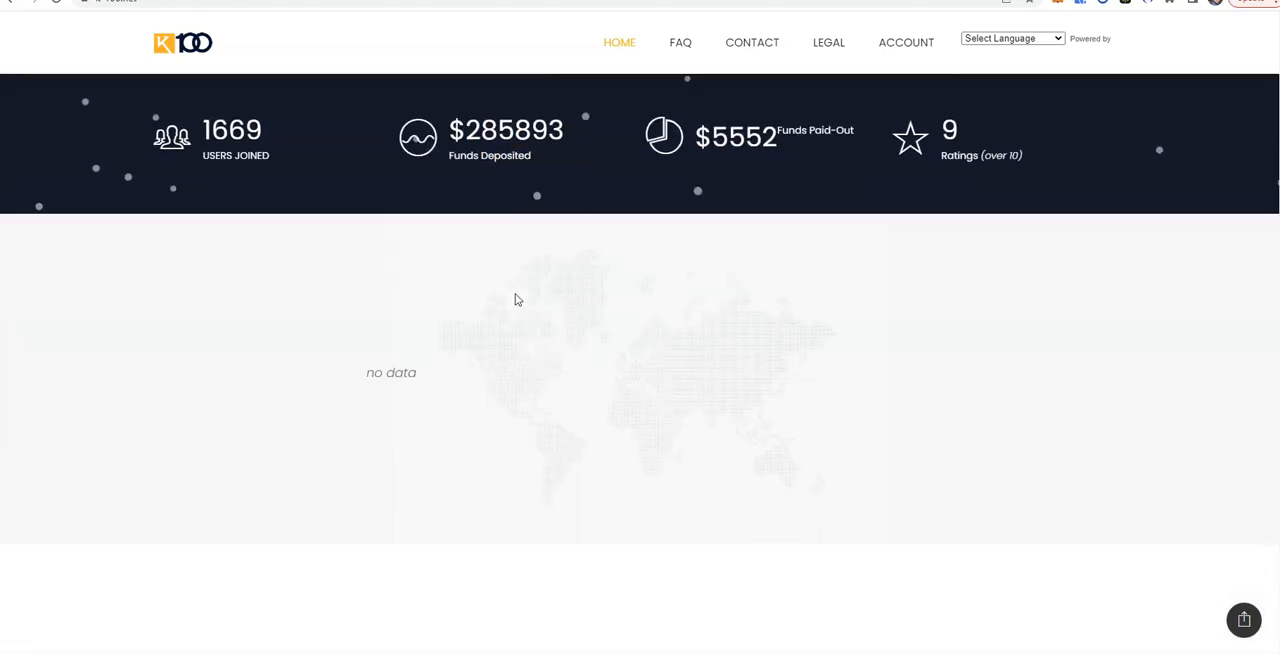
scroll(down, 3)
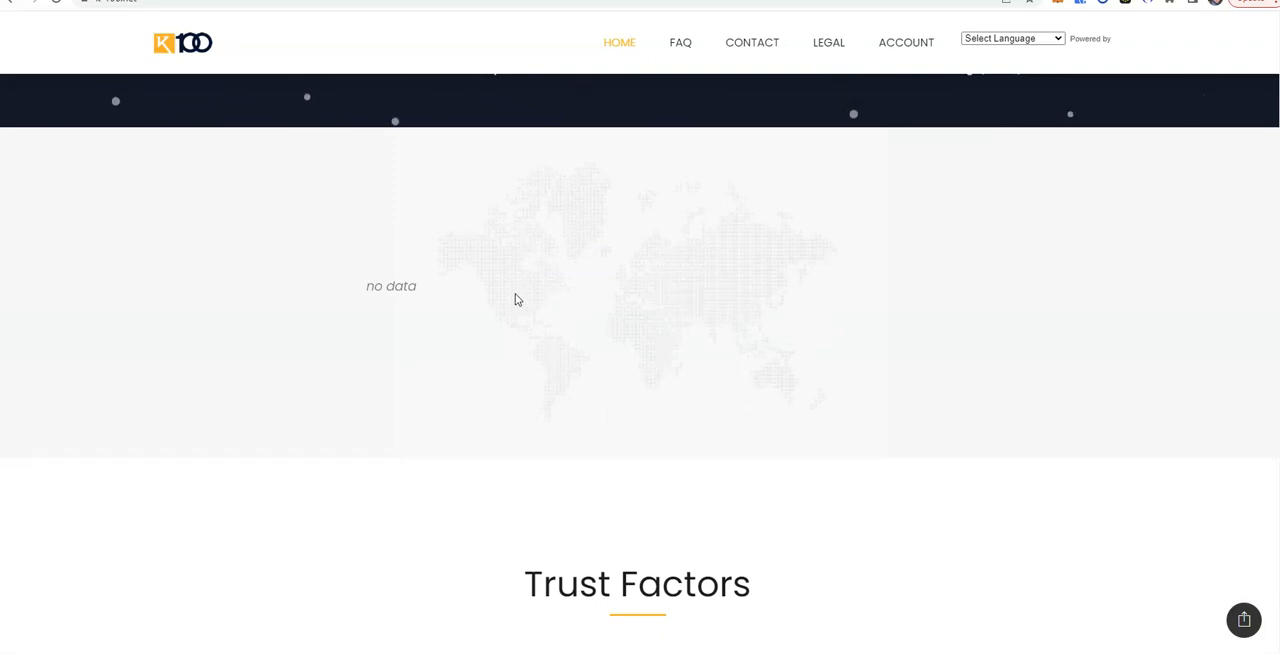
scroll(down, 3)
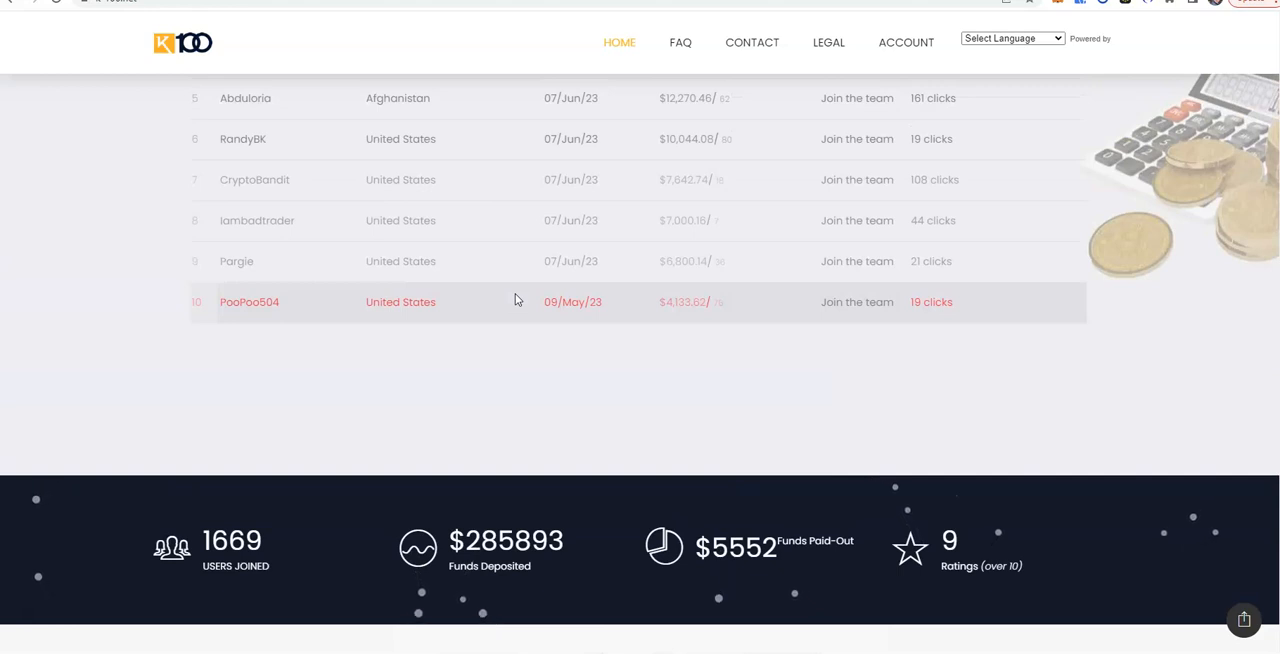
scroll(down, 3)
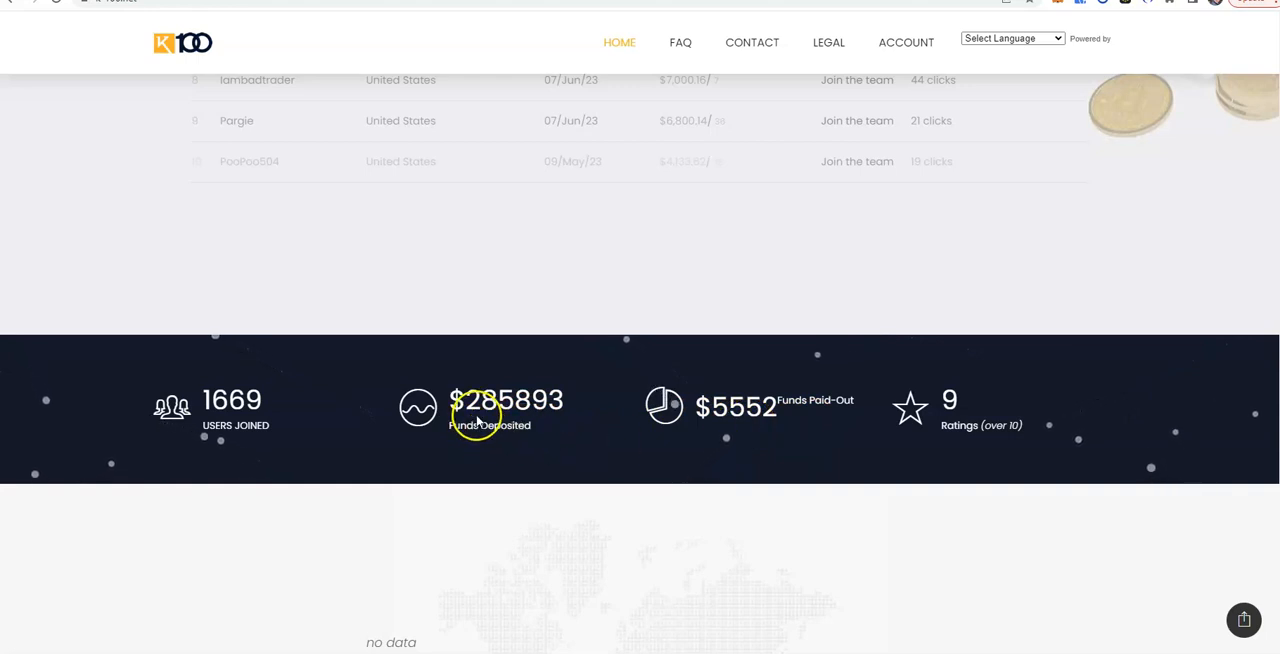
mouse_move(728, 436)
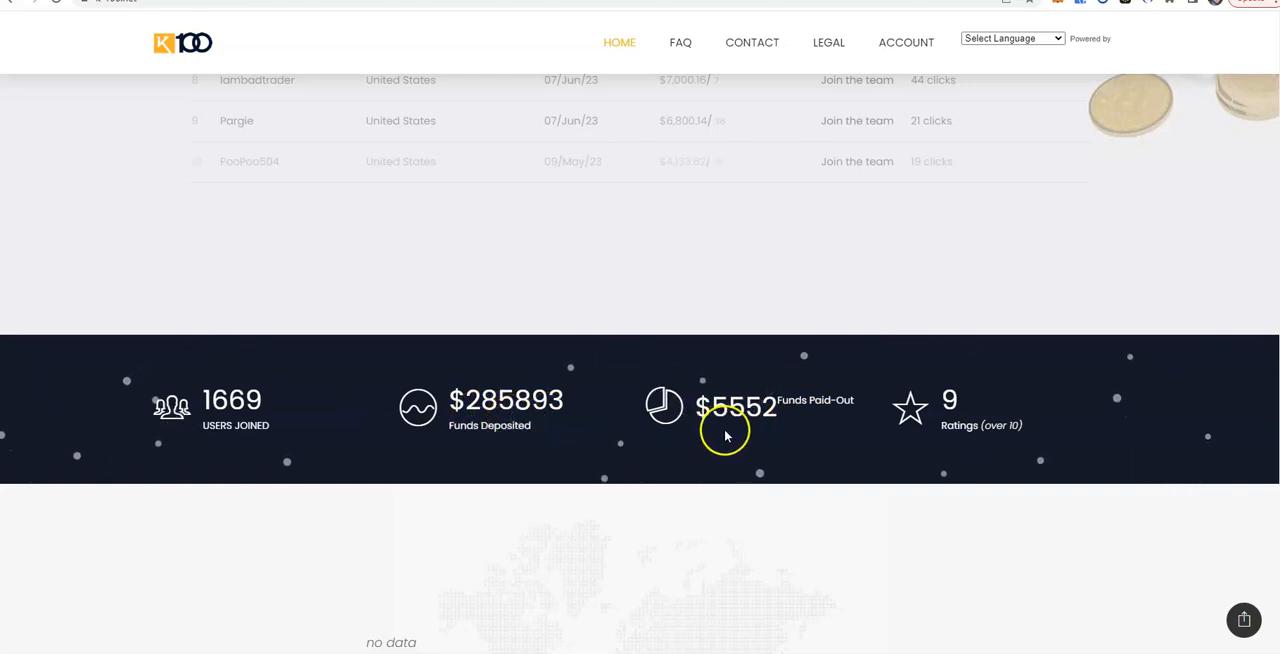
scroll(down, 3)
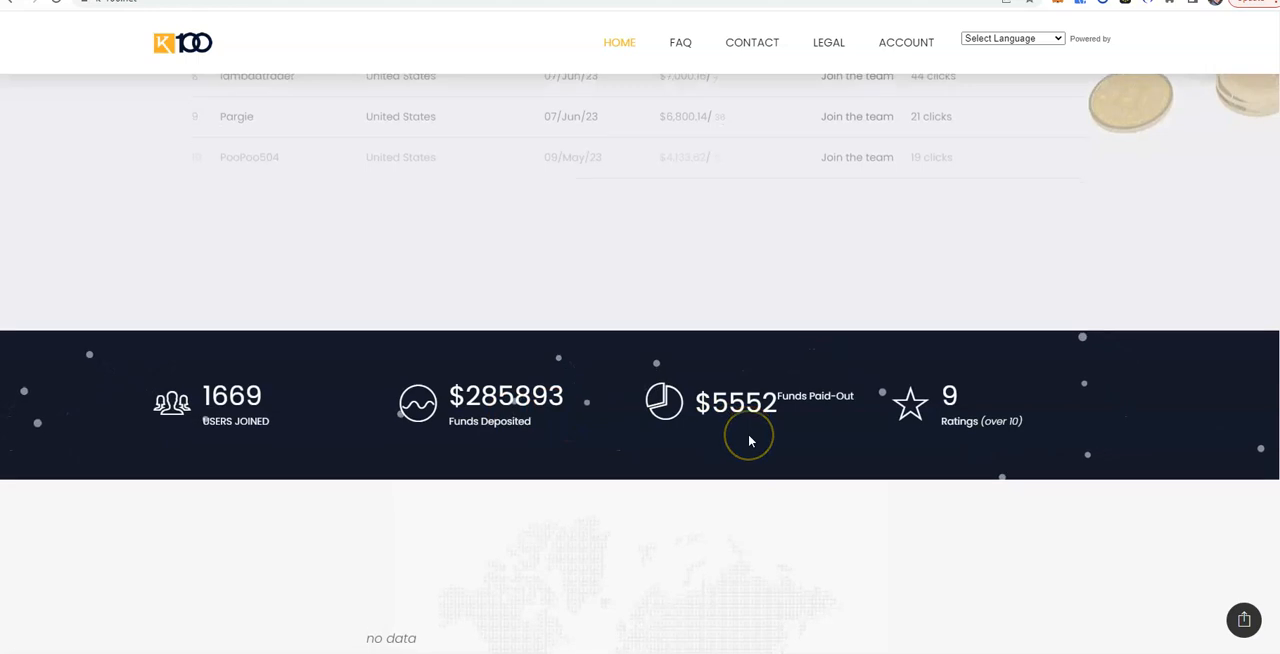
scroll(down, 3)
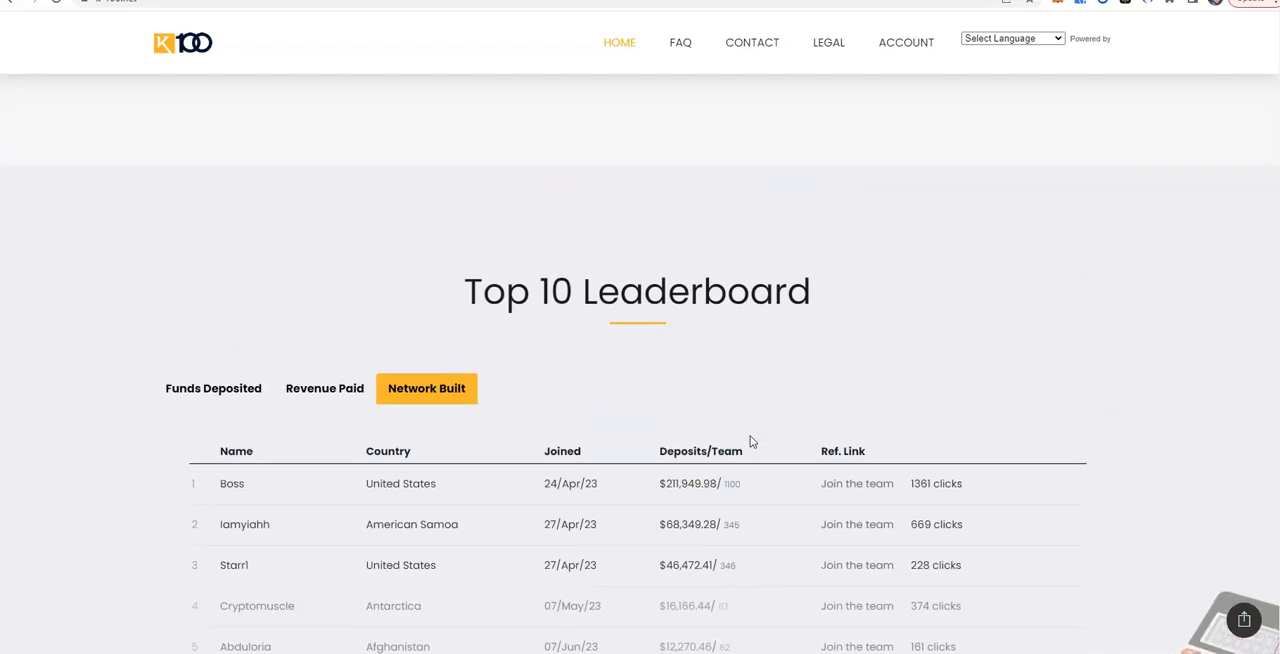
scroll(up, 3)
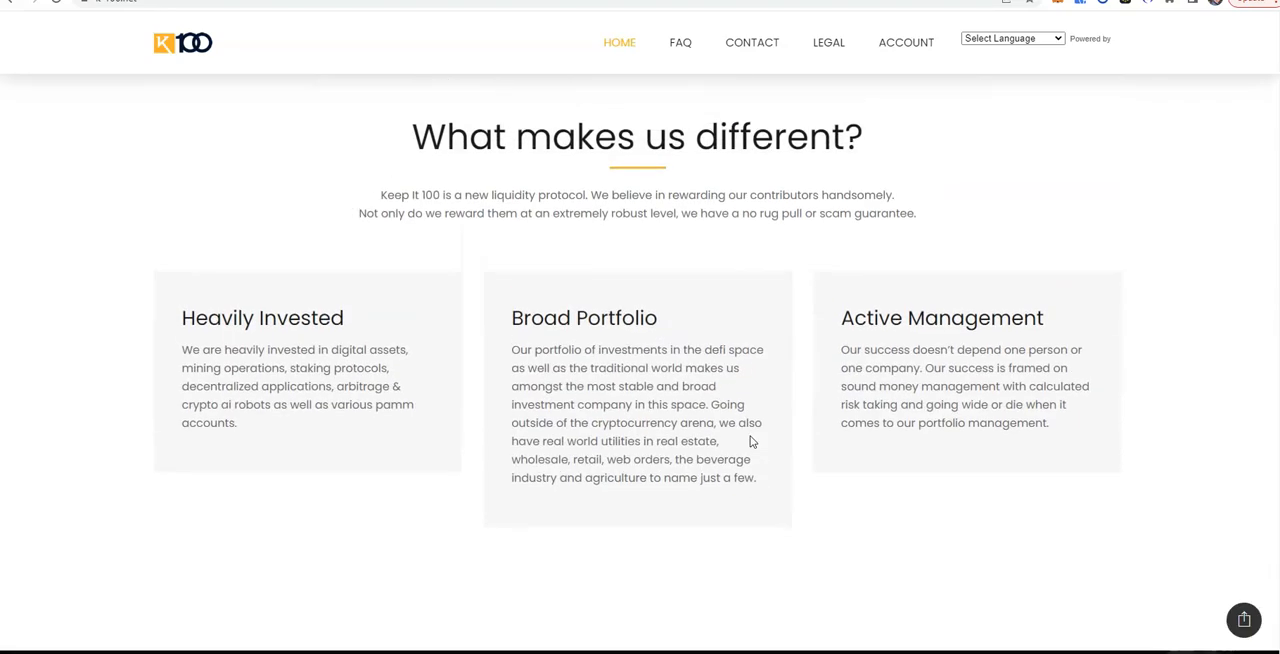
scroll(up, 3)
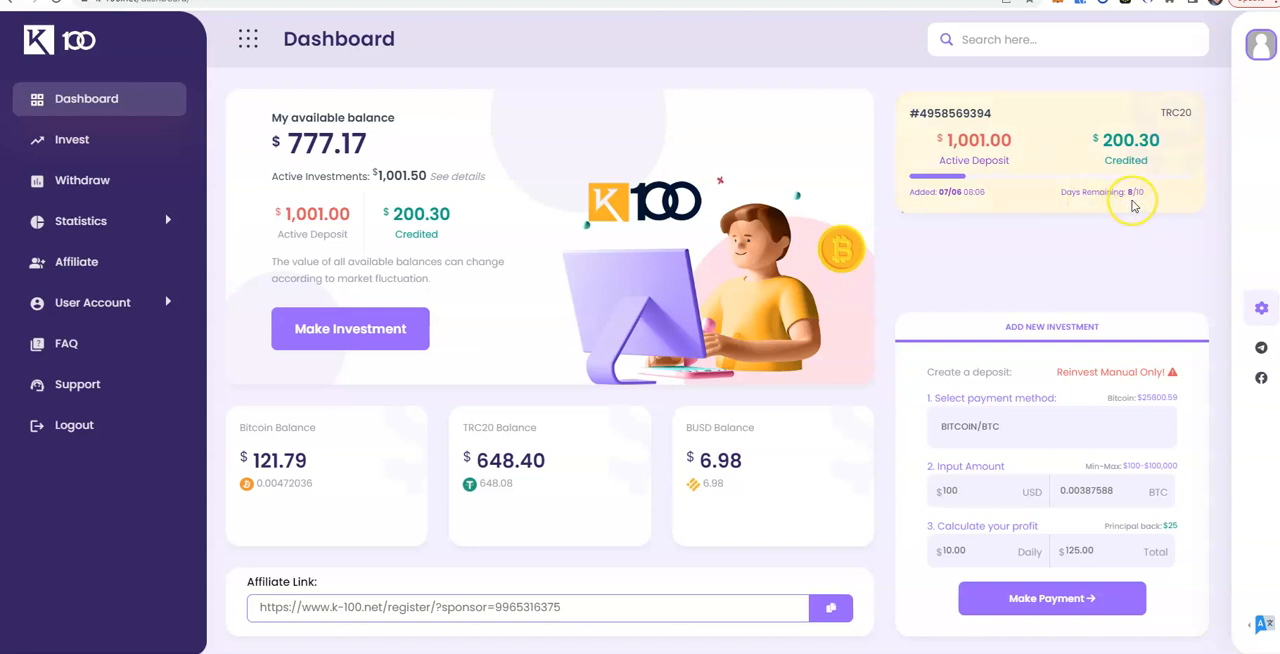
mouse_move(1076, 196)
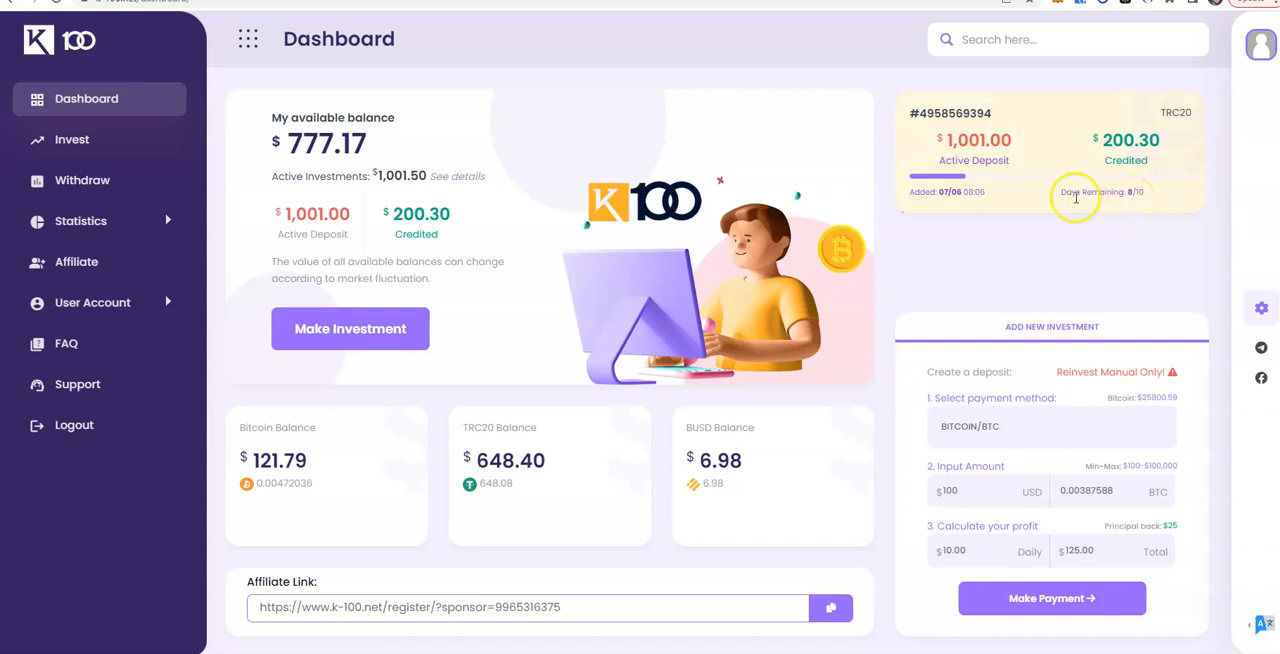
mouse_move(1124, 222)
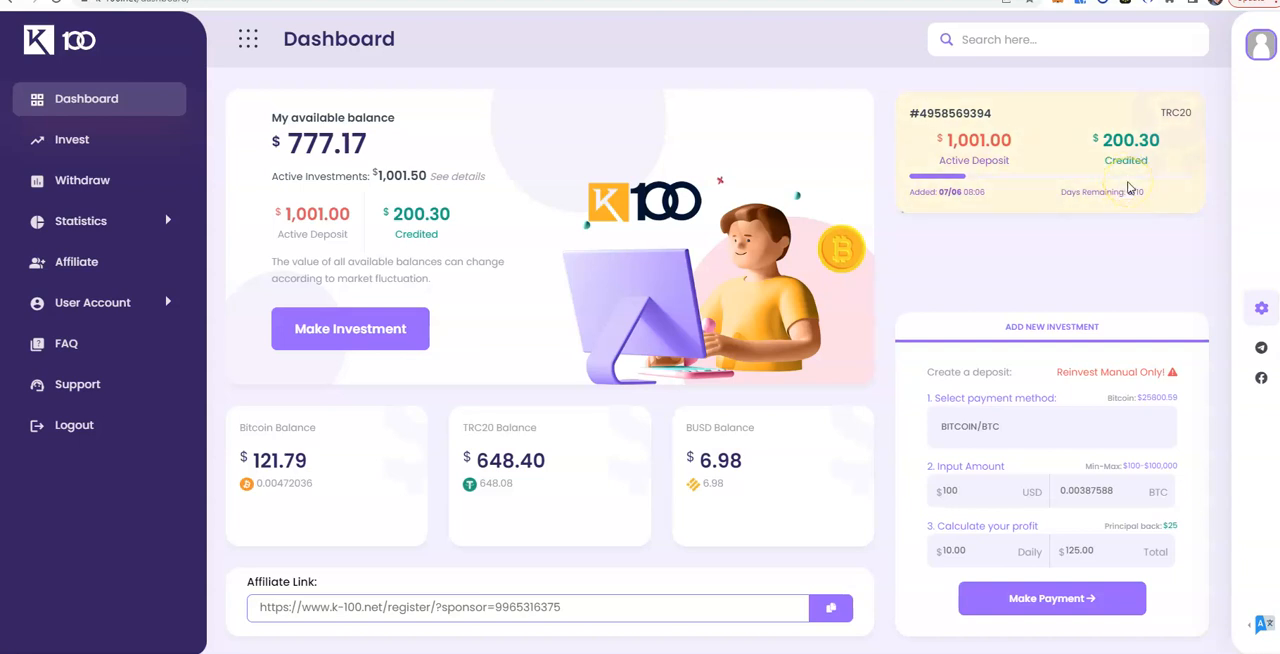
mouse_move(1130, 188)
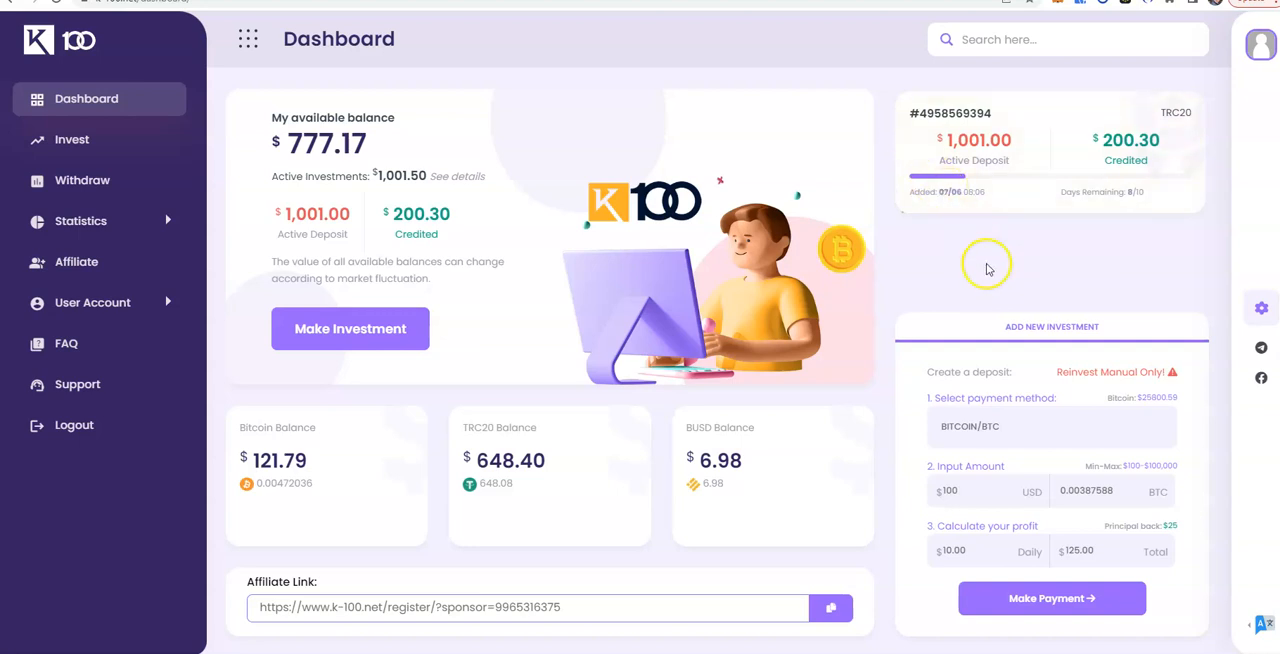
mouse_move(228, 332)
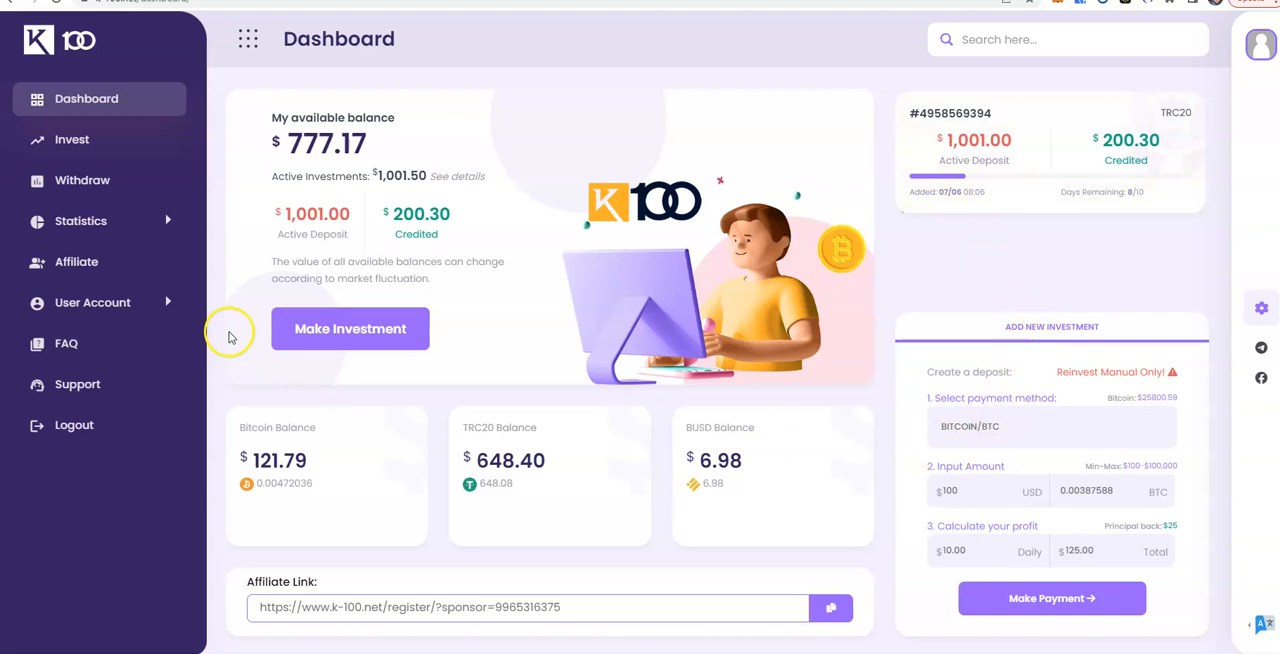
mouse_move(72, 140)
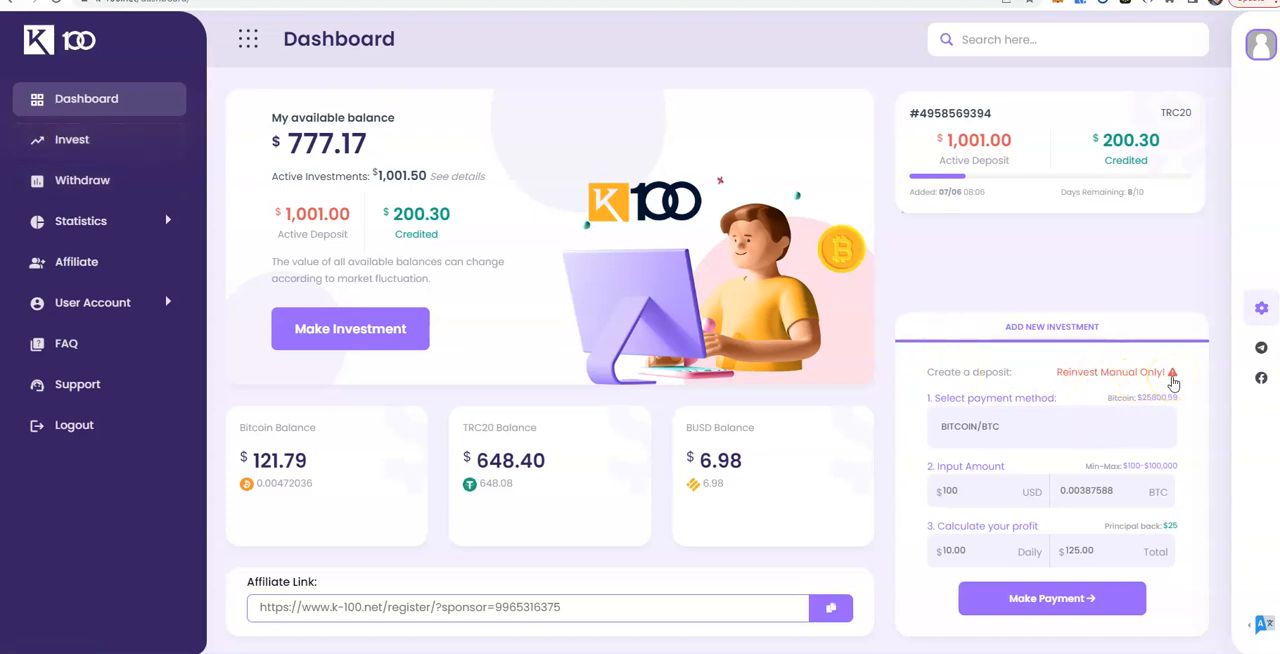
mouse_move(1130, 366)
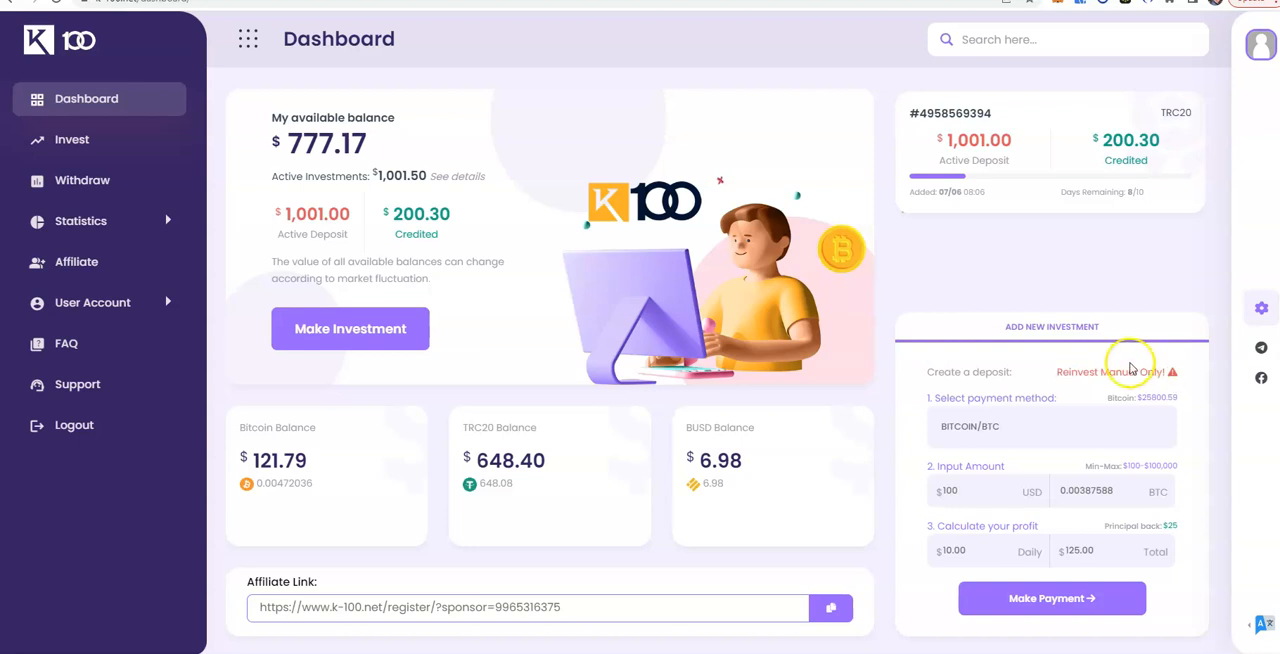
mouse_move(12, 184)
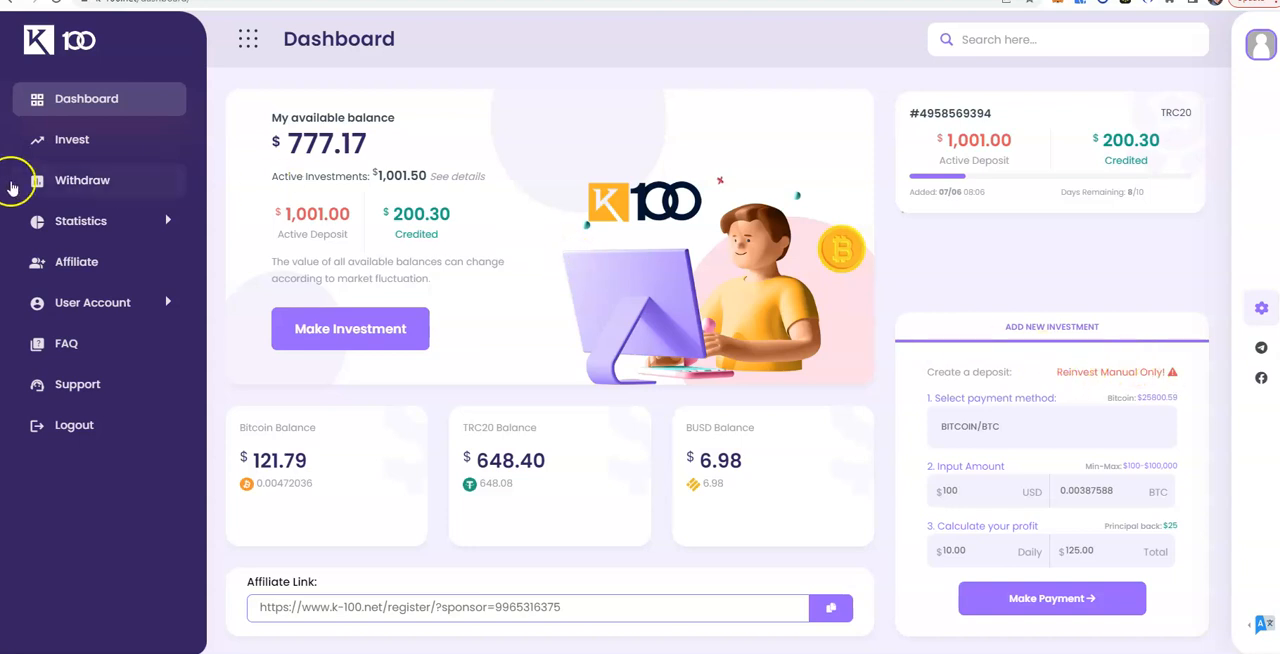
click(72, 140)
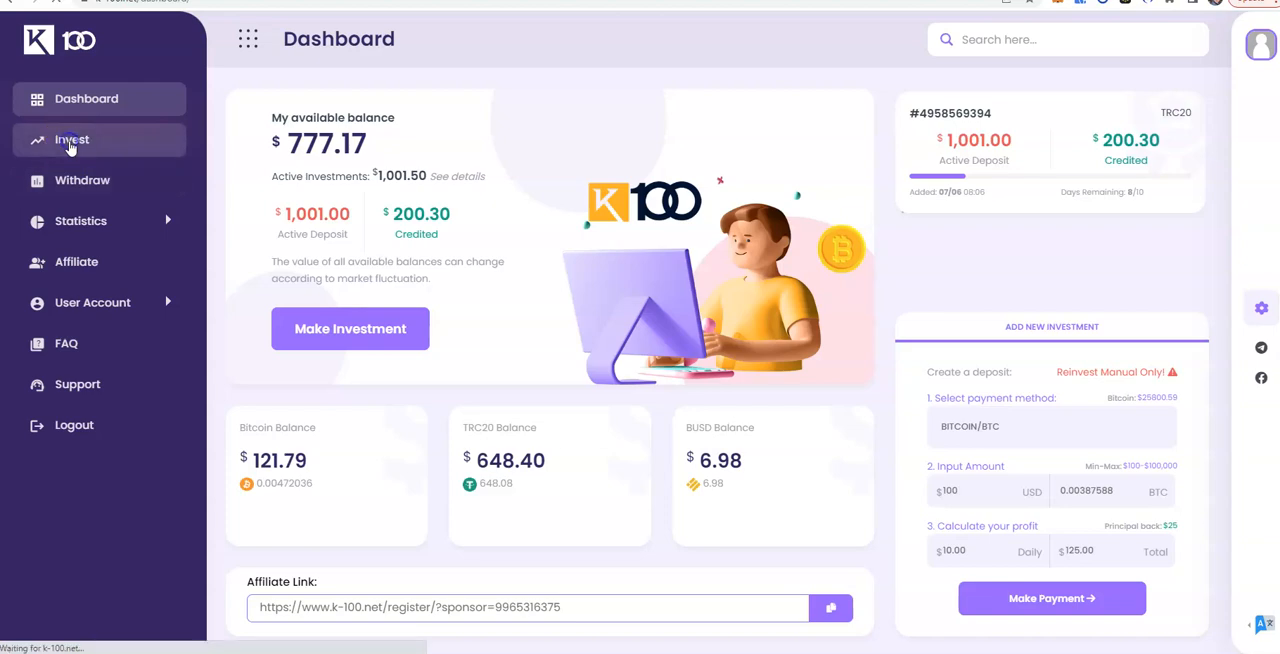
Step: View the Add New Investment form set to Bitcoin, then move on to the Withdraw Your Funds page
click(72, 140)
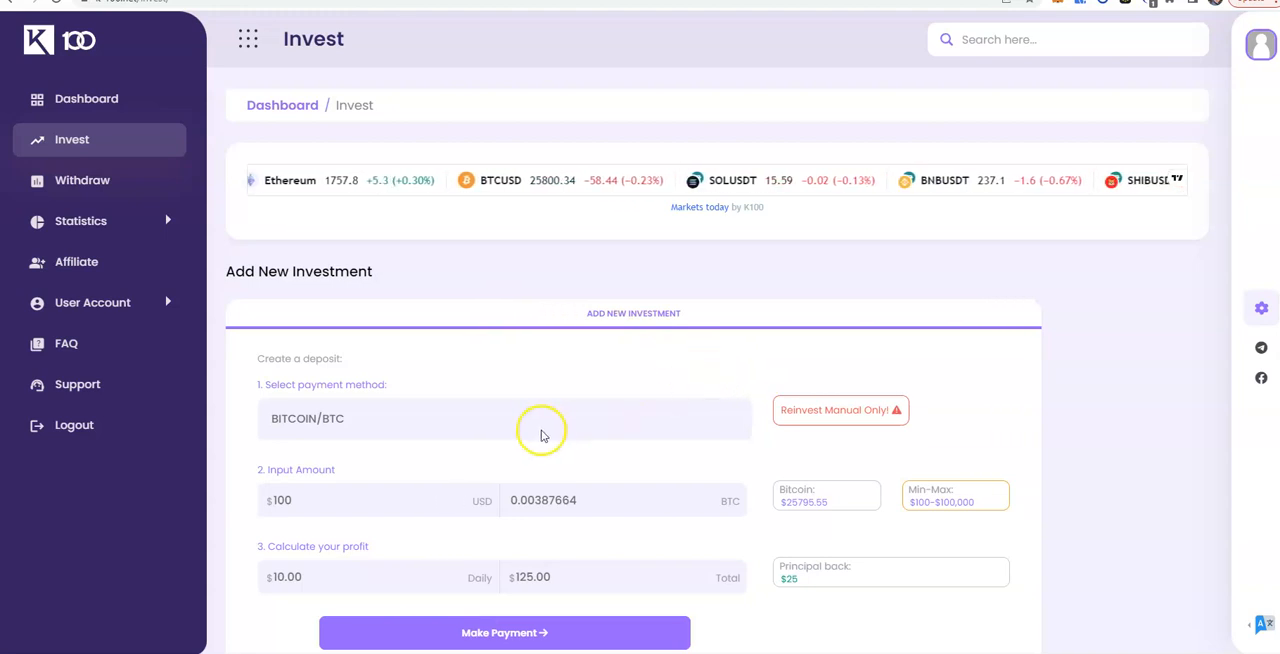
click(504, 418)
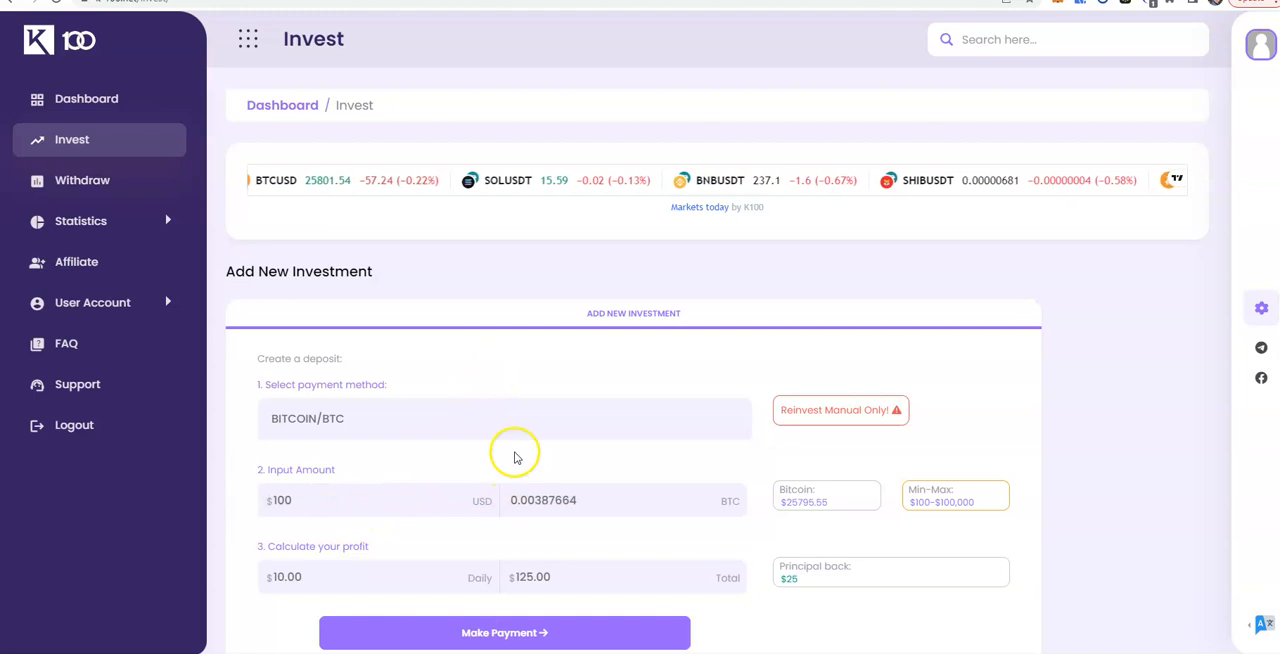
scroll(down, 3)
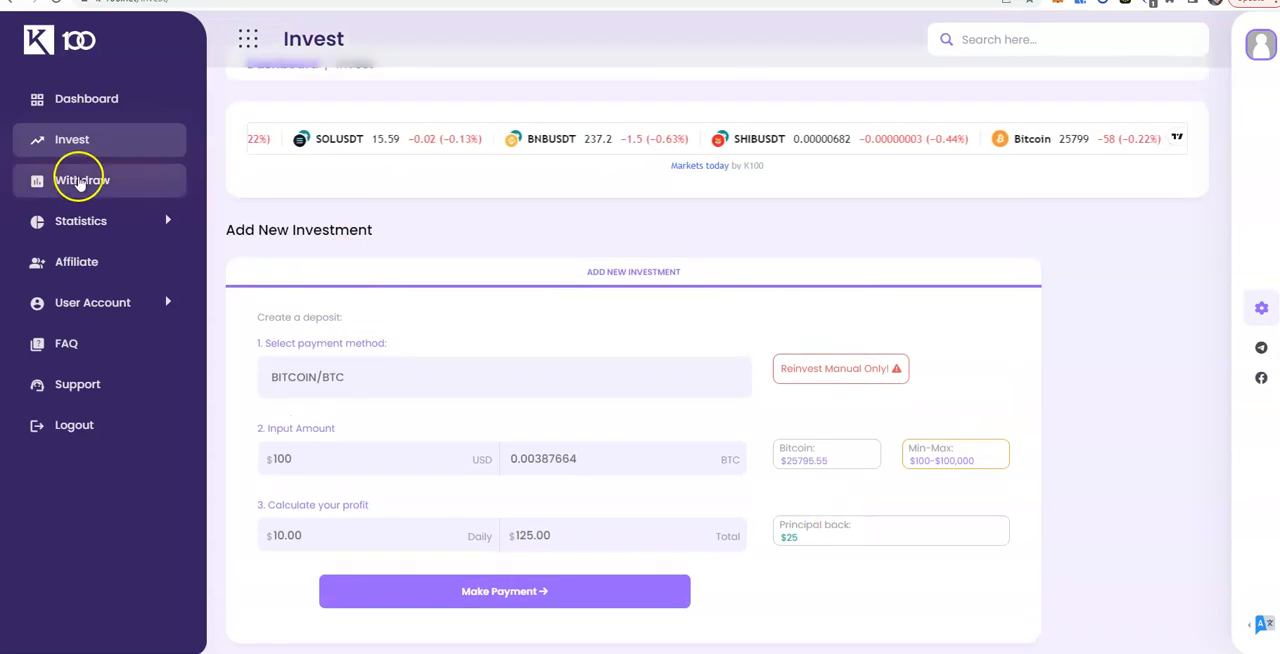
click(80, 180)
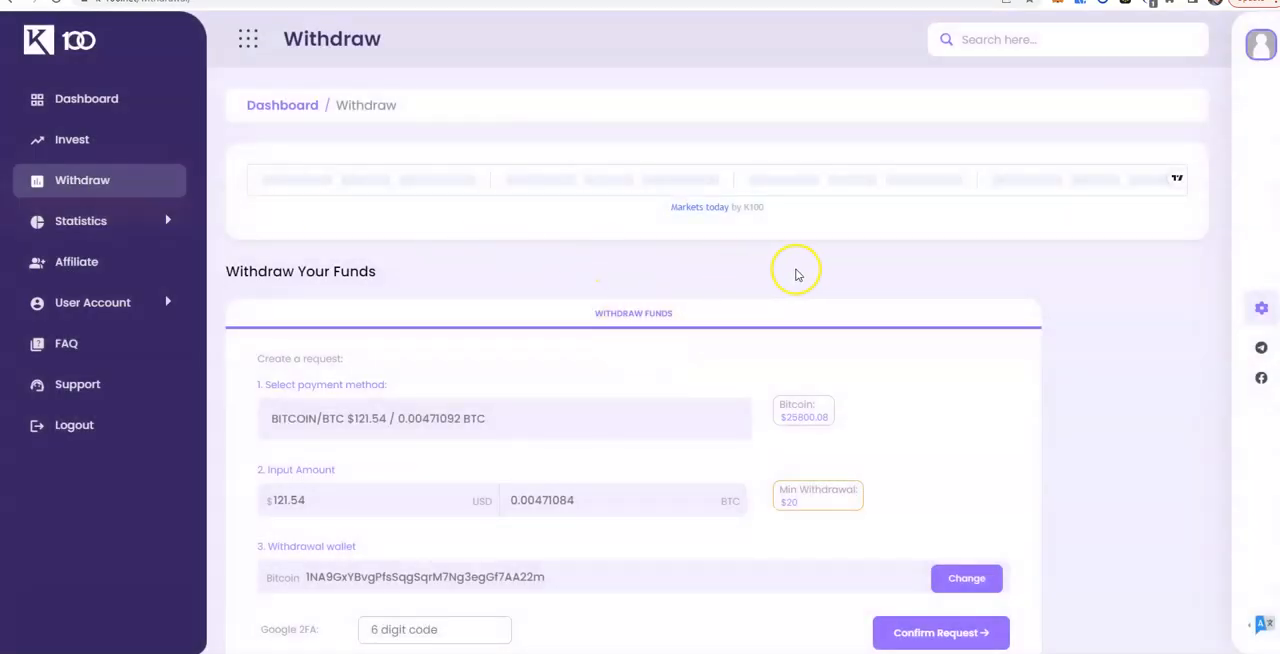
scroll(down, 3)
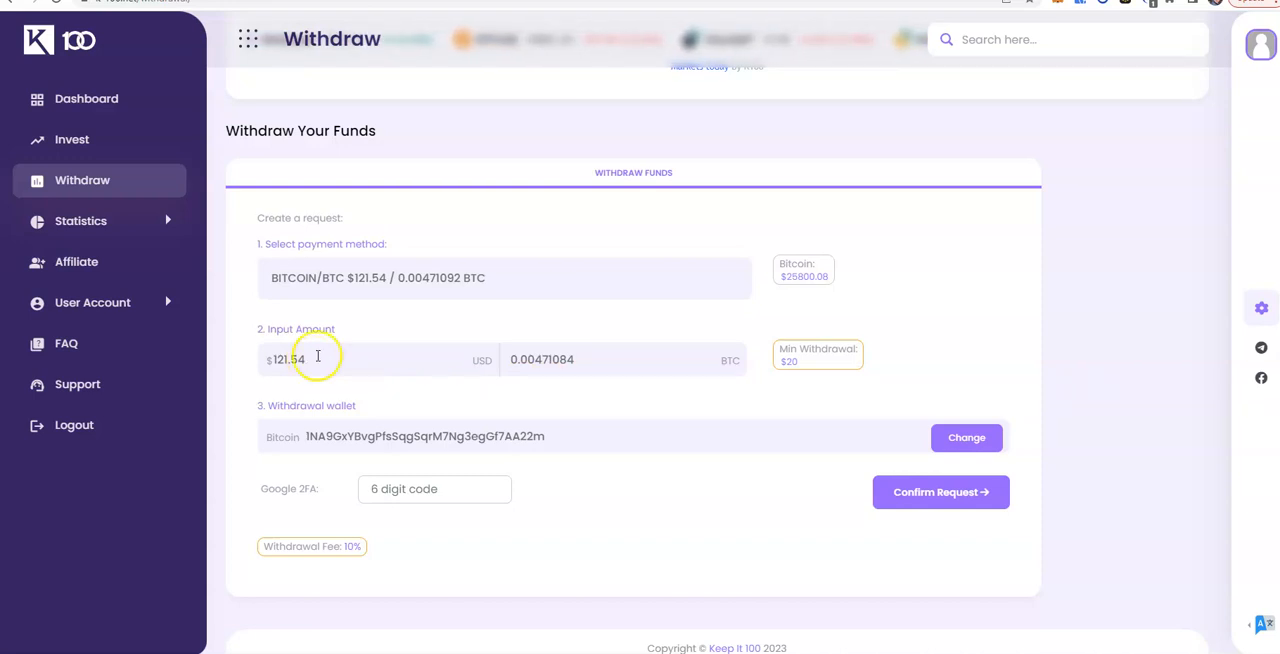
mouse_move(744, 388)
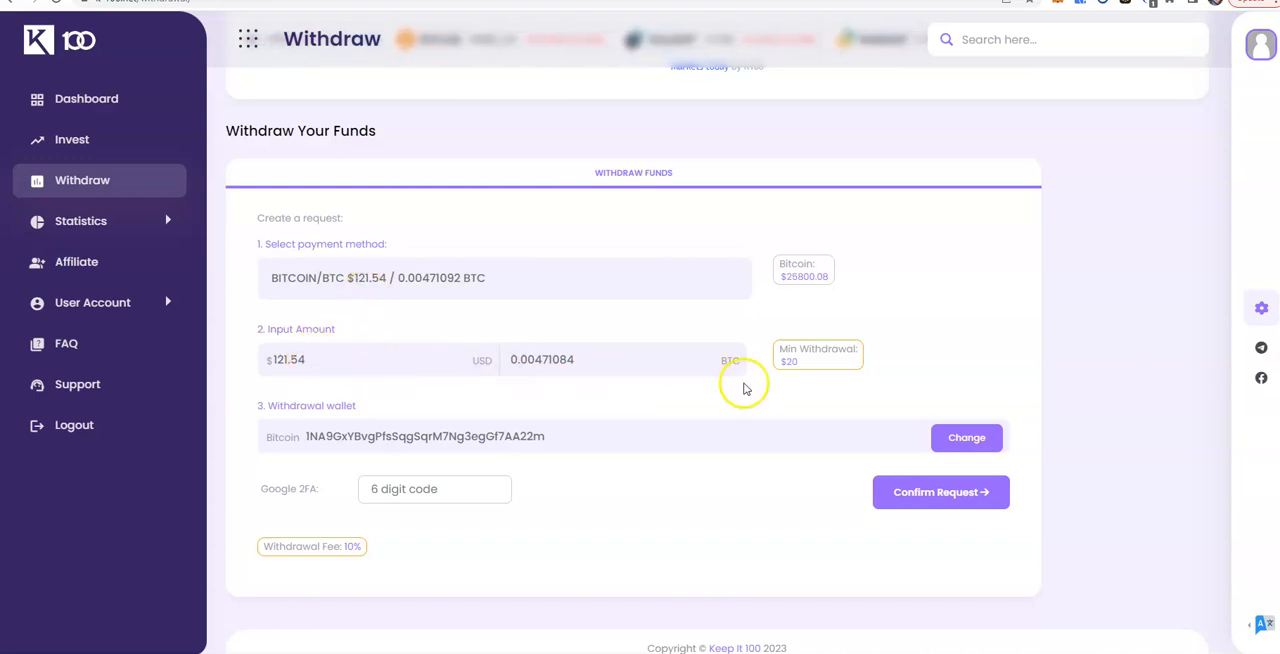
mouse_move(284, 384)
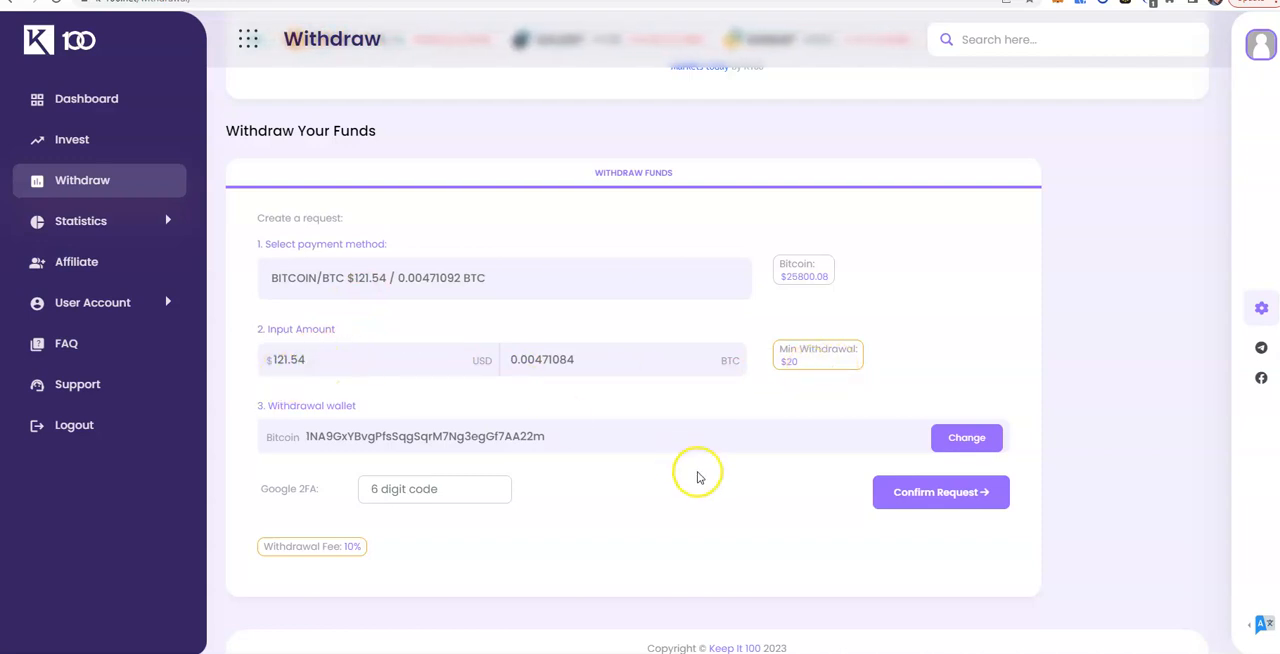
click(434, 488)
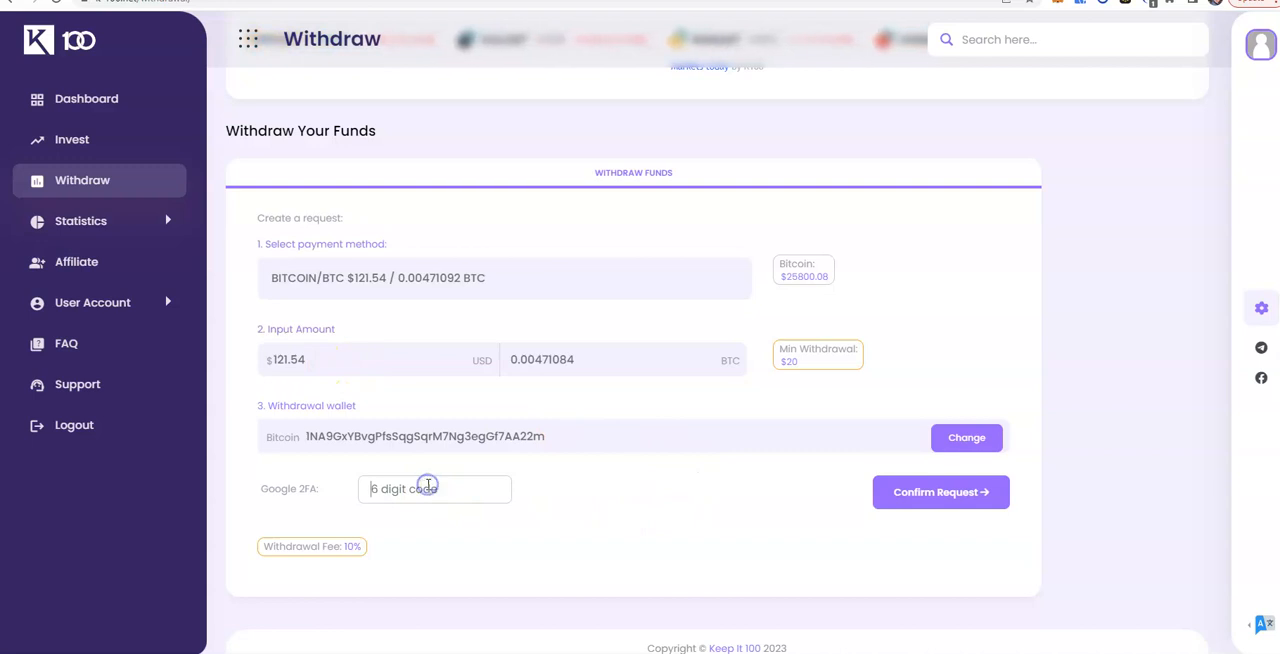
mouse_move(68, 584)
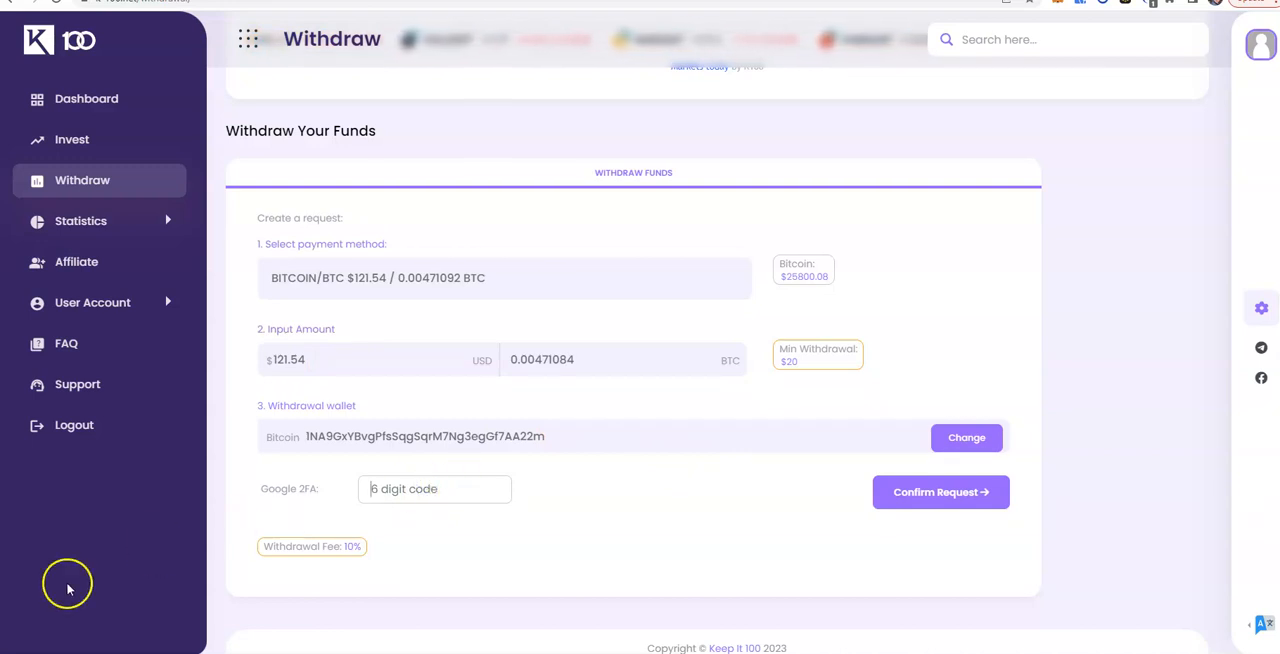
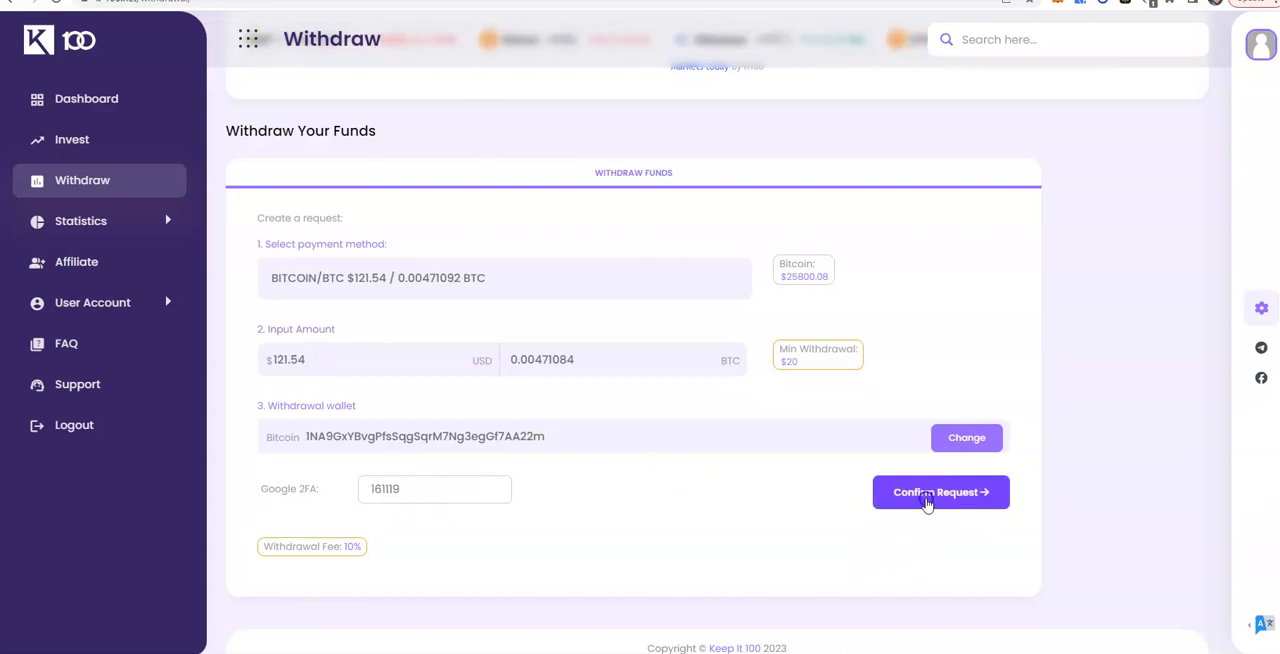
click(940, 492)
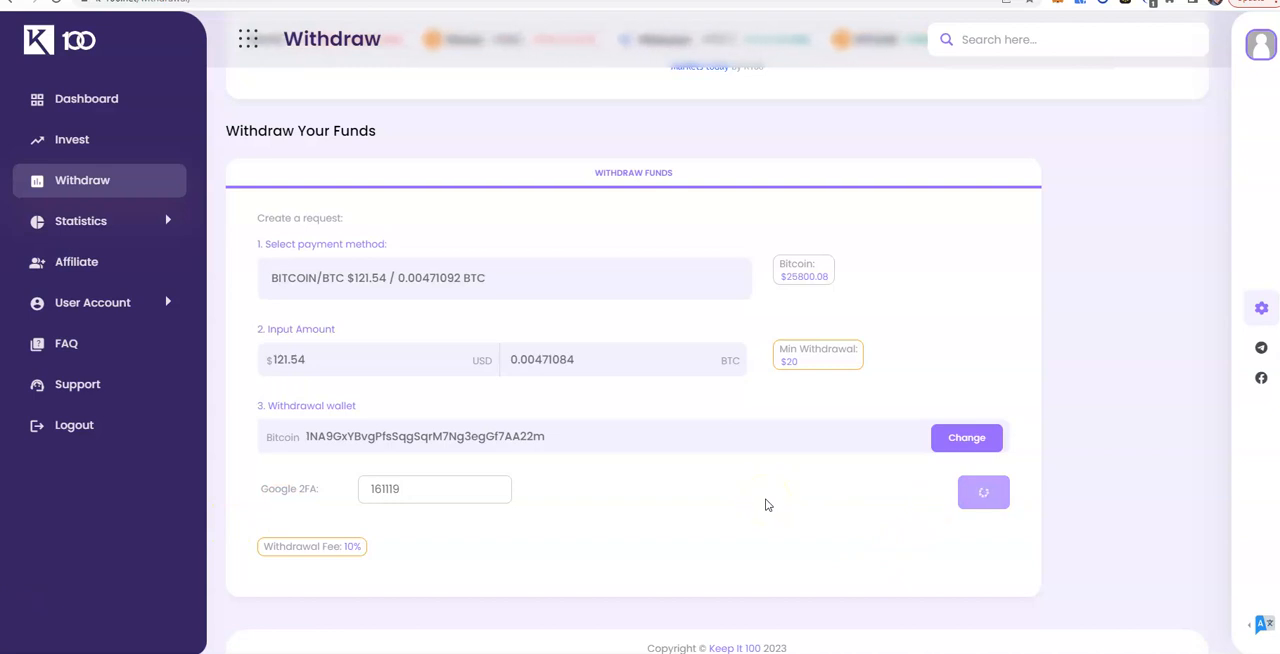
click(984, 492)
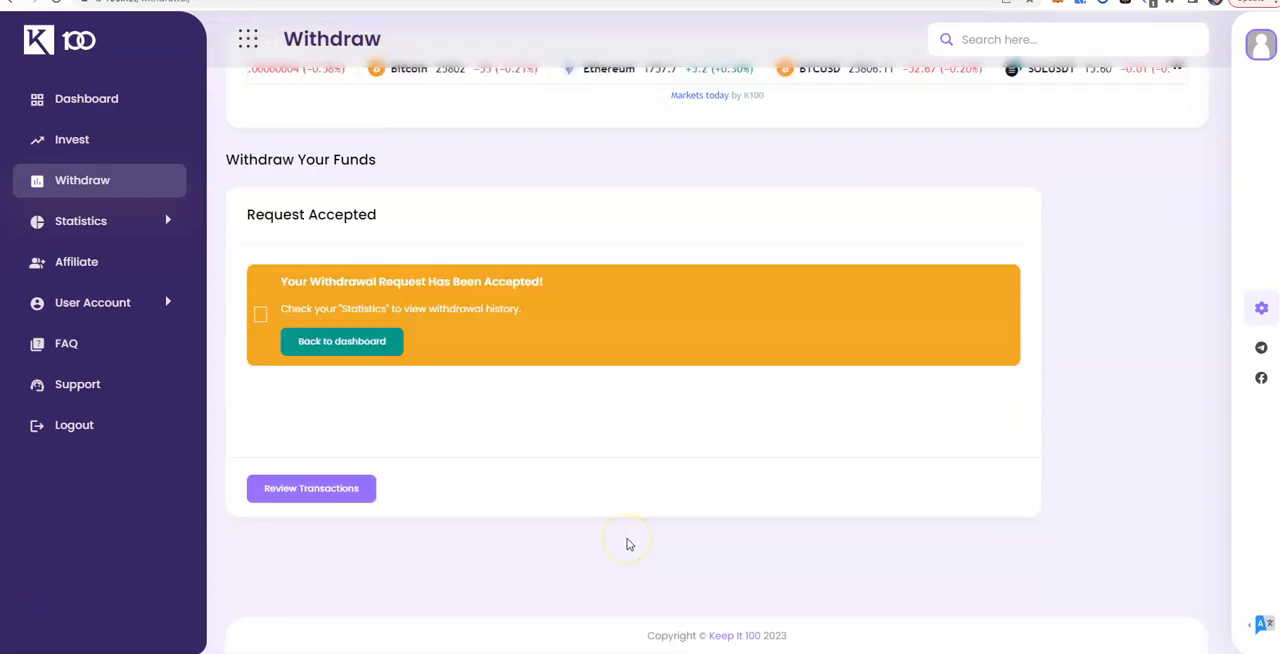
Step: Leave the accepted request and return to the new investment page
click(348, 340)
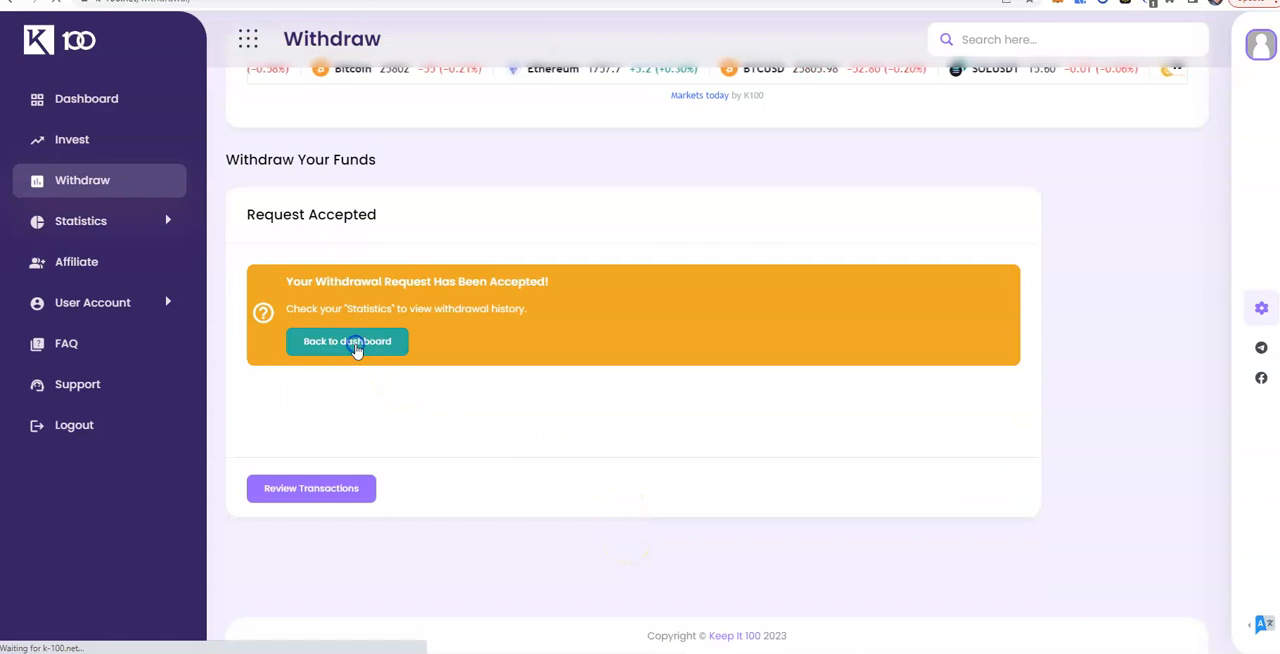
click(348, 340)
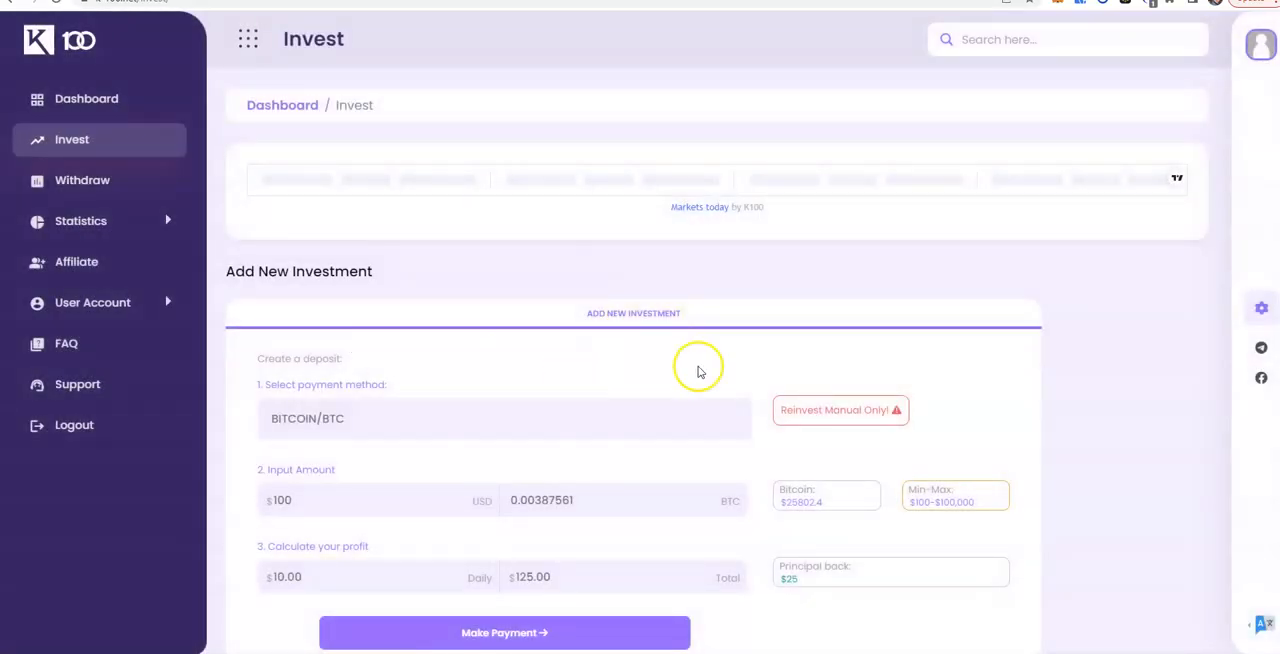
Step: Switch the investment payment method from Bitcoin to TRC20/USDT, then go to the Withdraw page
scroll(down, 3)
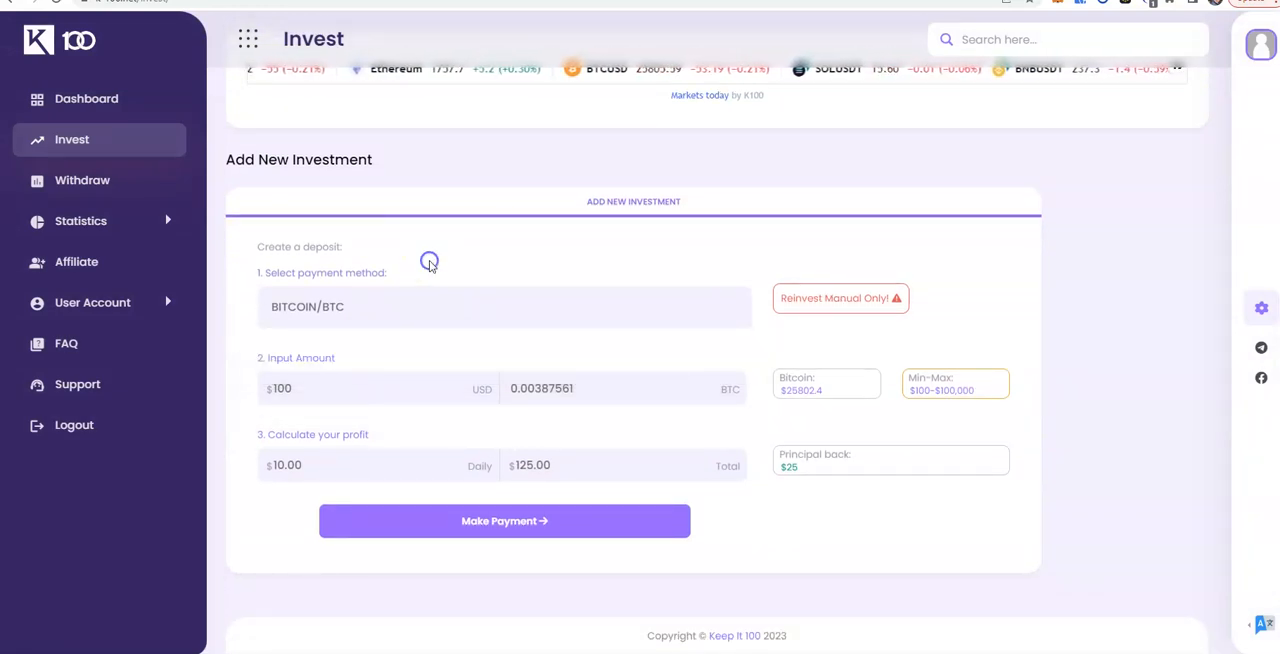
click(504, 306)
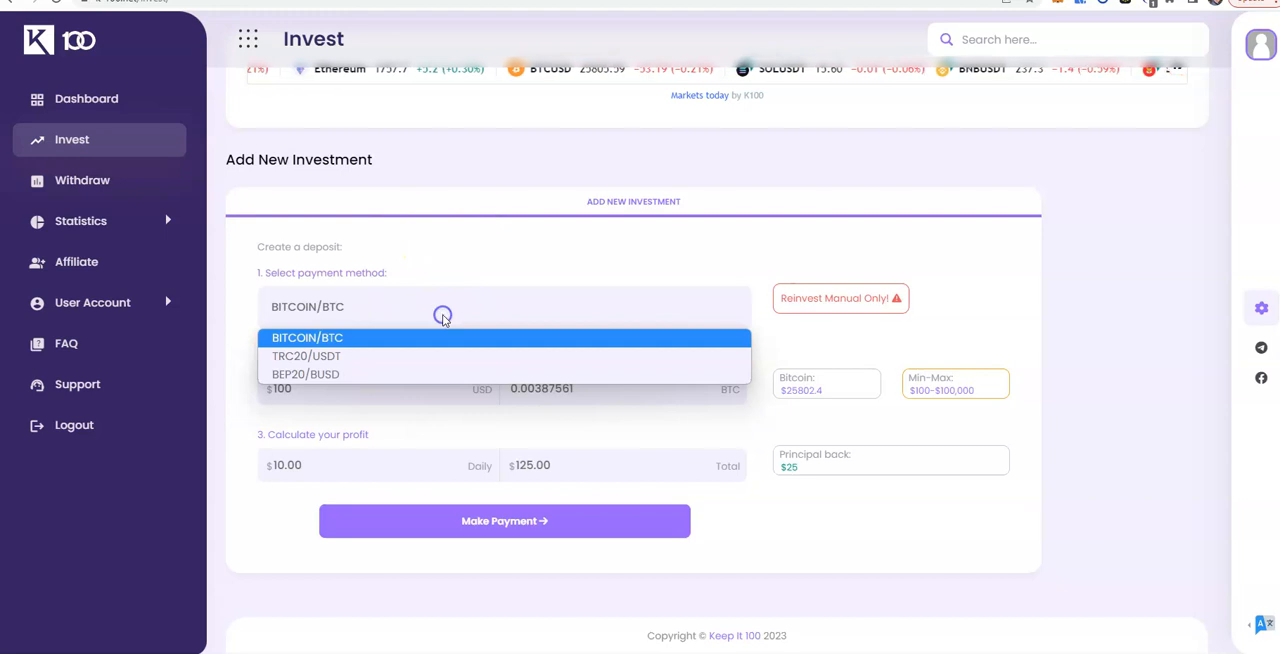
click(306, 356)
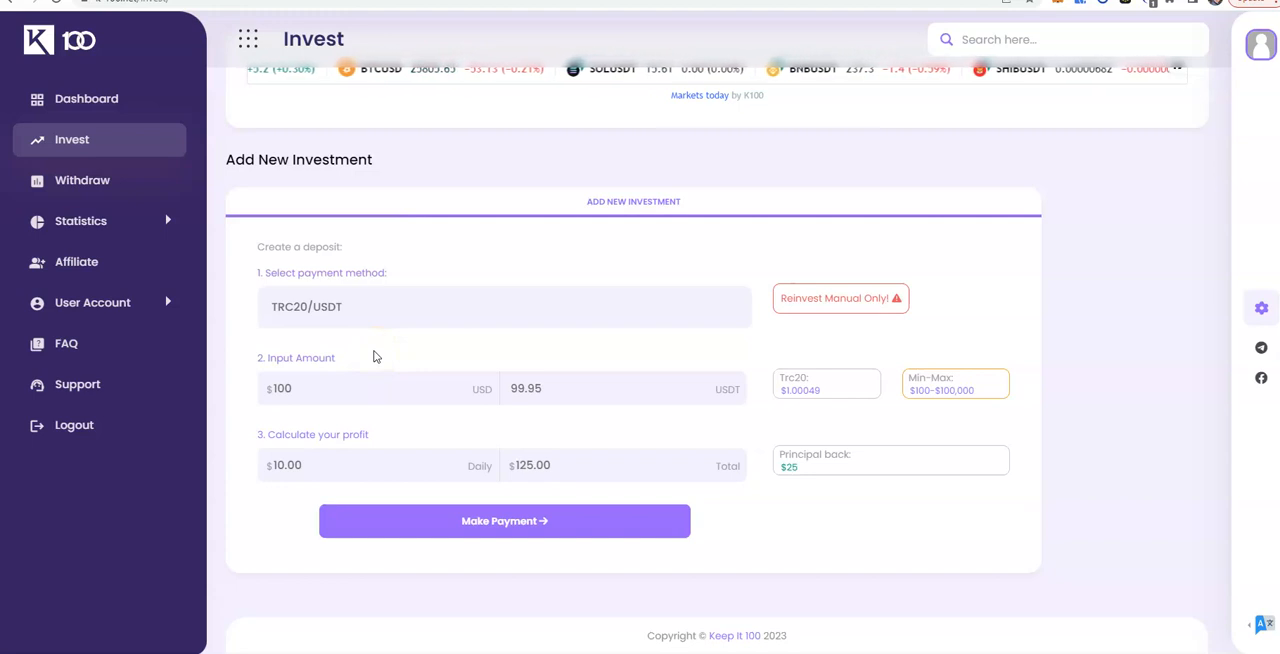
click(82, 180)
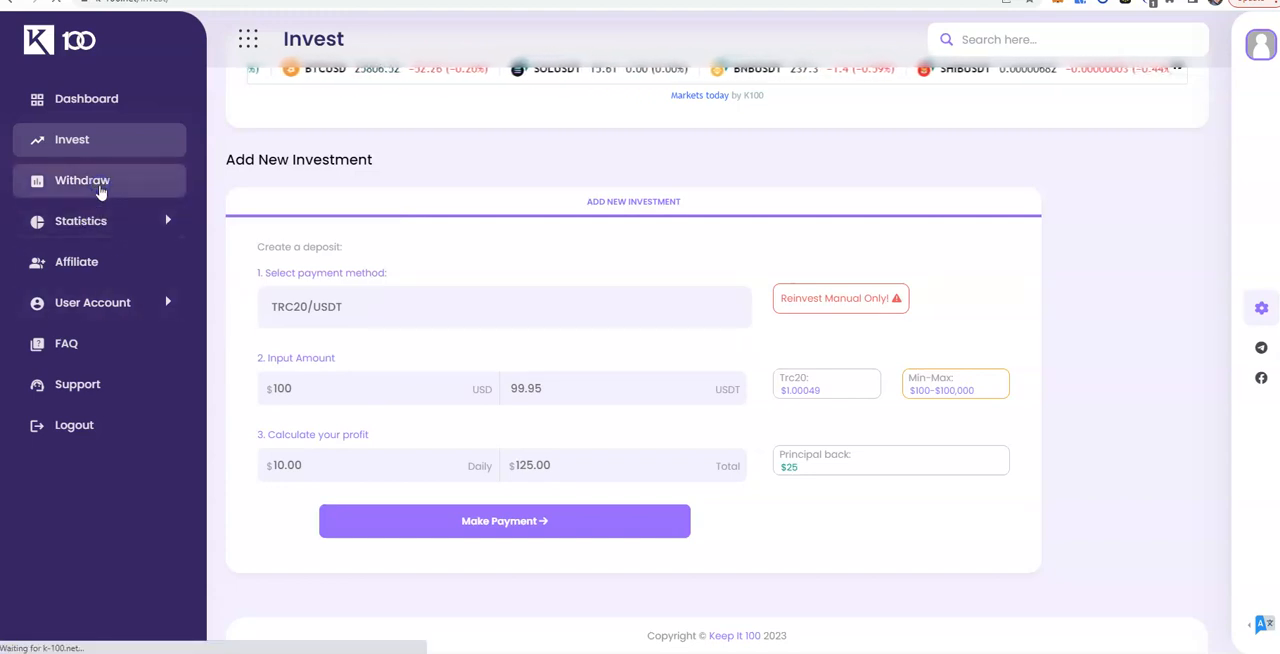
click(82, 180)
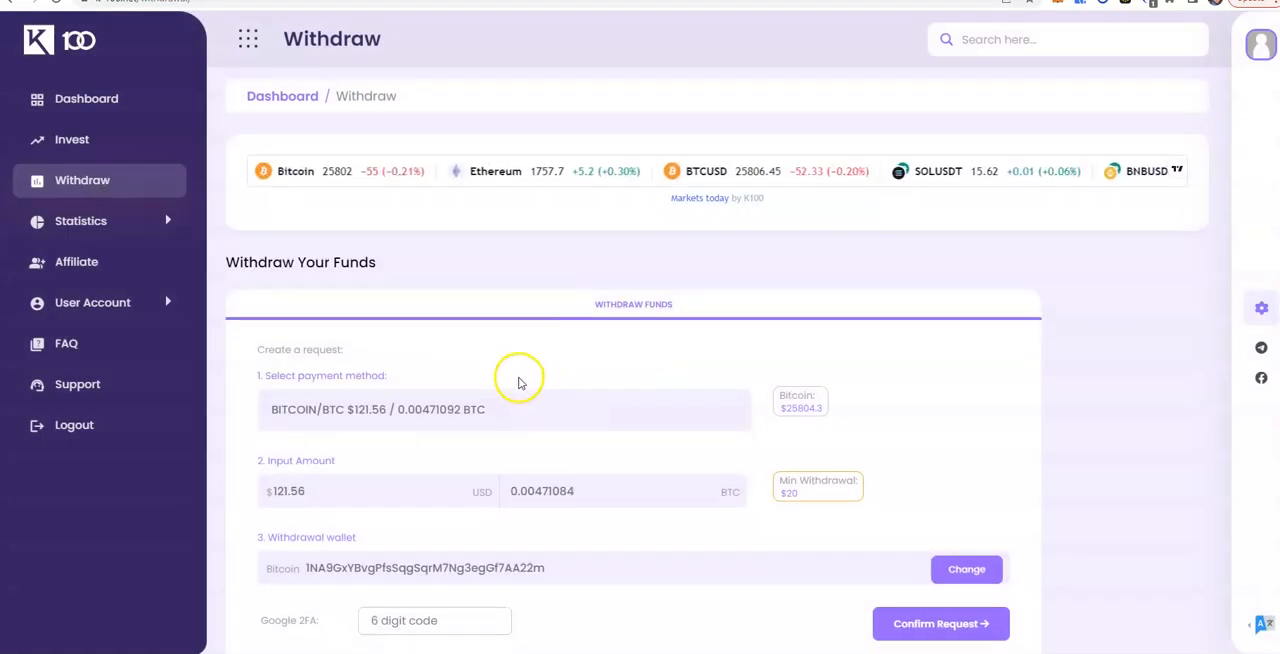
scroll(down, 3)
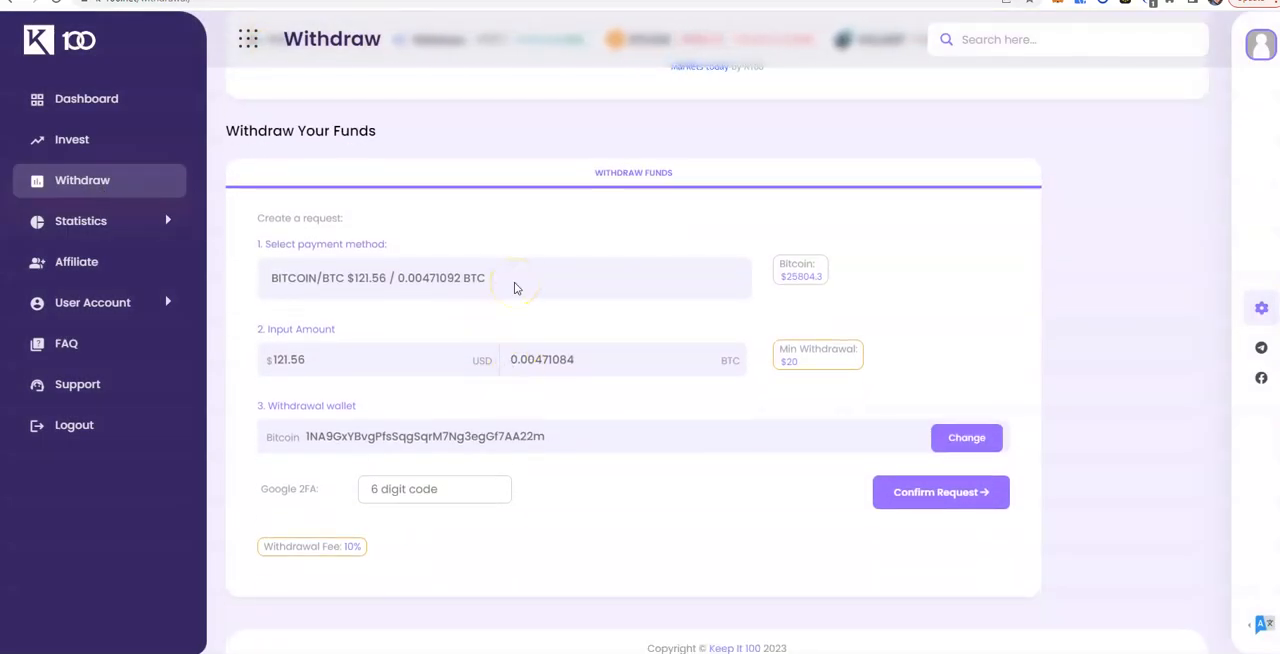
click(504, 278)
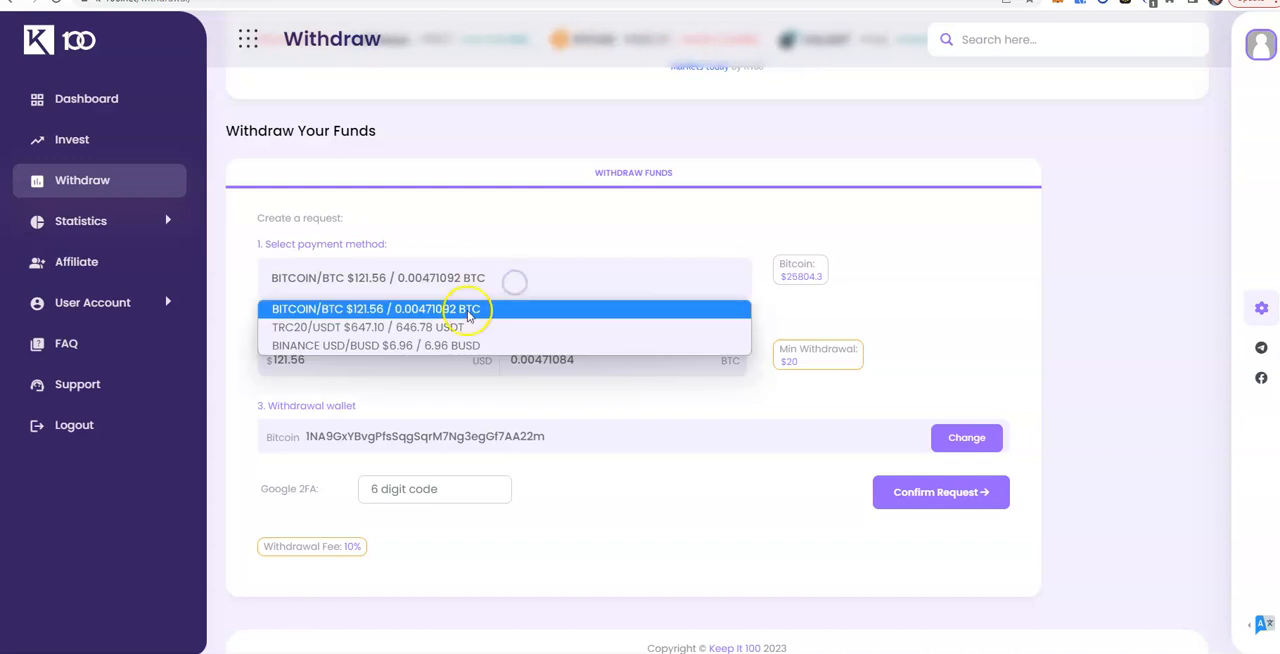
click(366, 328)
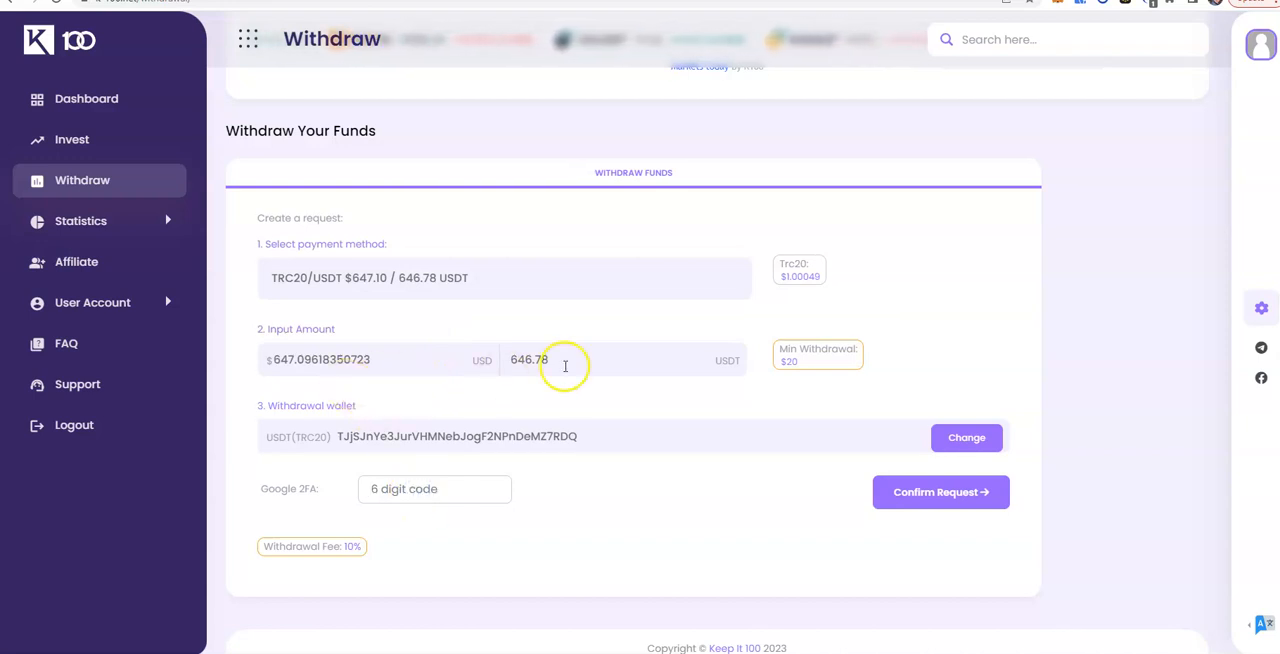
mouse_move(688, 494)
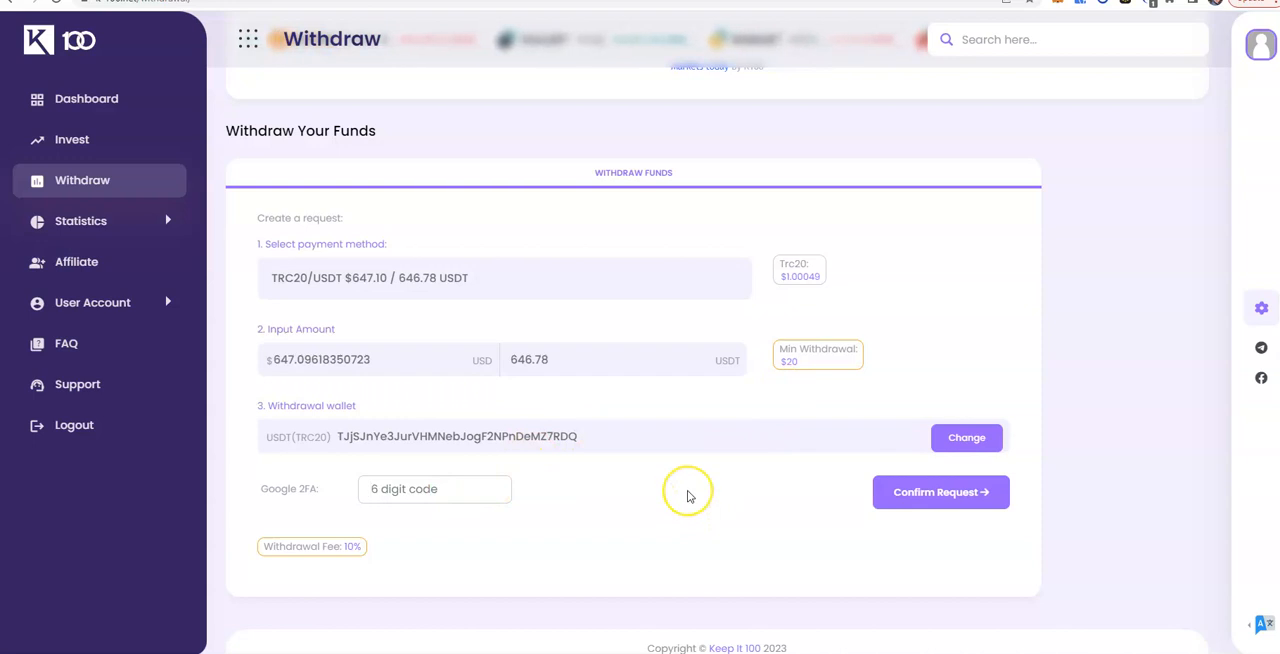
click(436, 488)
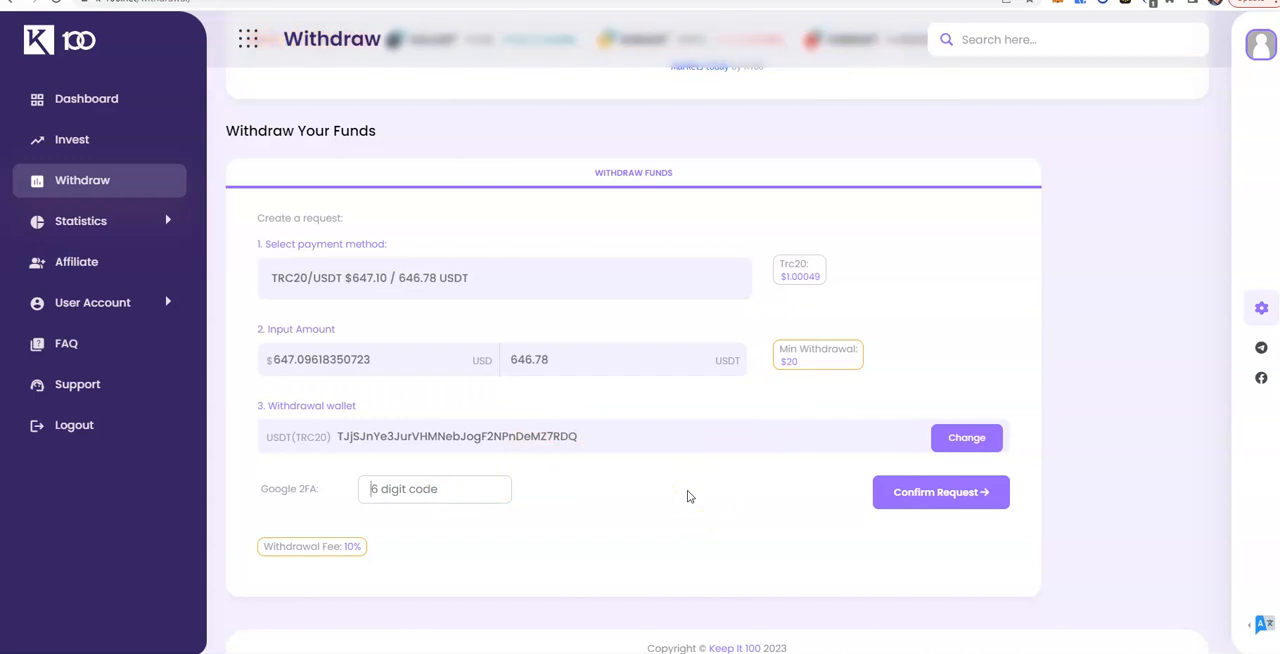
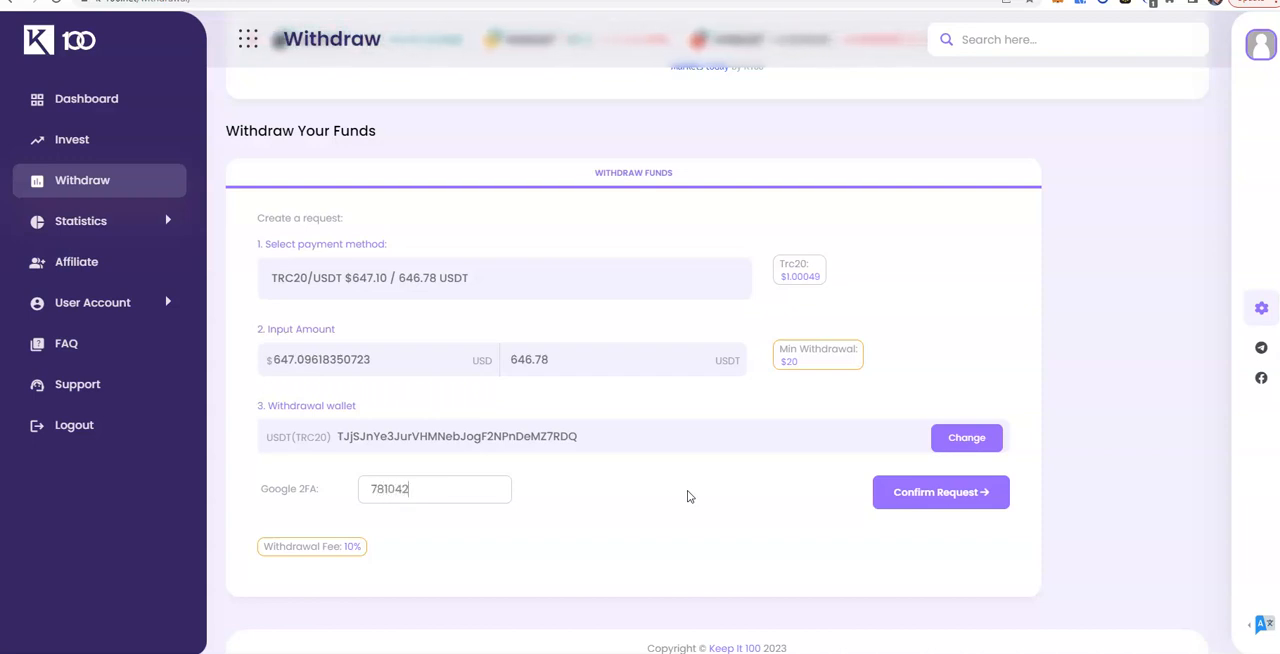
Step: Confirm the $647.10 TRC20/USDT withdrawal request so it is accepted, landing back on the Invest page
click(940, 492)
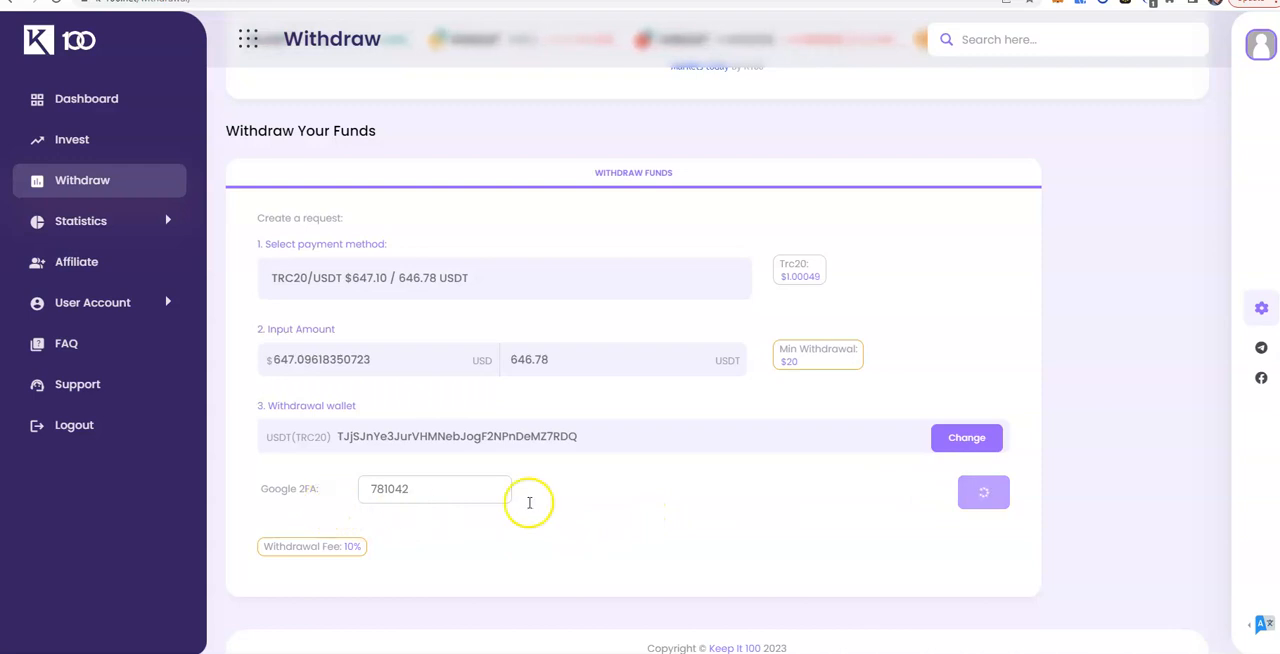
click(984, 492)
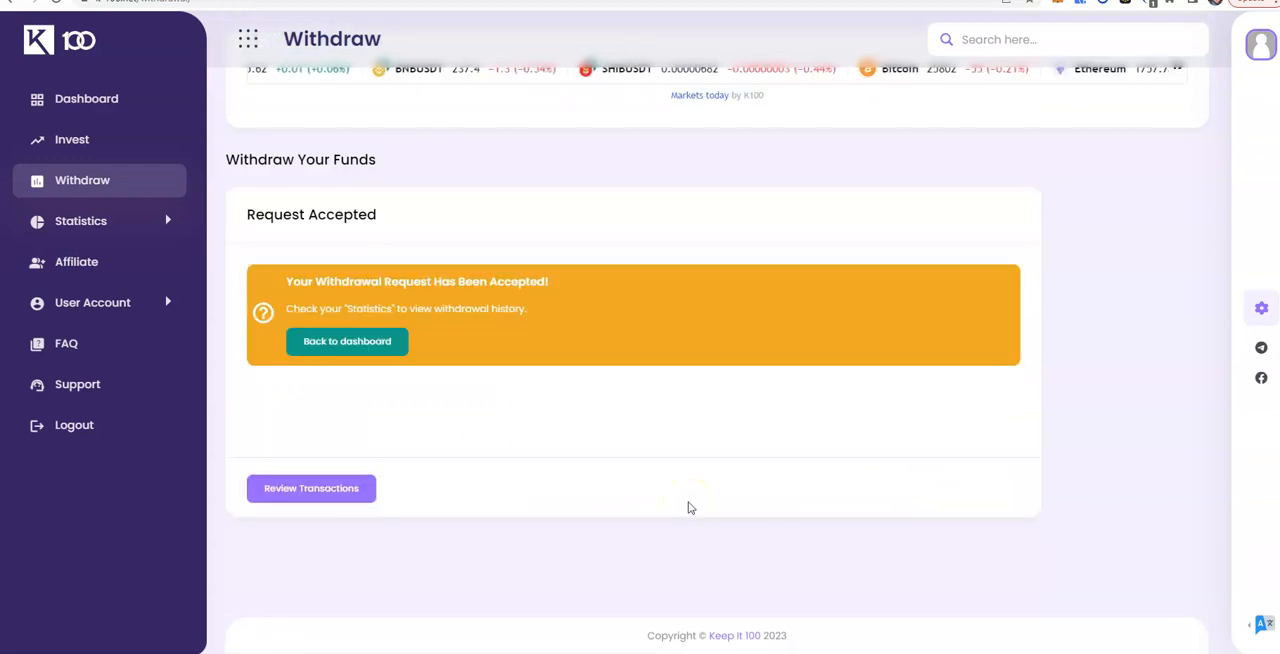
click(348, 340)
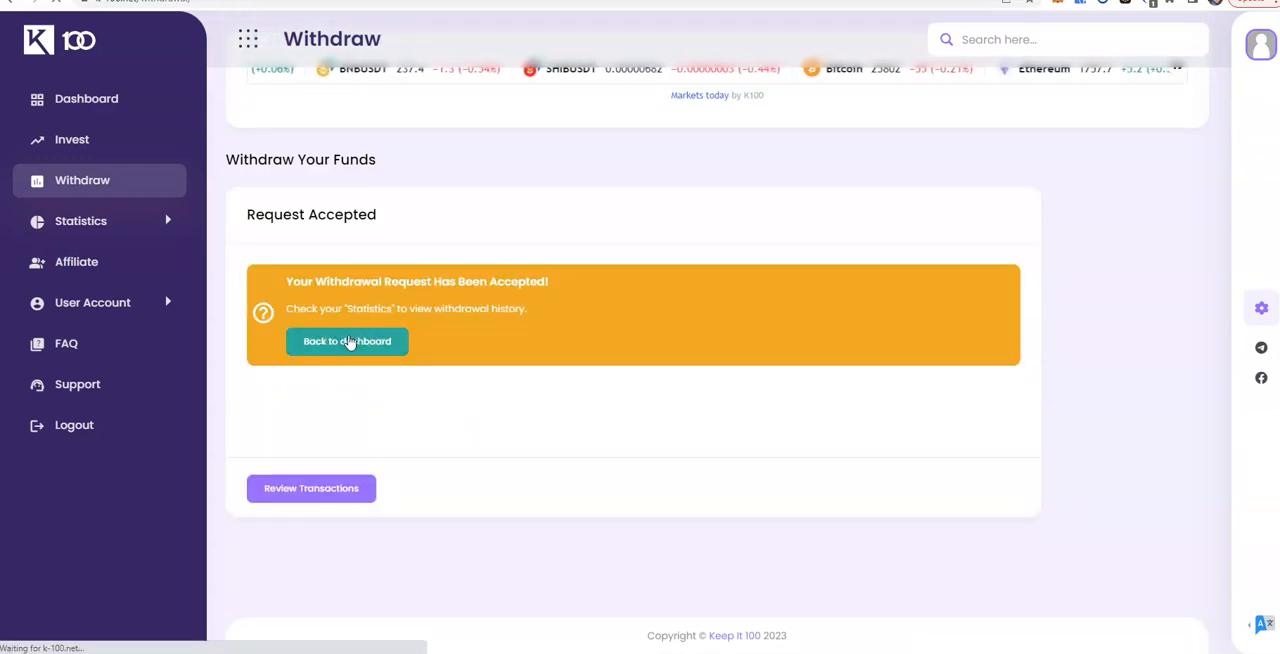
click(348, 340)
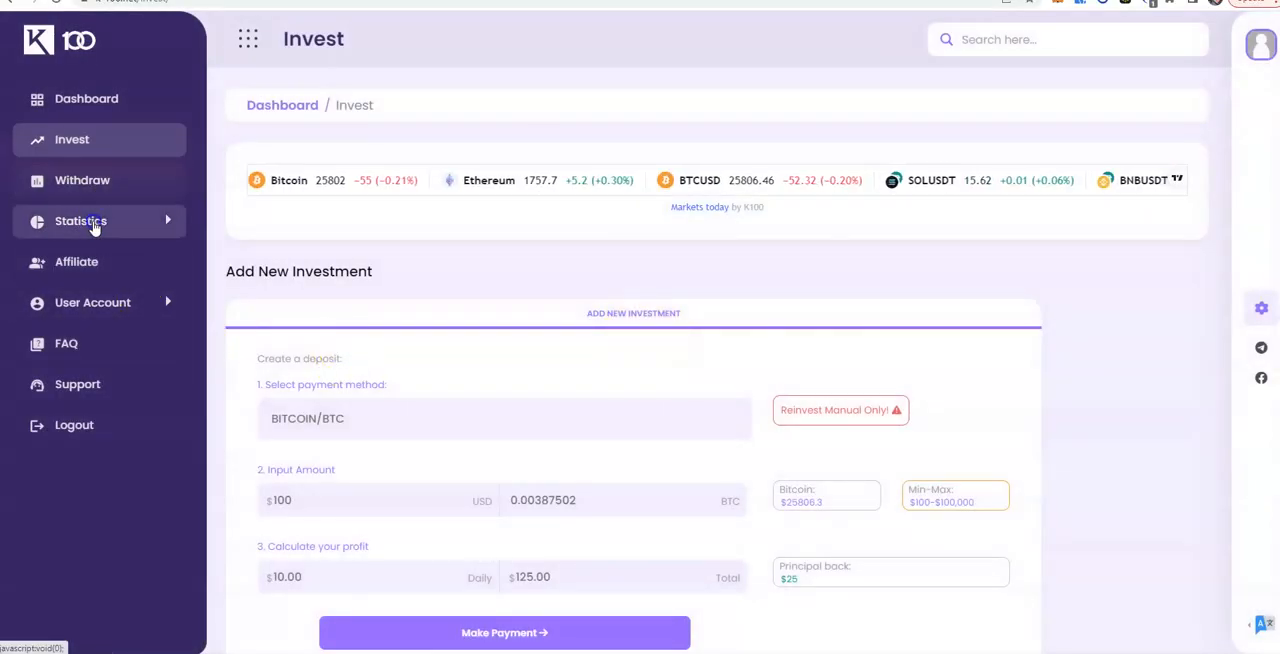
Step: View My Withdrawals under Statistics with both requests Processing, then go to the Withdraw page
click(80, 220)
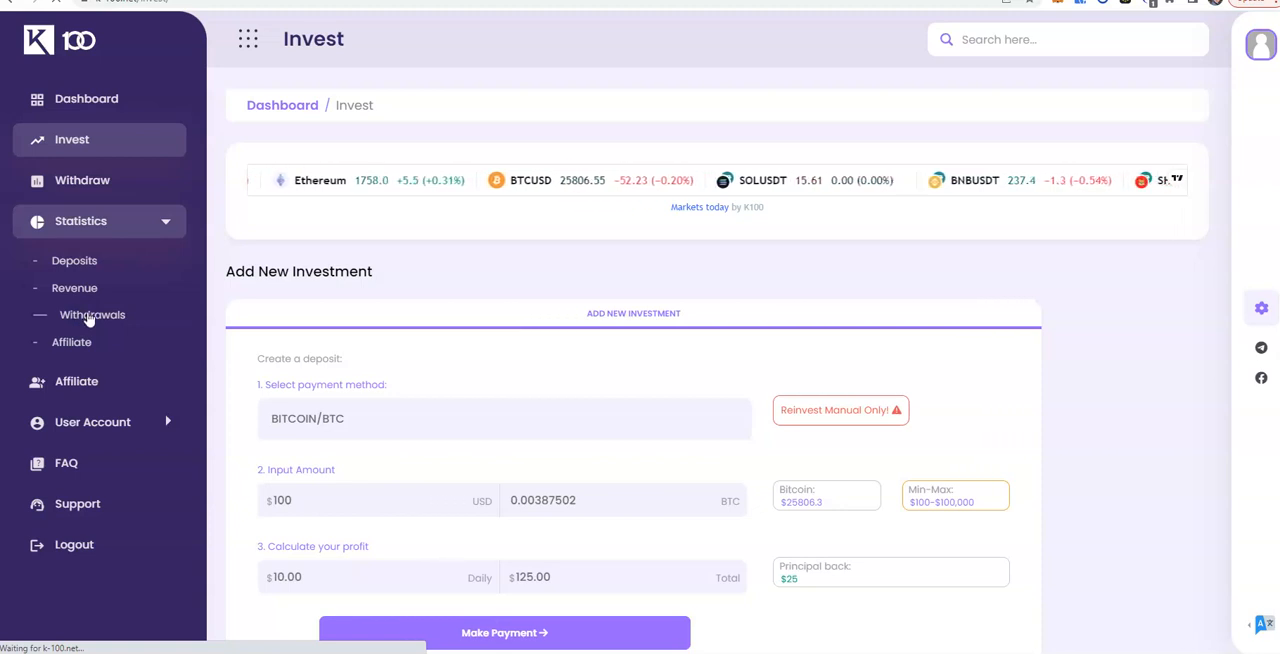
click(92, 314)
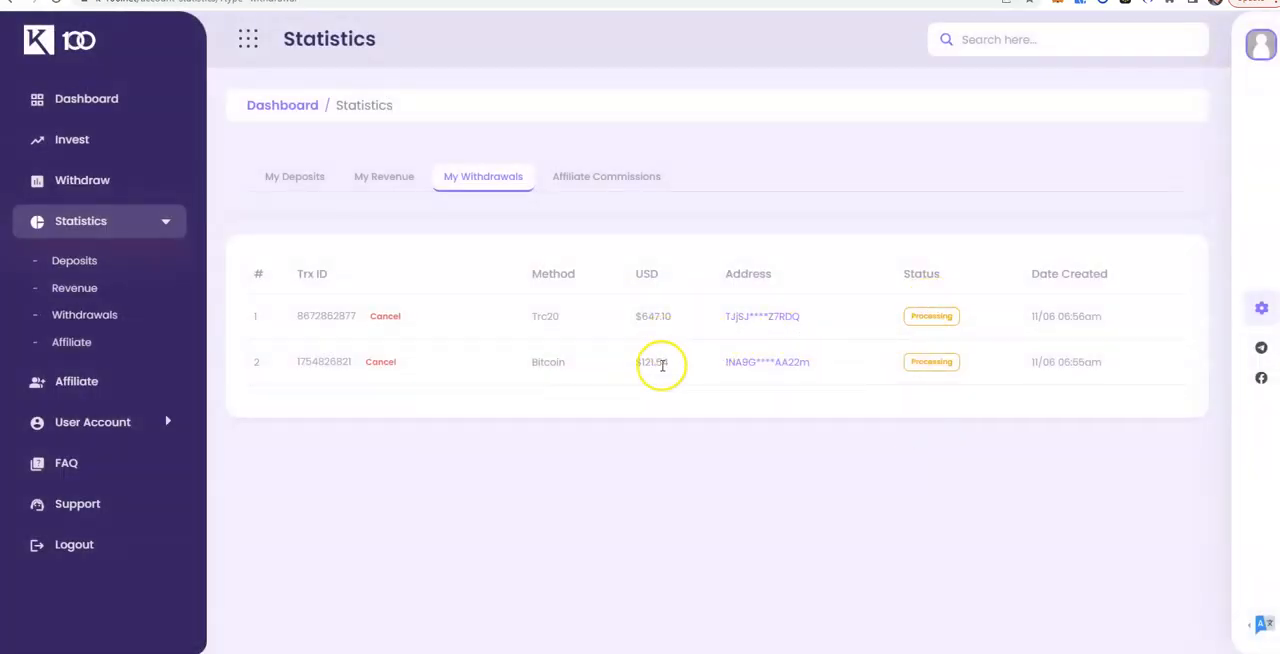
mouse_move(86, 98)
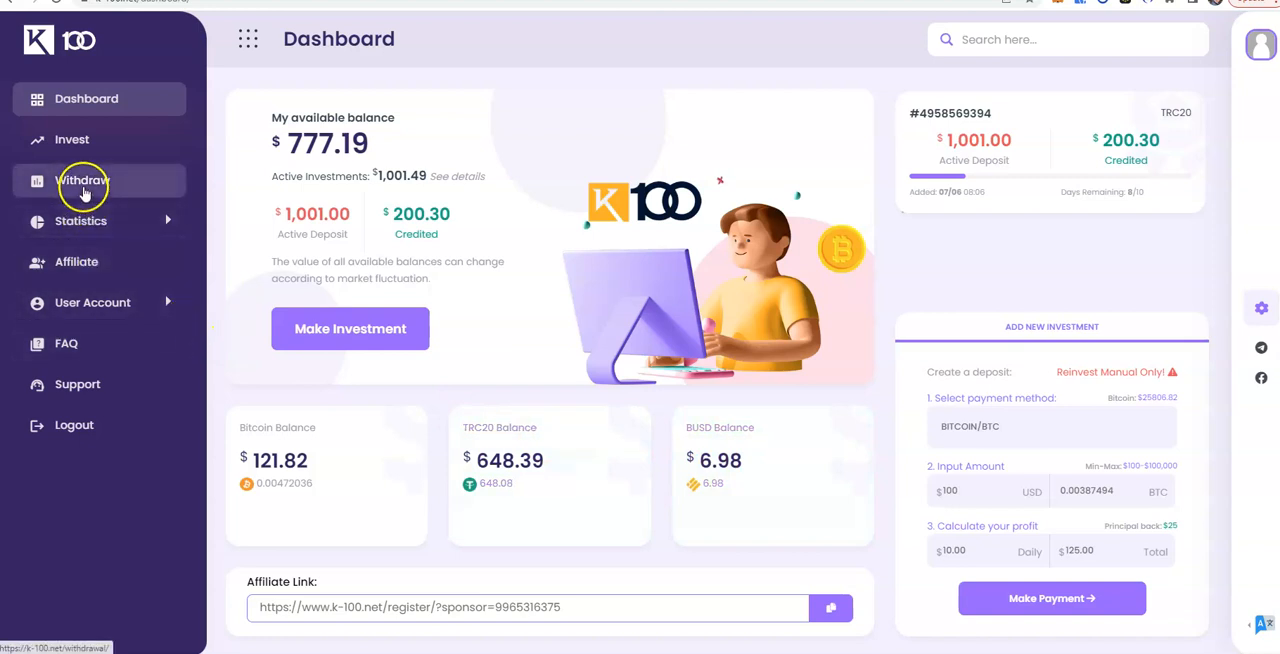
click(84, 182)
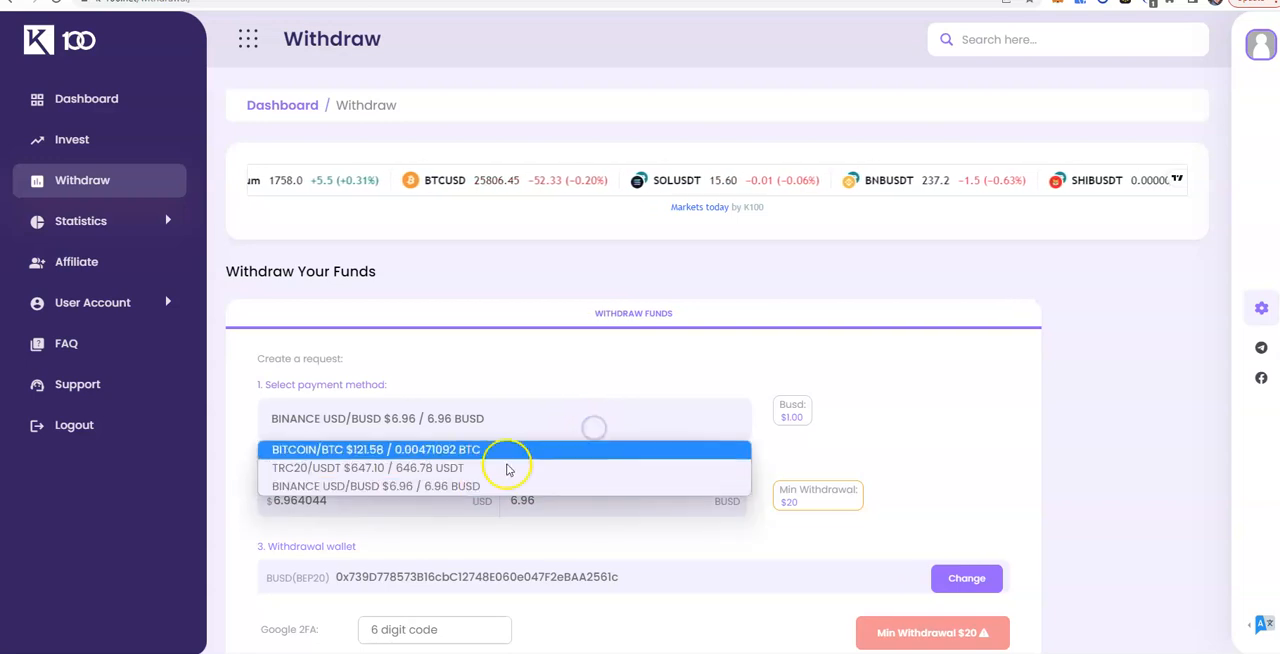
Step: Pick TRC20/USDT on the withdraw form to see the 10% fee note, then return to the dashboard and main website
click(364, 468)
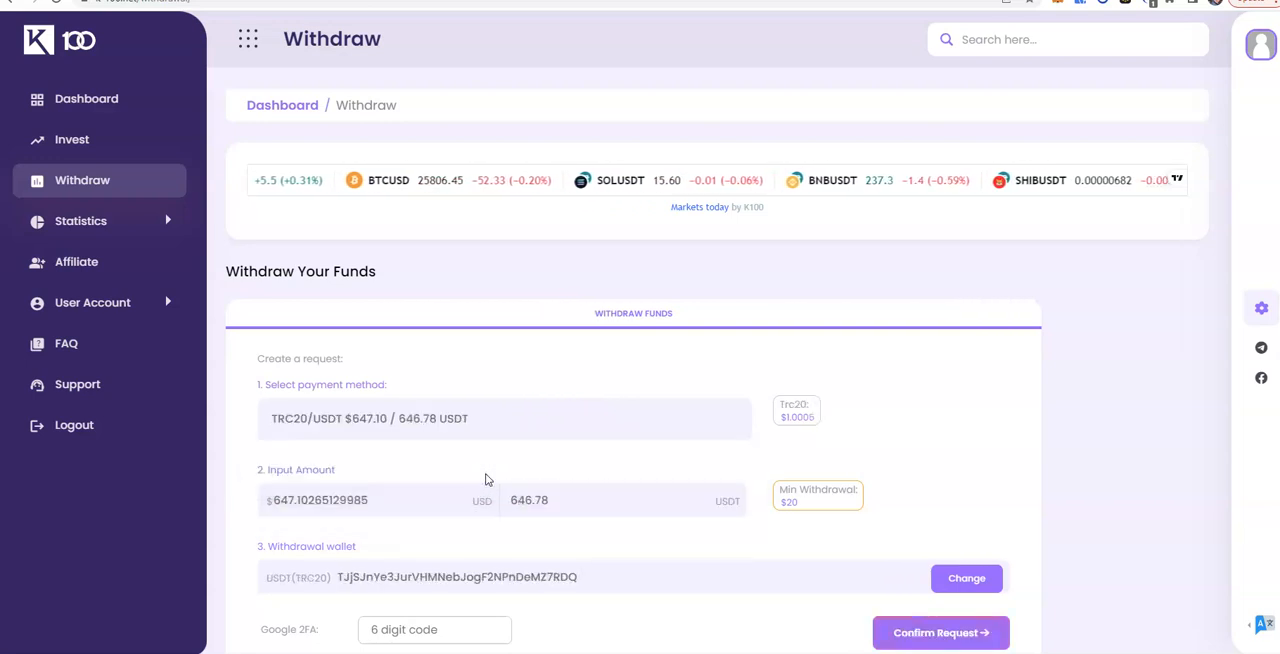
scroll(down, 3)
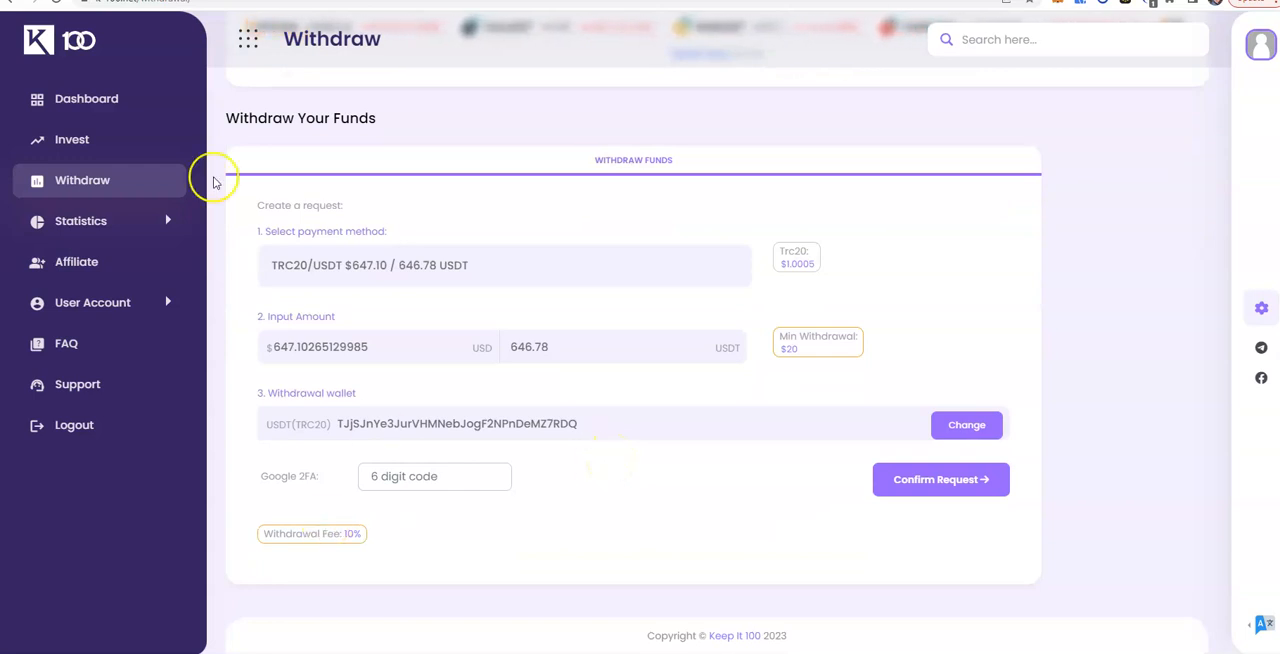
click(86, 98)
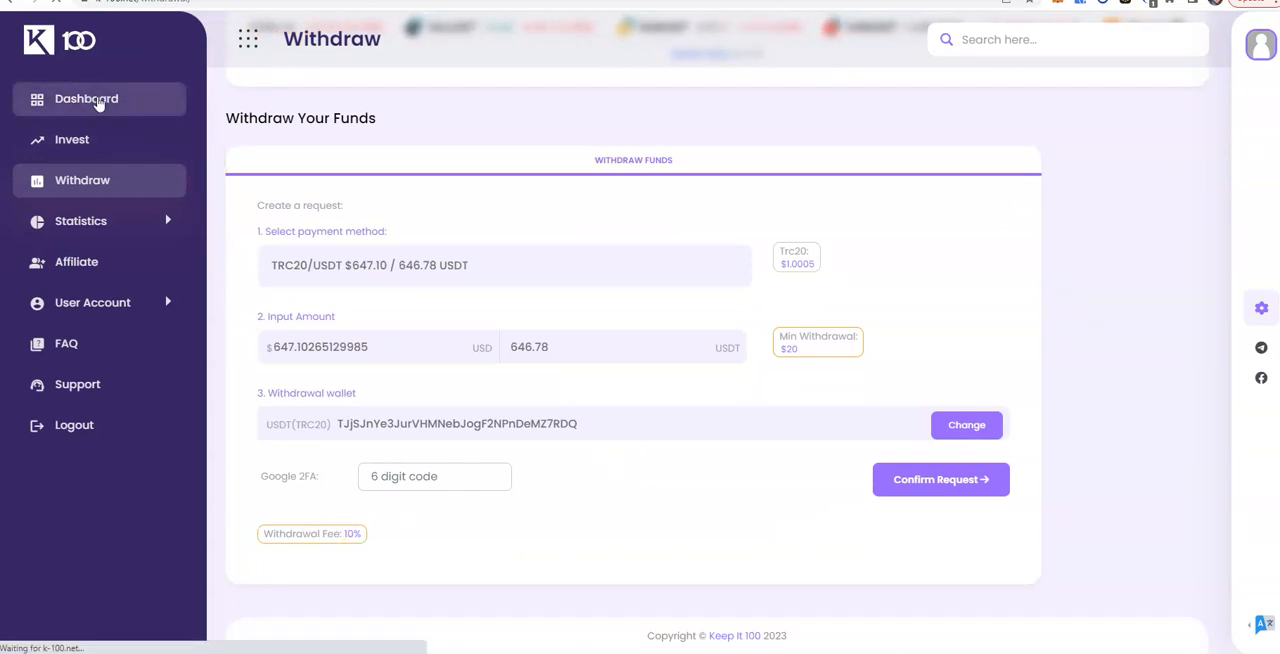
click(86, 98)
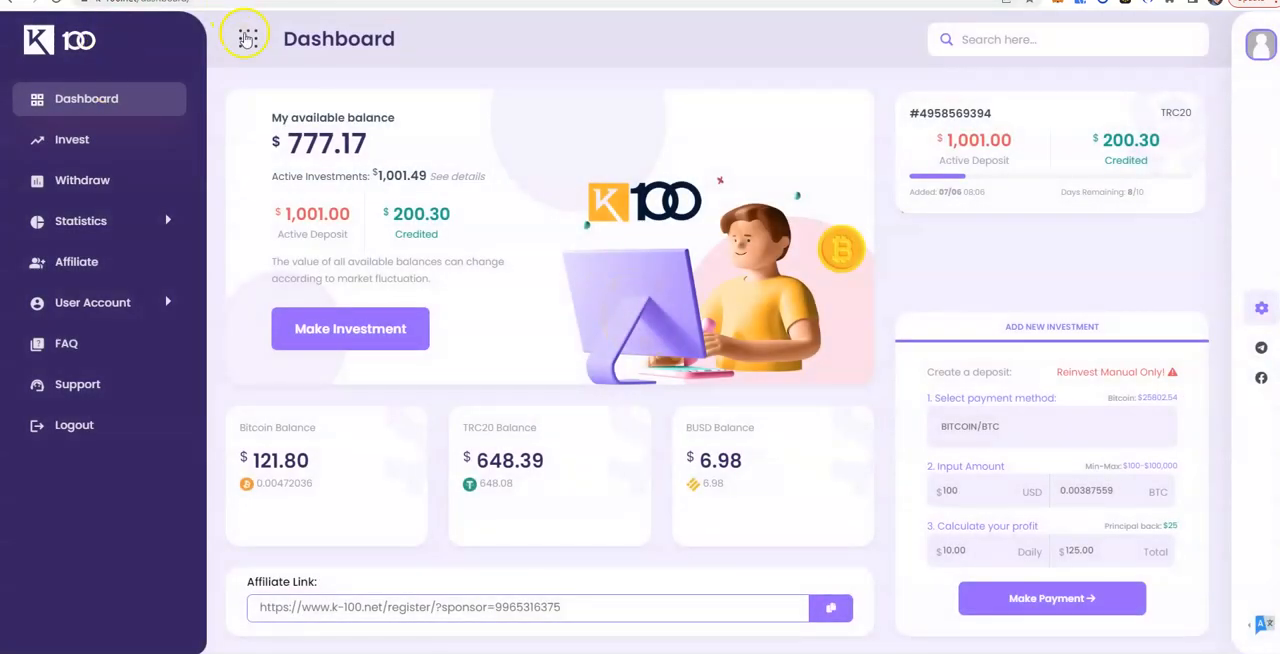
click(66, 344)
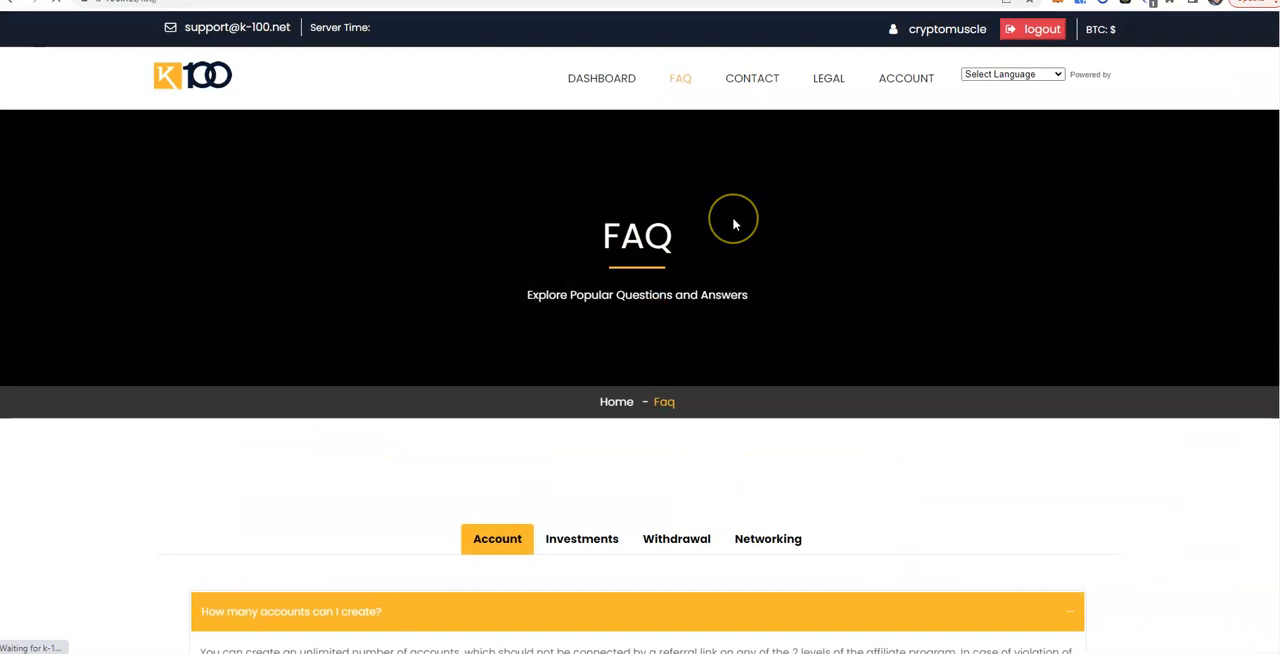
Step: Show the Withdrawal FAQ category and expand the weekend withdrawals and Friday request answers
scroll(down, 3)
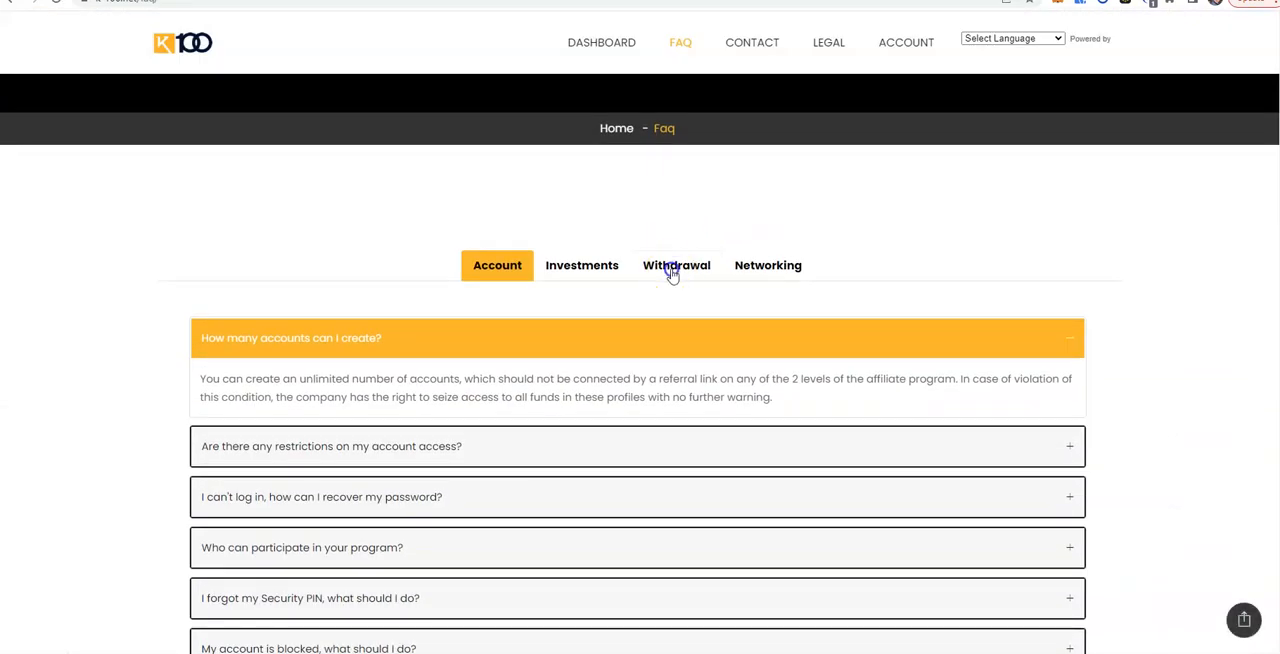
click(676, 264)
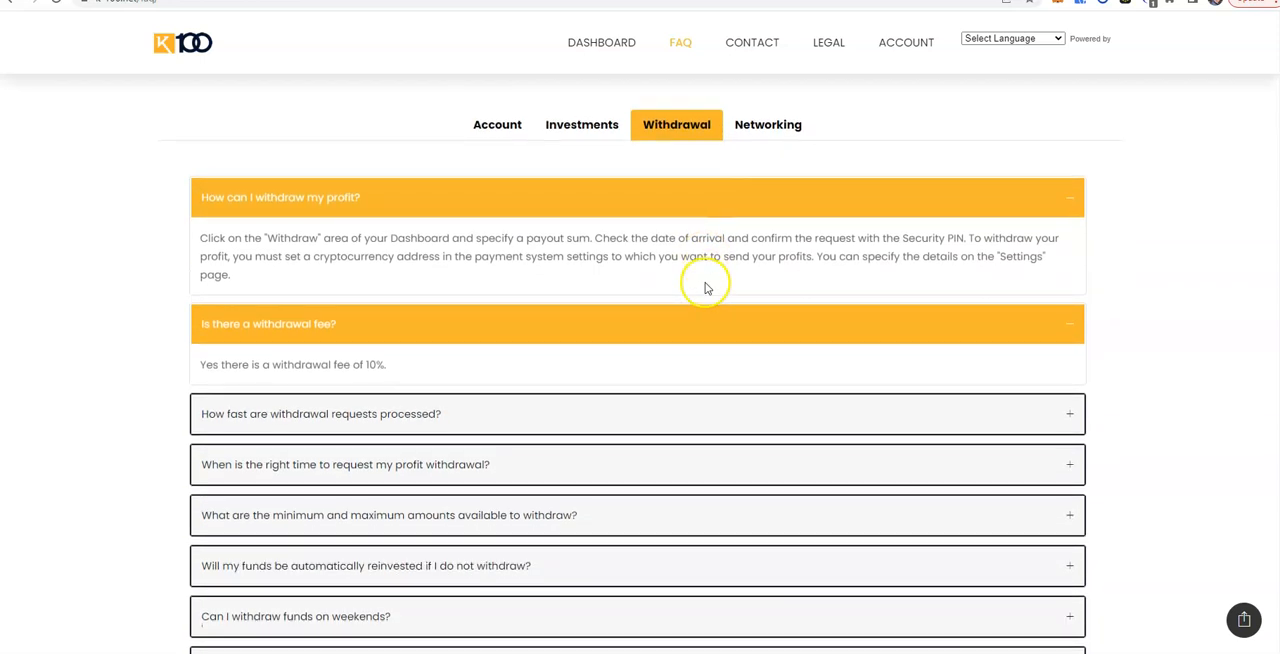
scroll(down, 3)
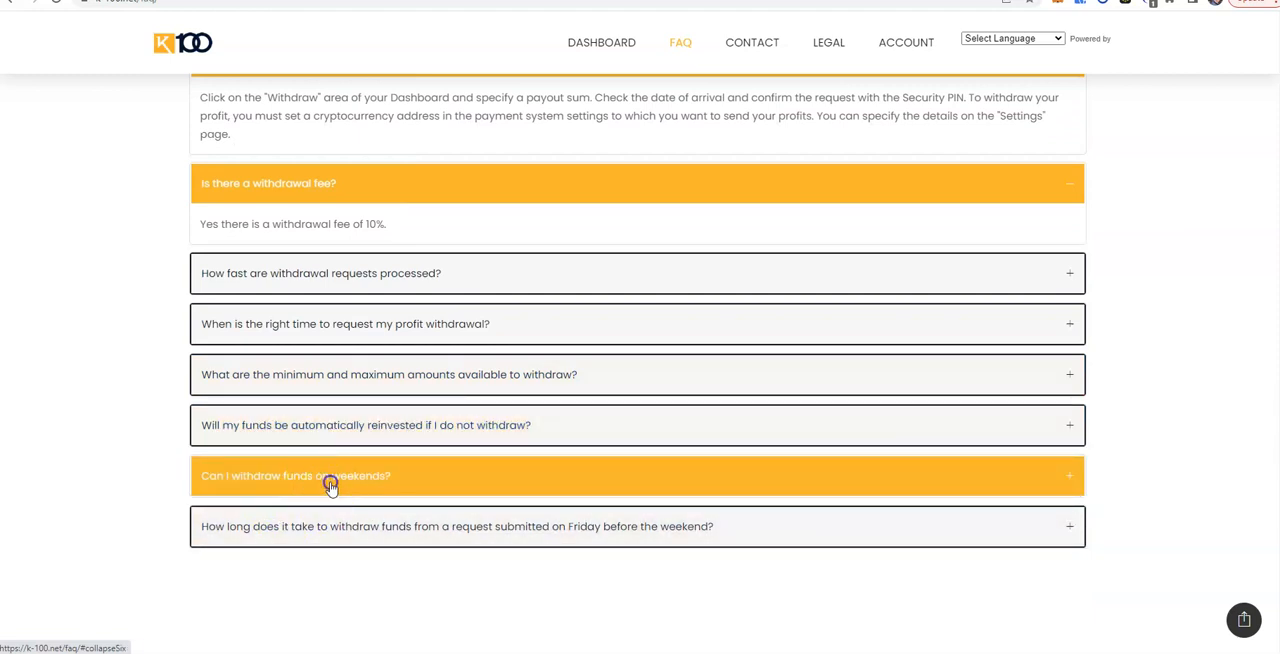
click(332, 476)
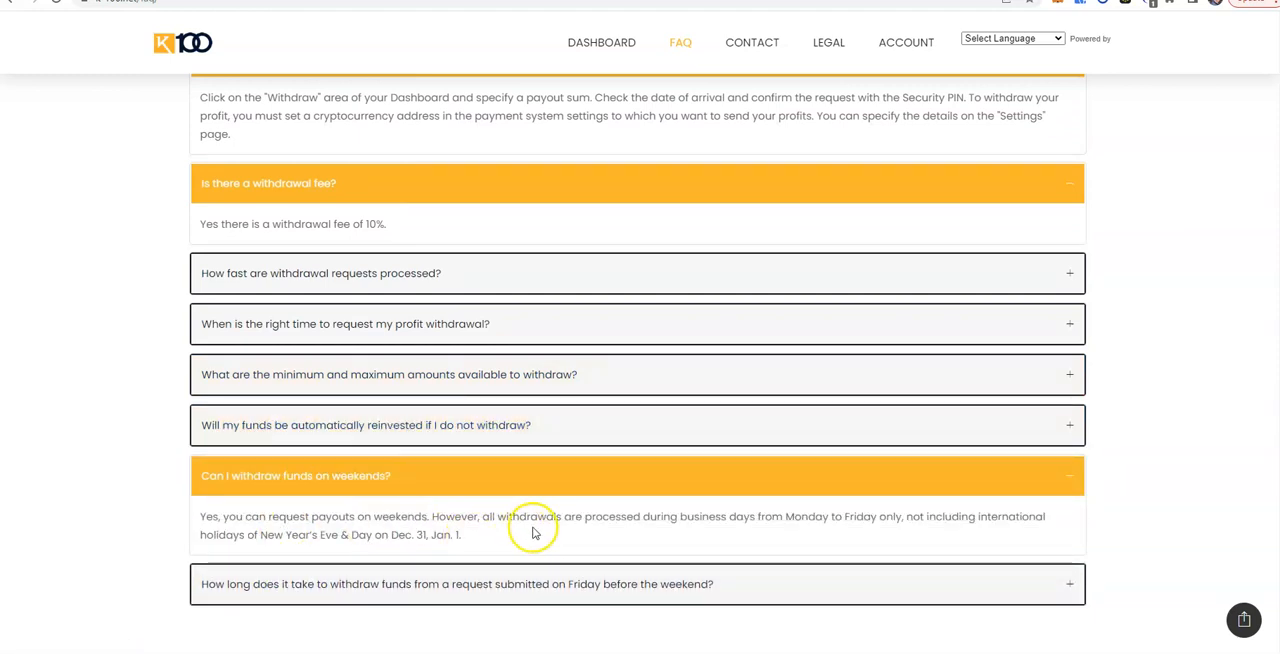
mouse_move(848, 538)
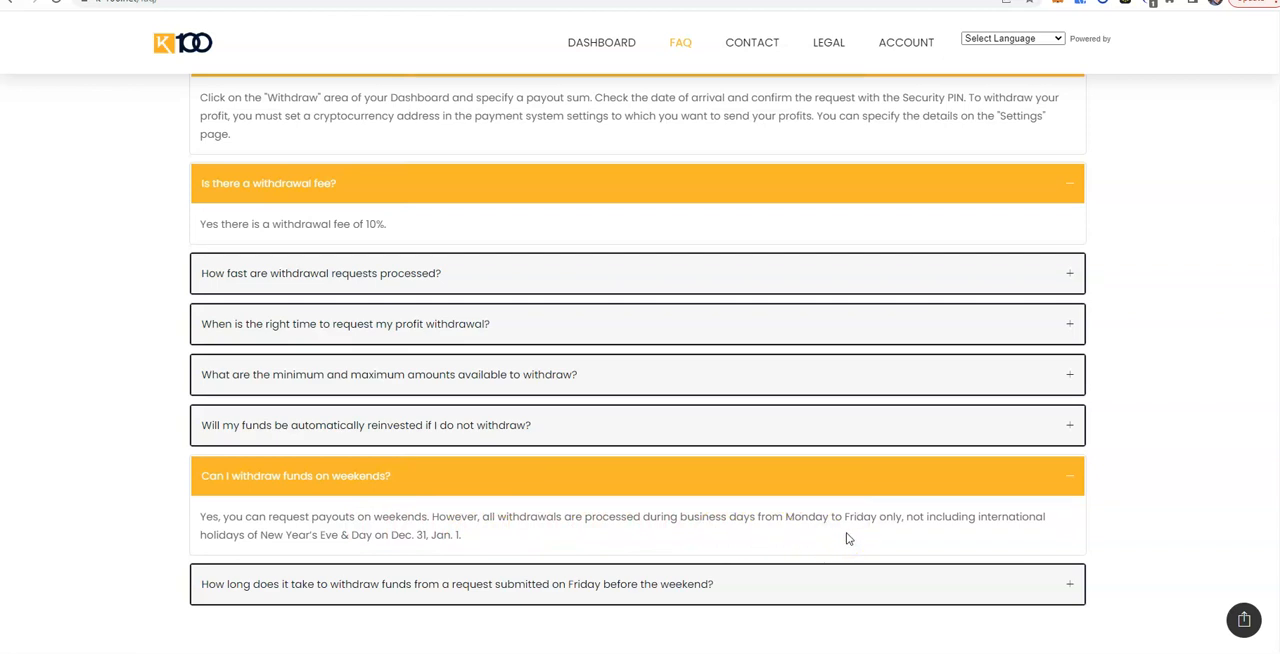
mouse_move(892, 532)
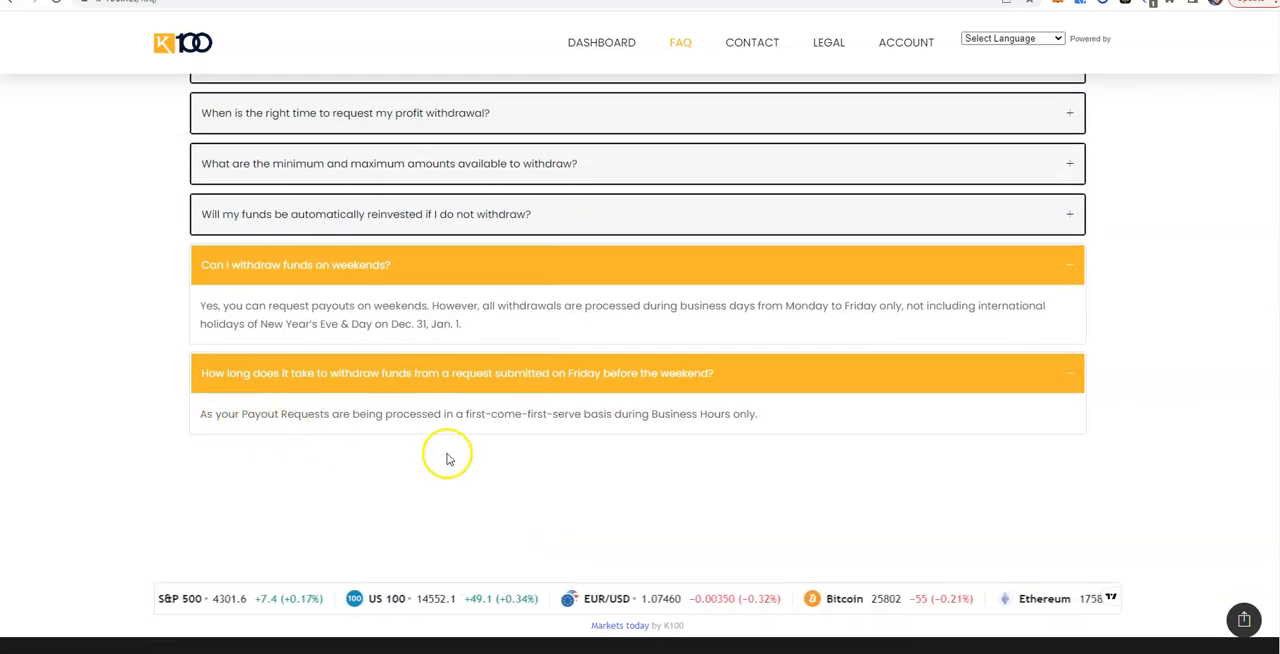
mouse_move(518, 432)
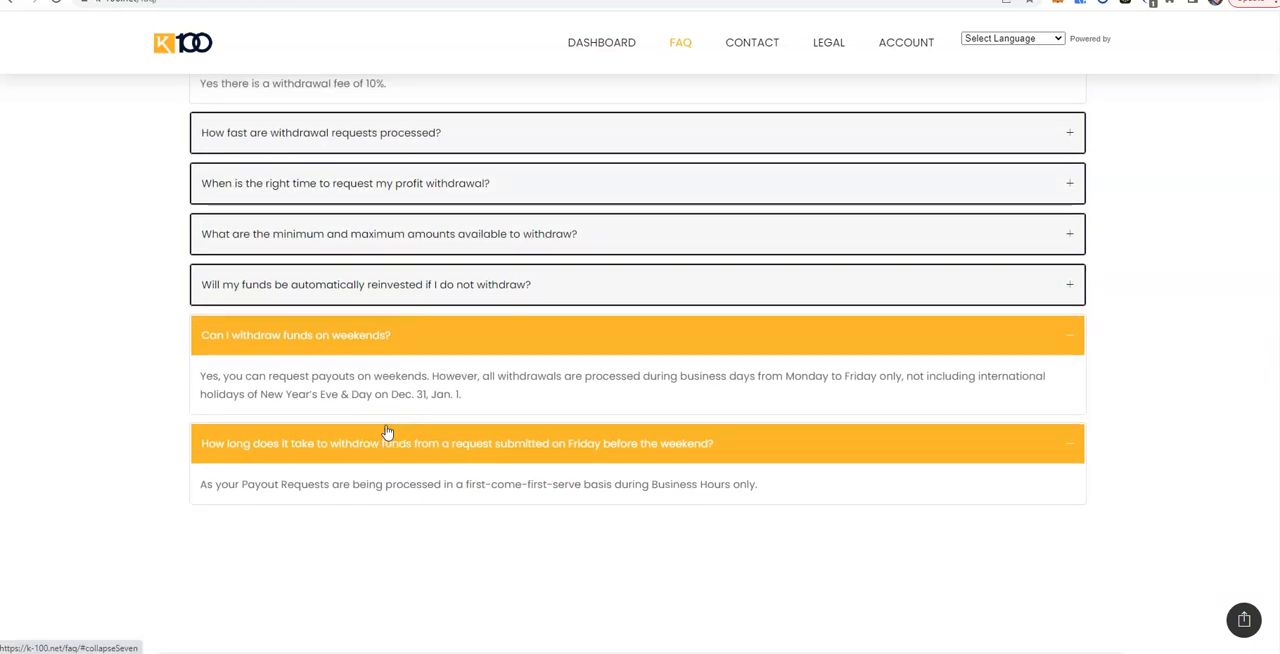
mouse_move(90, 420)
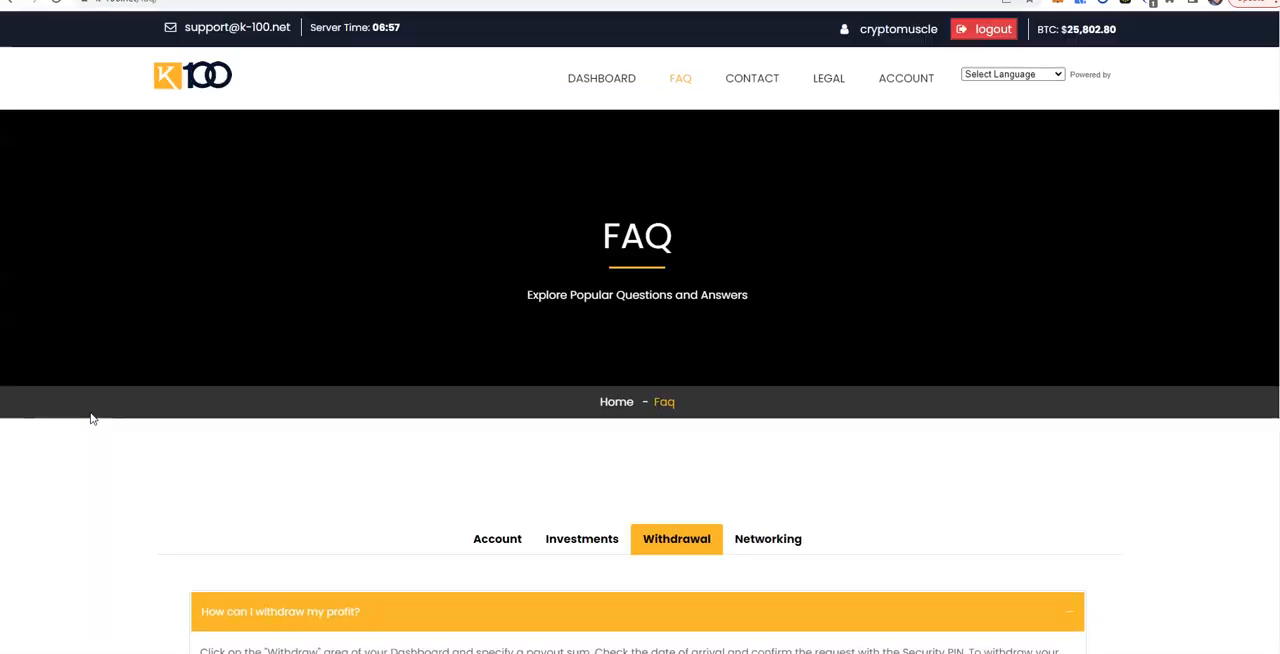
mouse_move(204, 176)
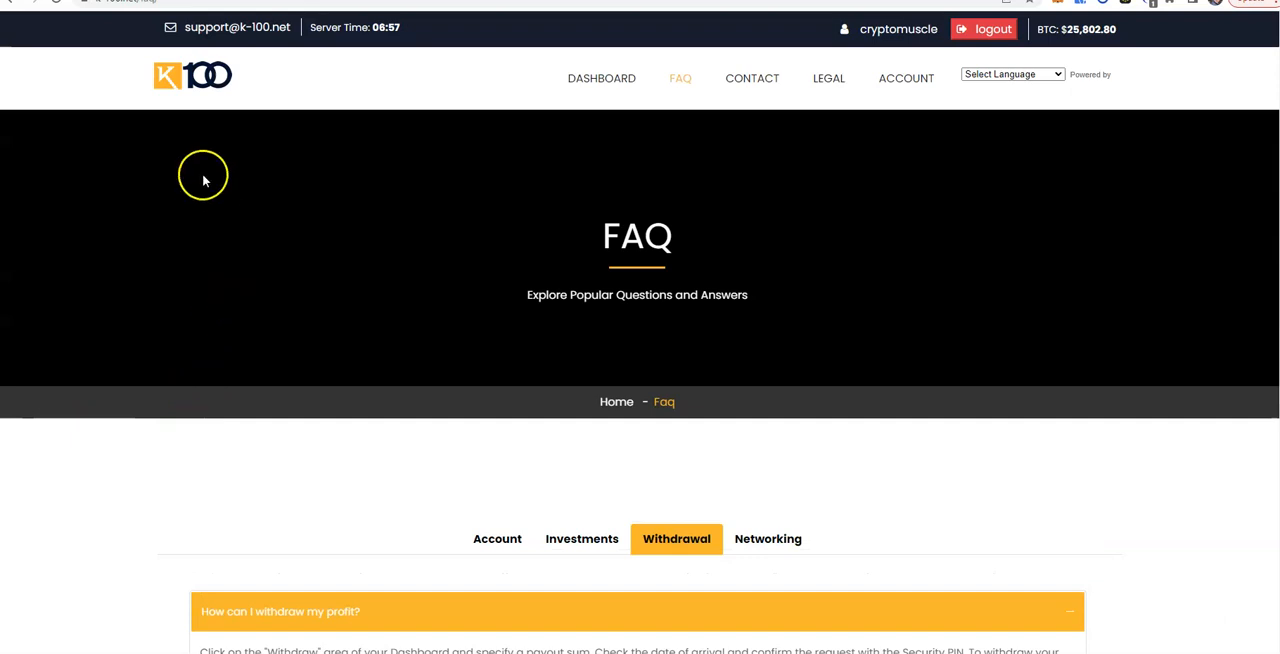
click(600, 78)
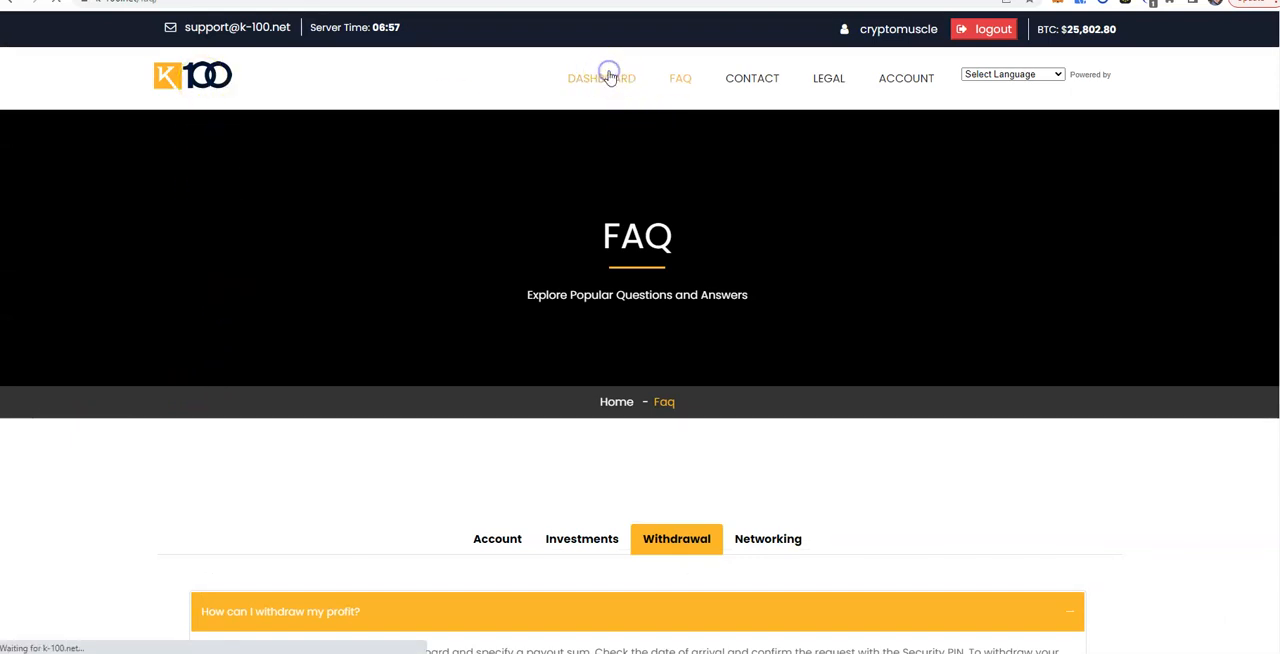
Step: Return from the FAQ to the K100 dashboard showing the $777.18 available balance
click(600, 78)
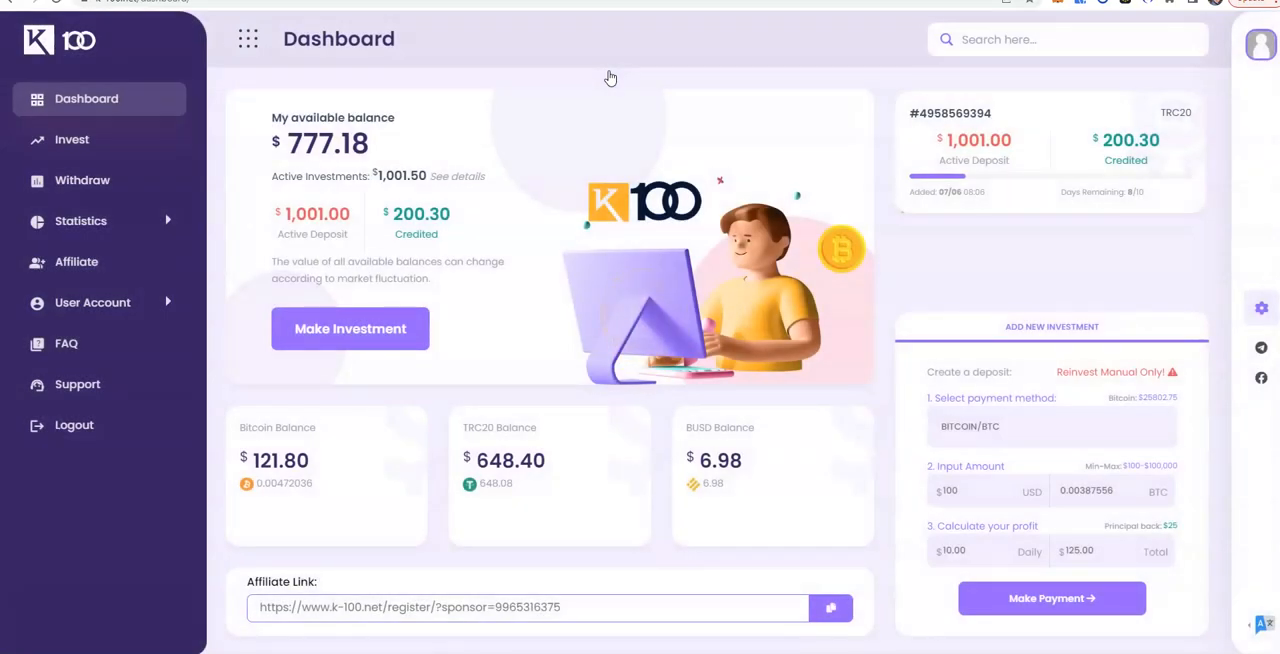
mouse_move(588, 92)
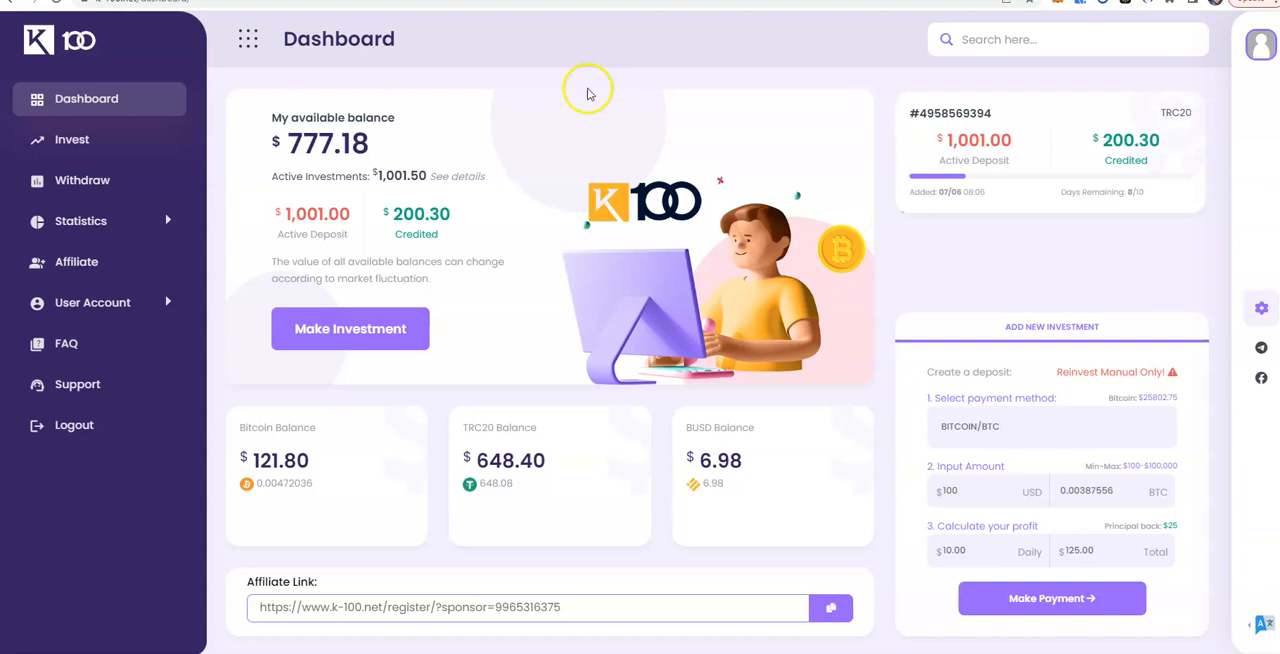